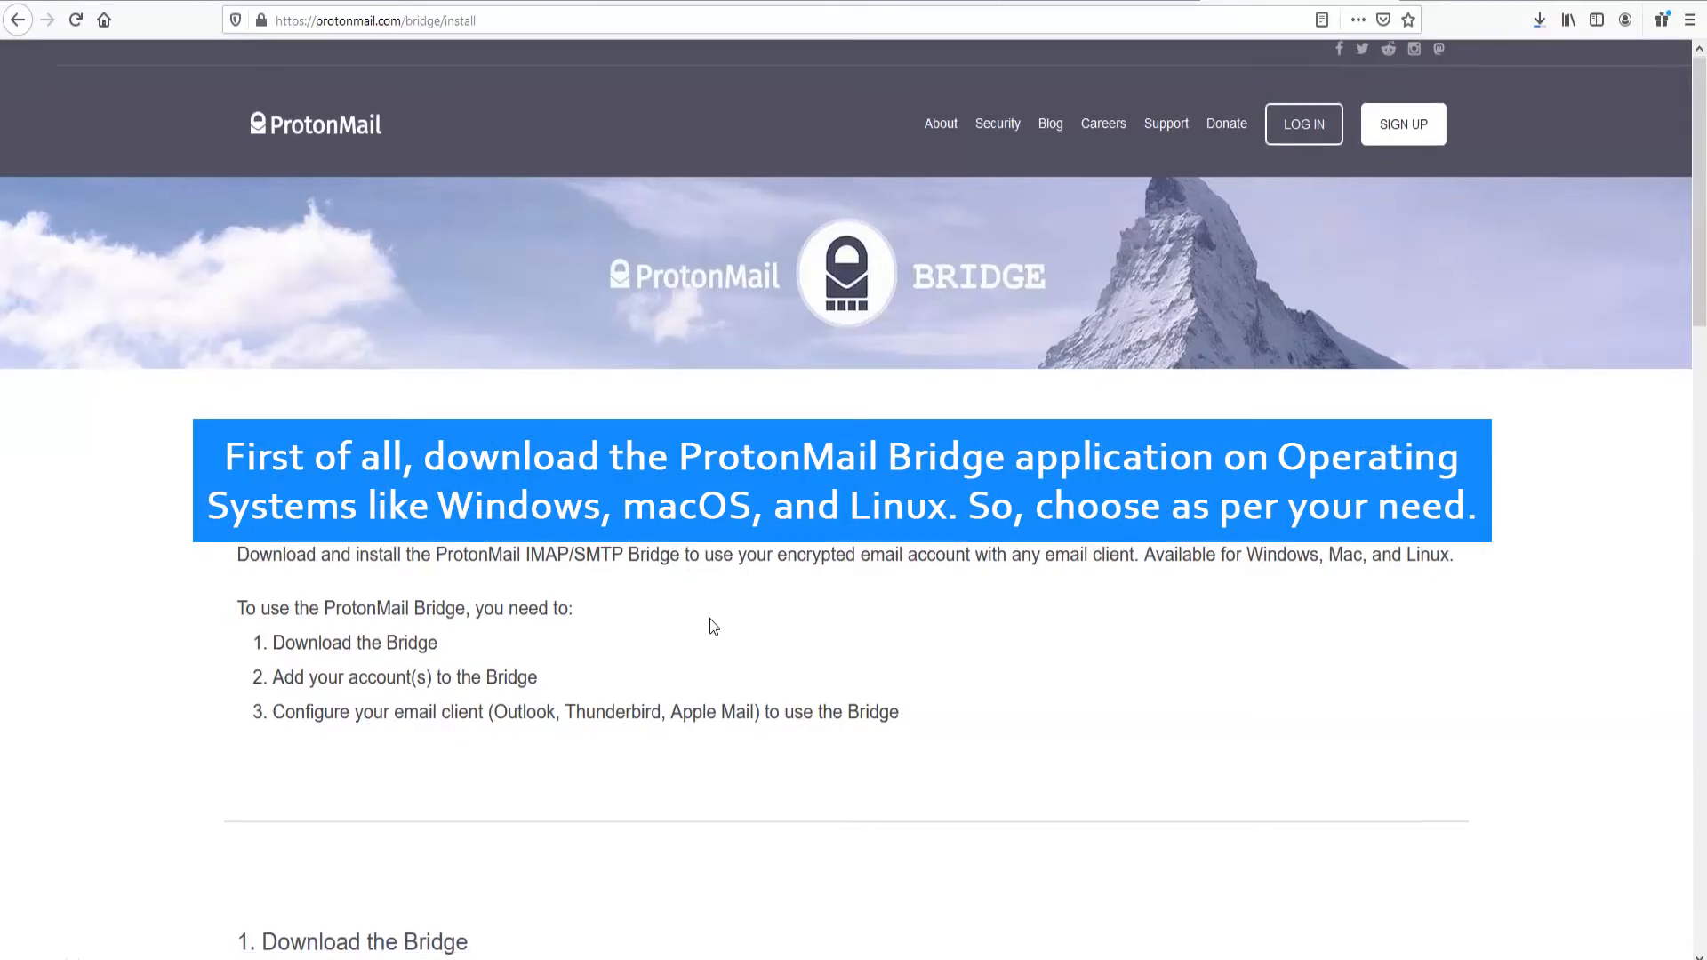
Scroll the Bridge install page down to the 'Download the Bridge' section for Windows, macOS and Linux.
{"action": "scroll", "scroll_direction": "down", "scroll_amount": 3}
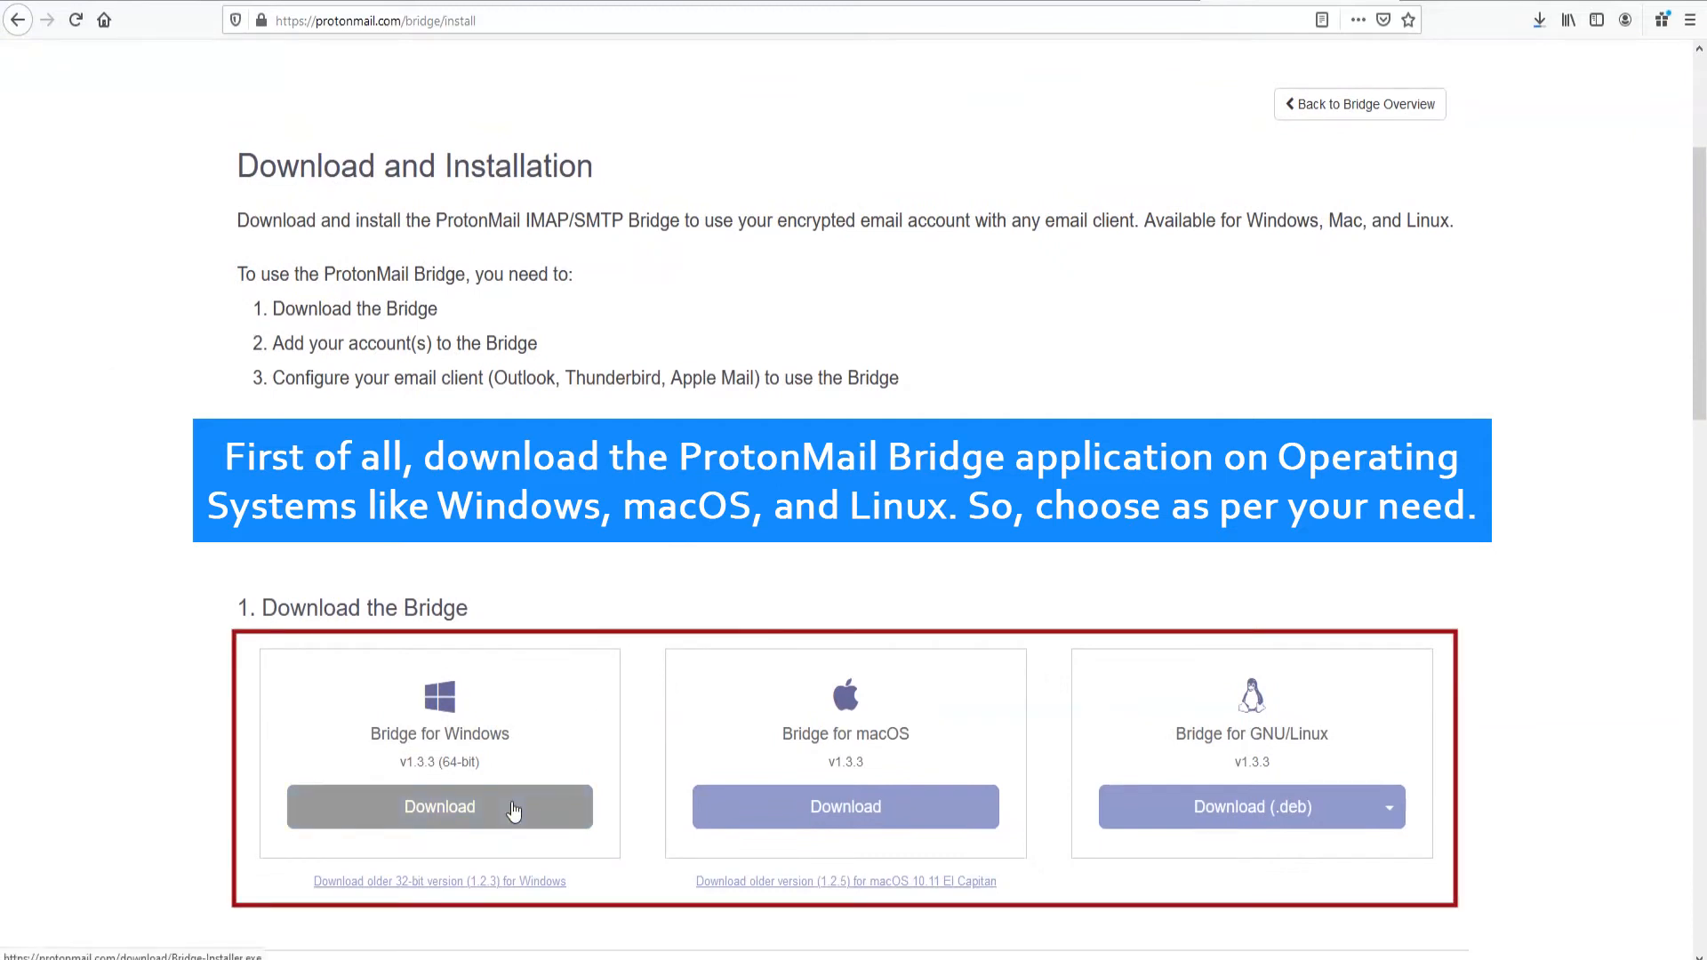
{"action": "mouse_move", "coordinate": [875, 816]}
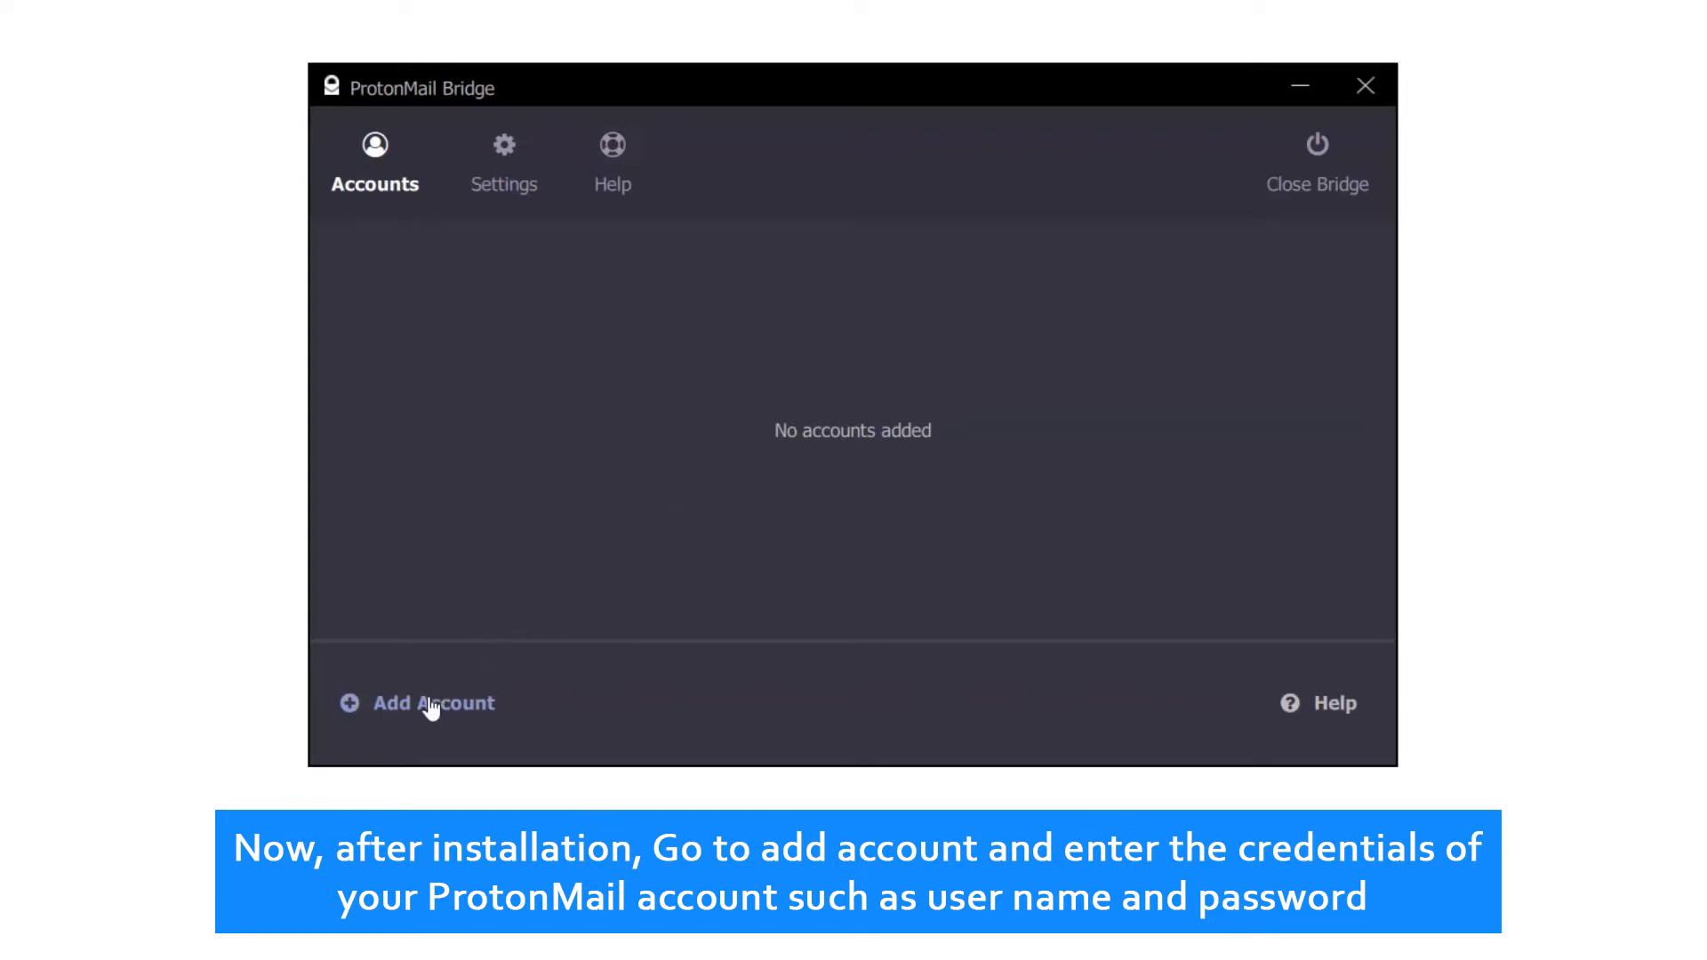
{"action": "left_click", "coordinate": [427, 704]}
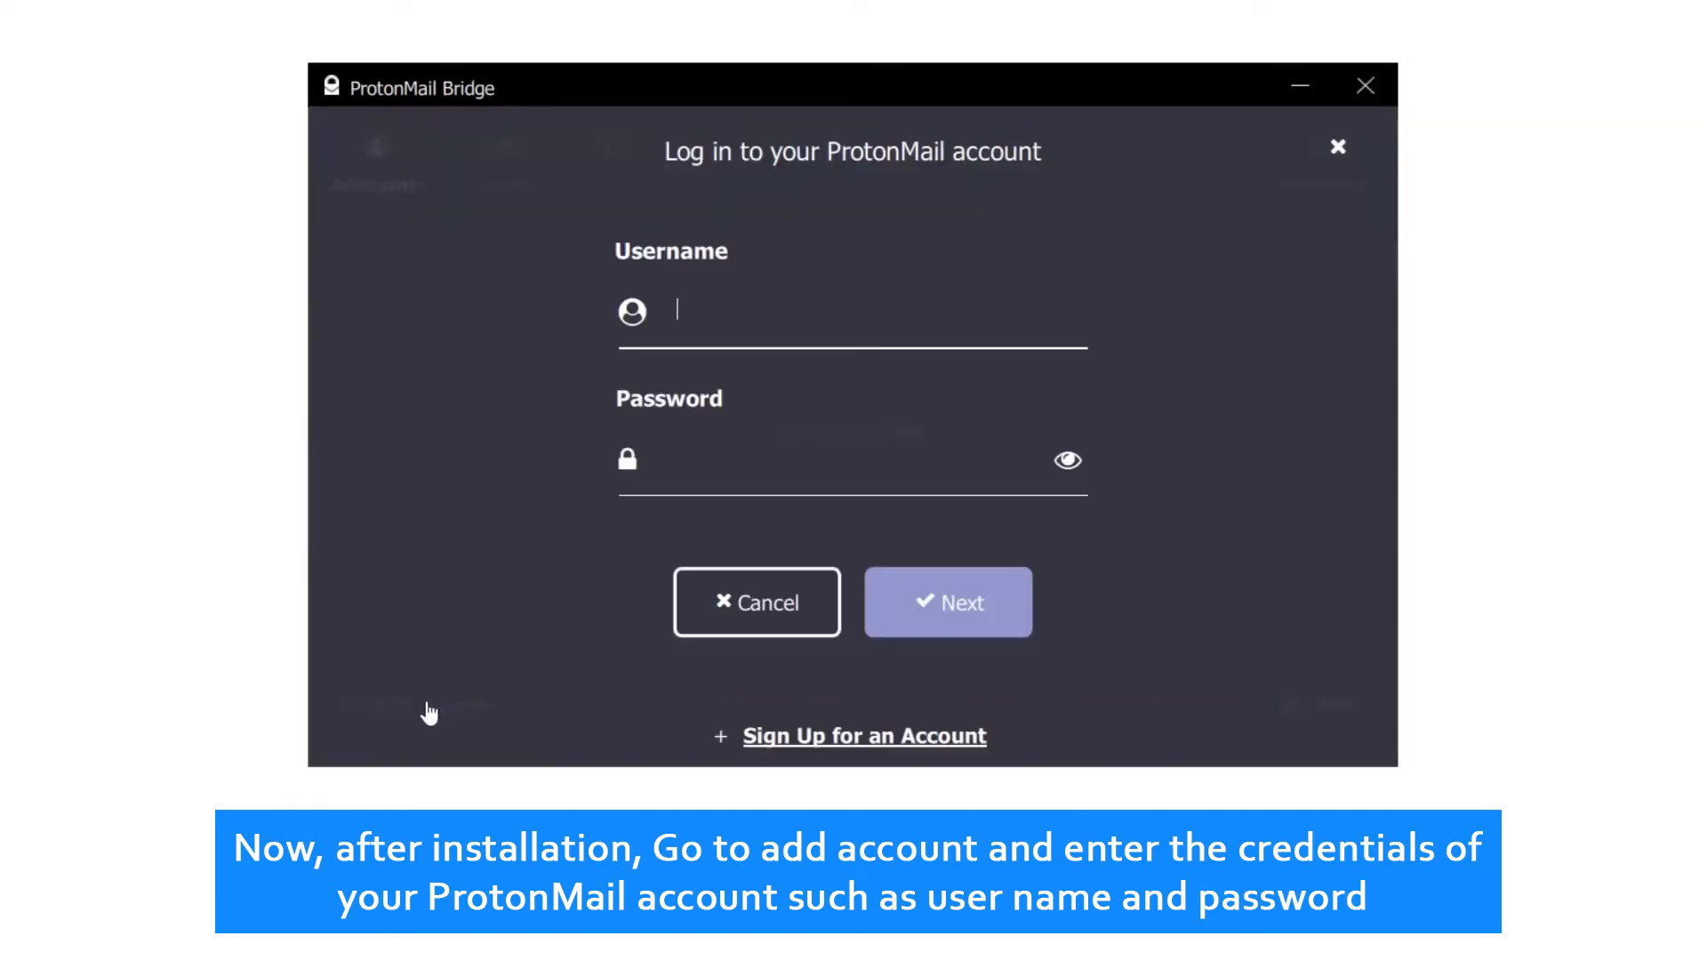
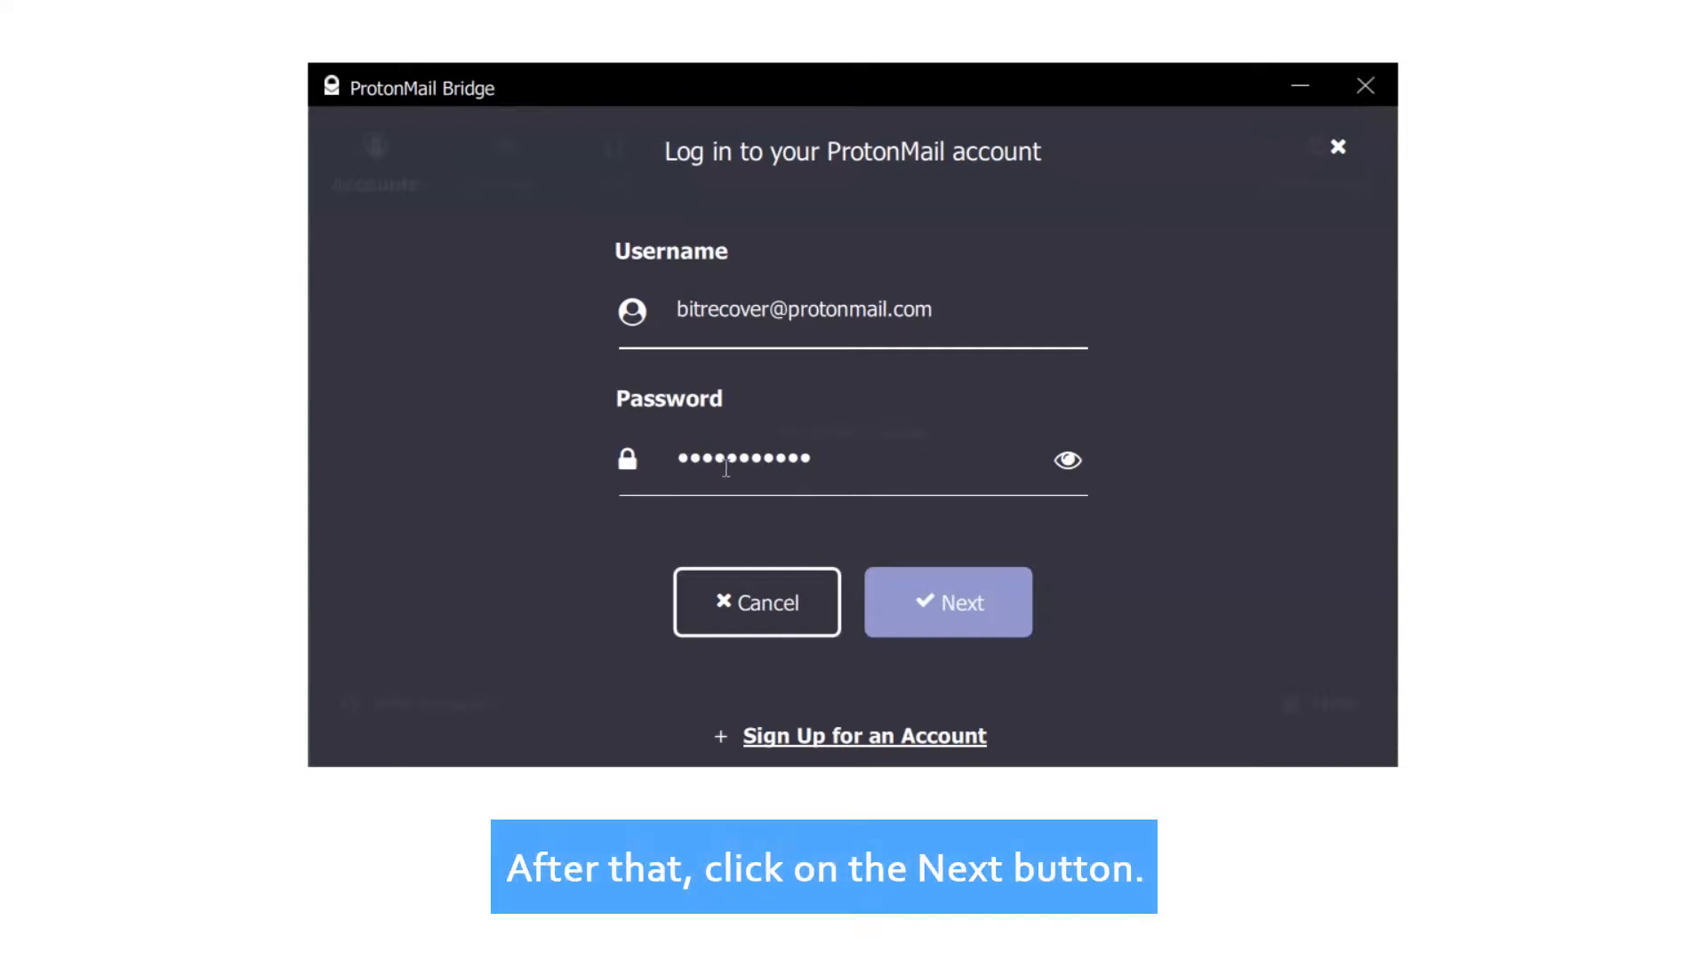
{"action": "left_click", "coordinate": [947, 601]}
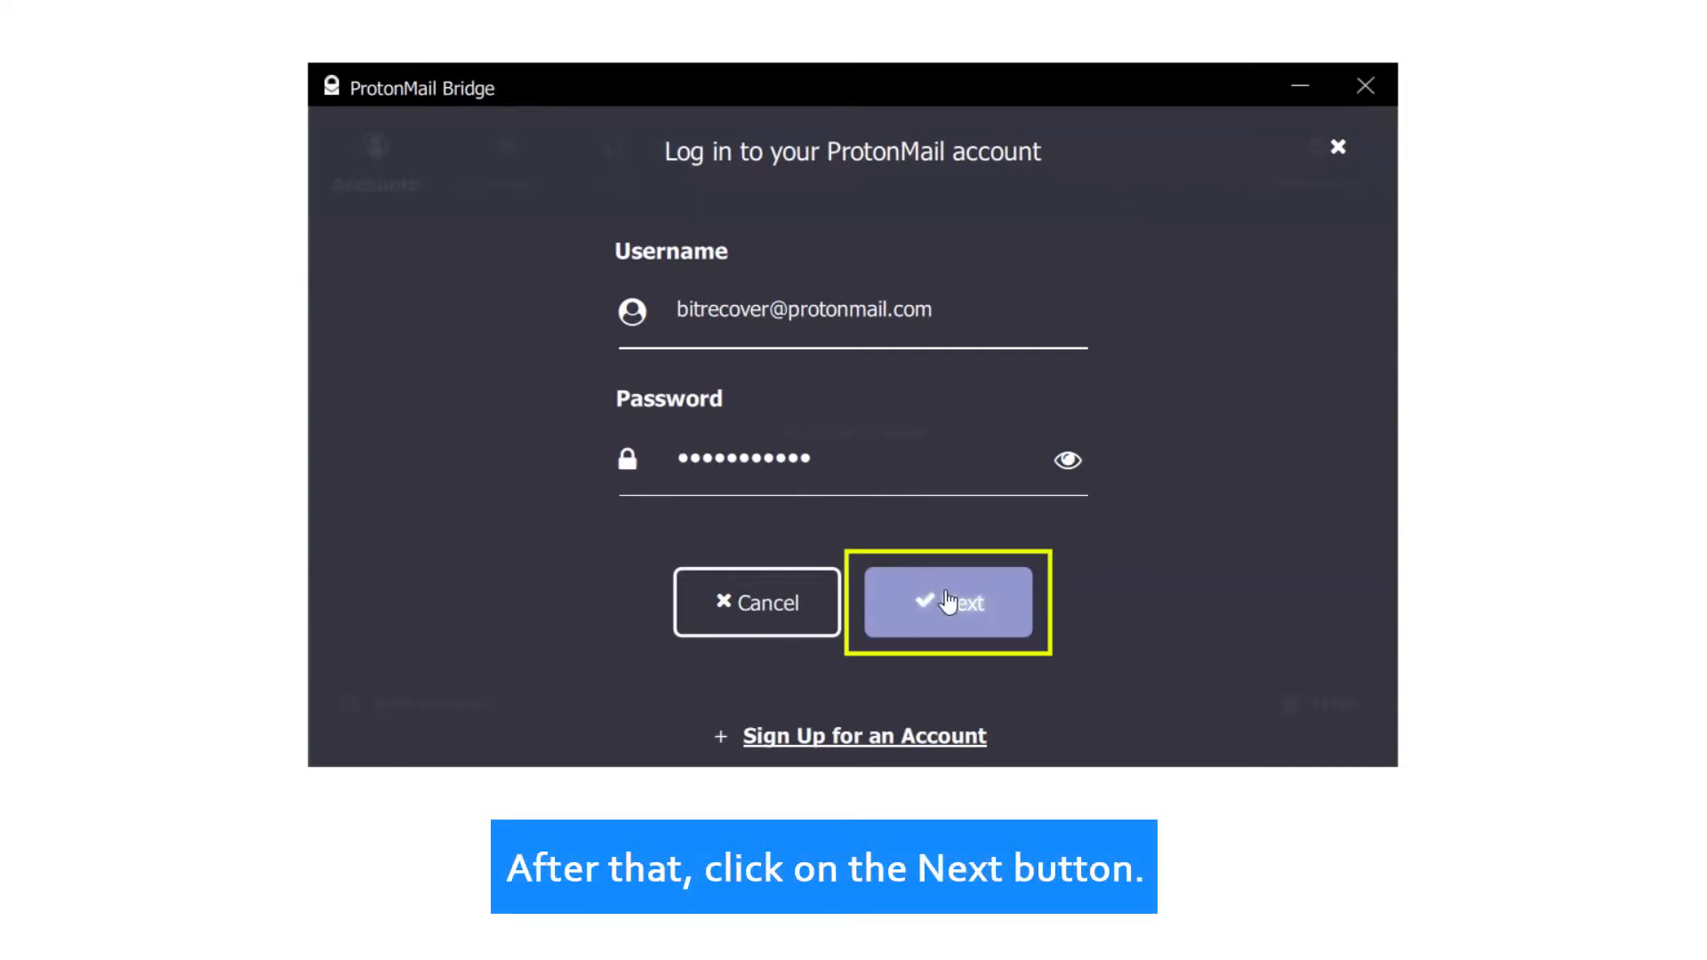
{"action": "left_click", "coordinate": [949, 601]}
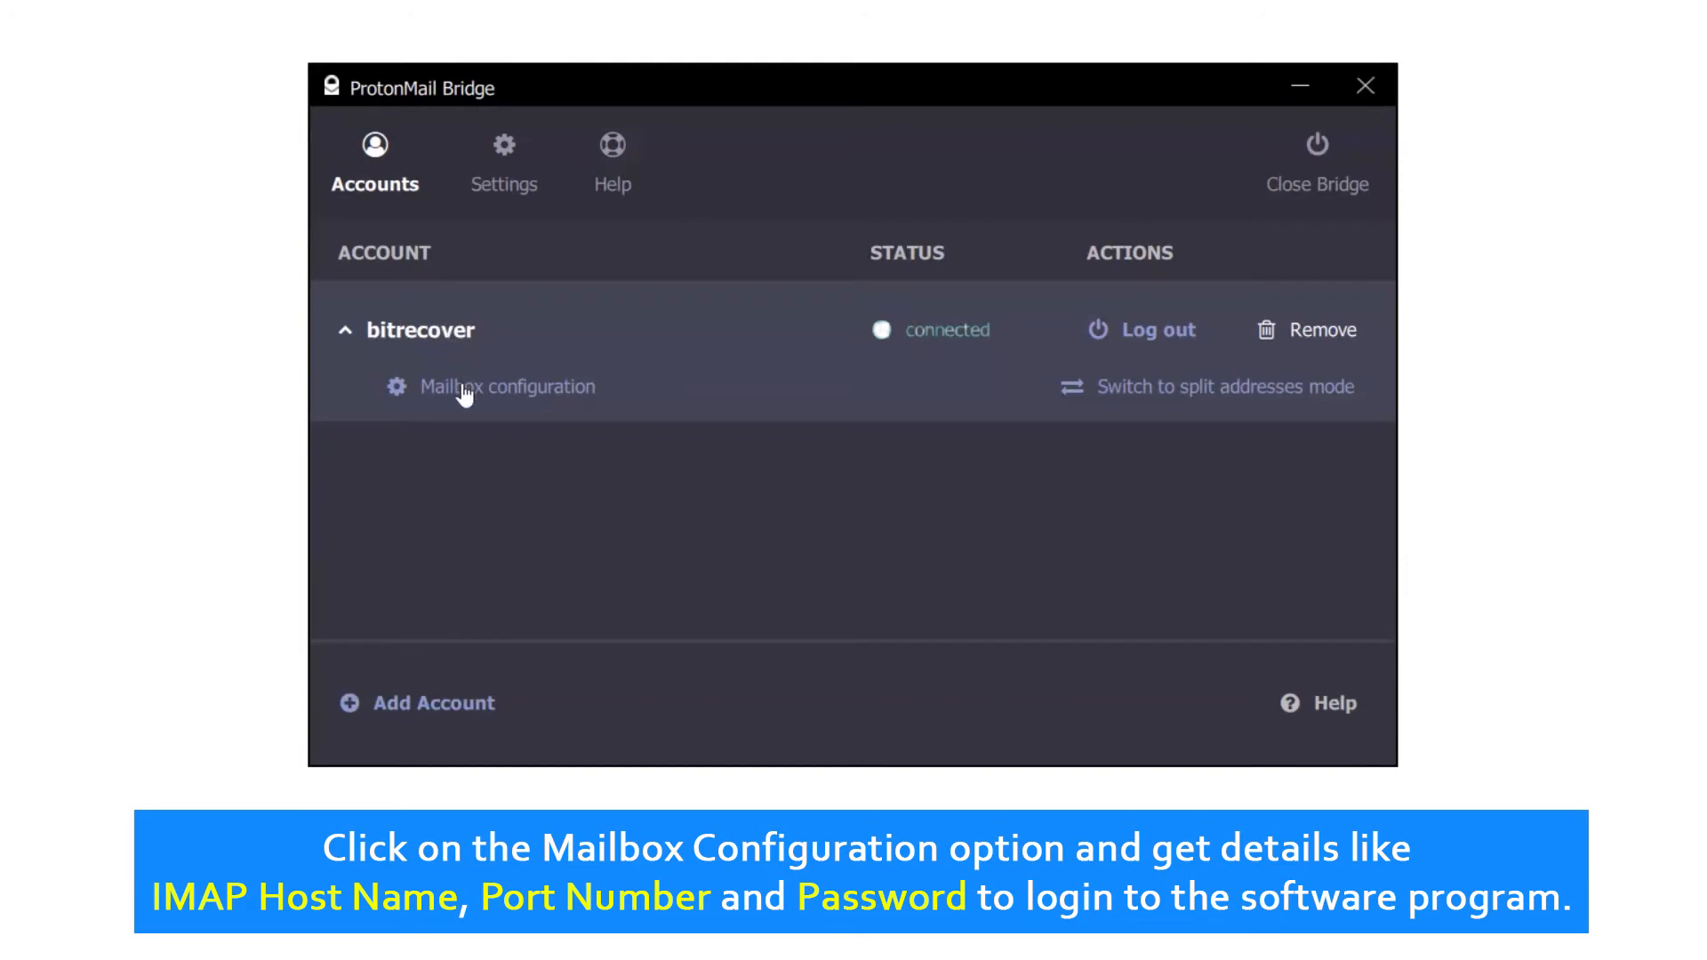
Expand the connected account to show its IMAP mailbox configuration details.
{"action": "left_click", "coordinate": [469, 387]}
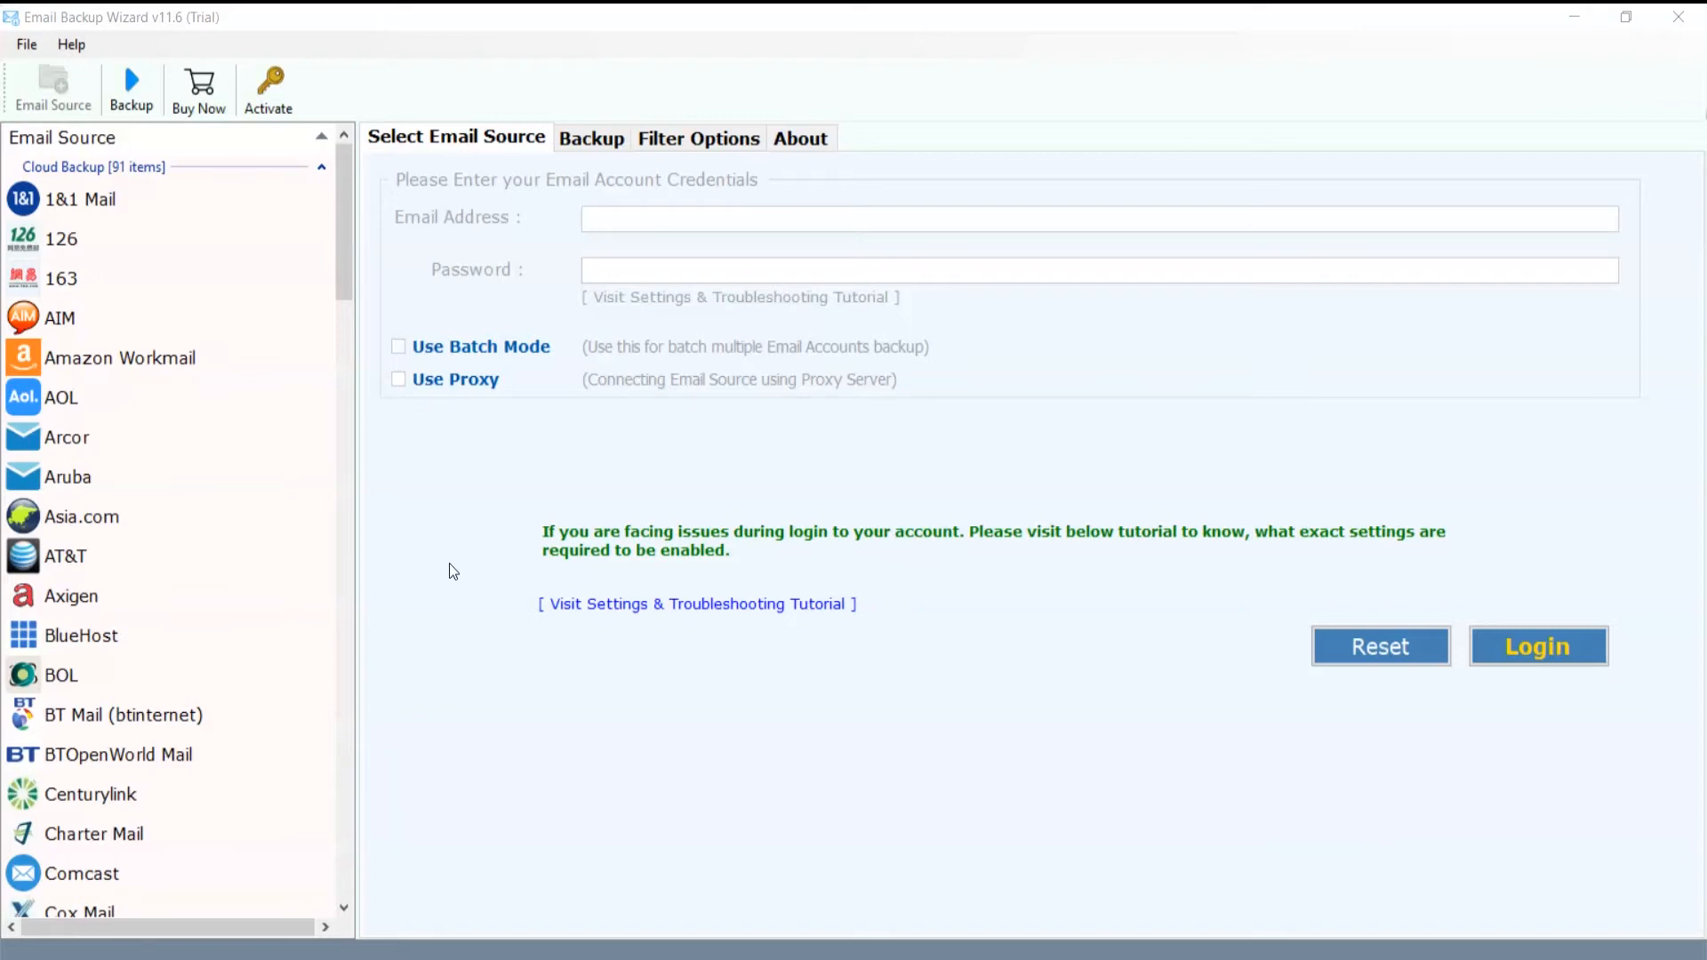
Choose IMAP Server as the email source, revealing host and port 993 fields.
{"action": "scroll", "scroll_direction": "down", "scroll_amount": 3}
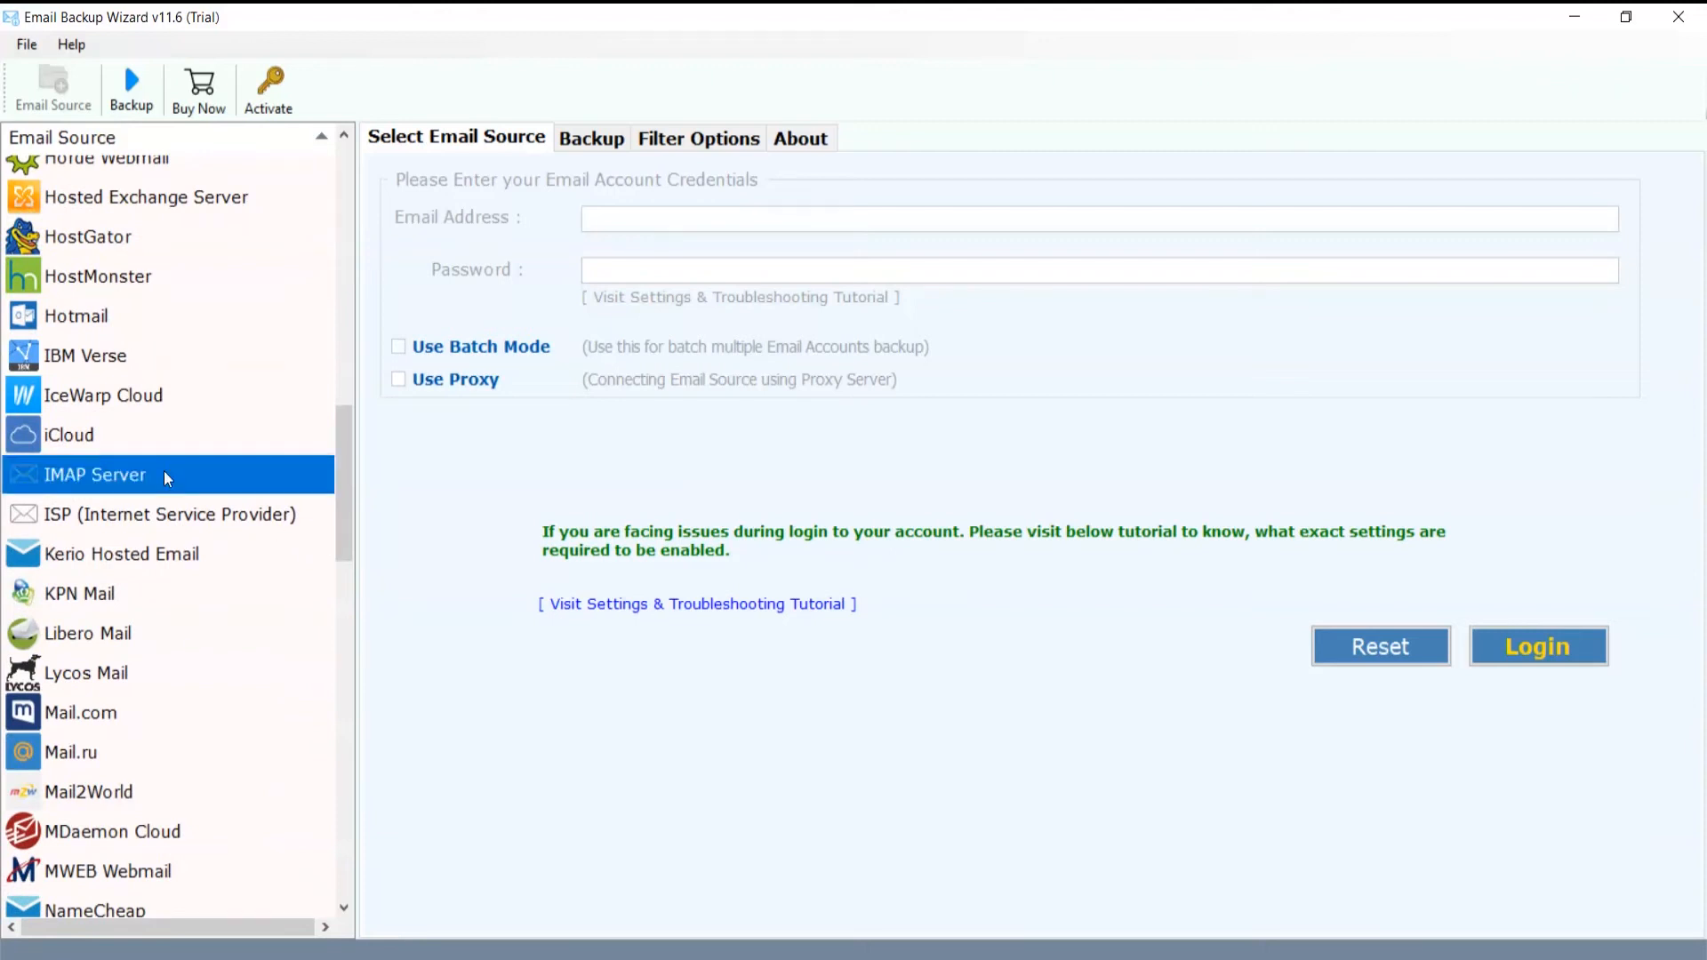
{"action": "left_click", "coordinate": [97, 475]}
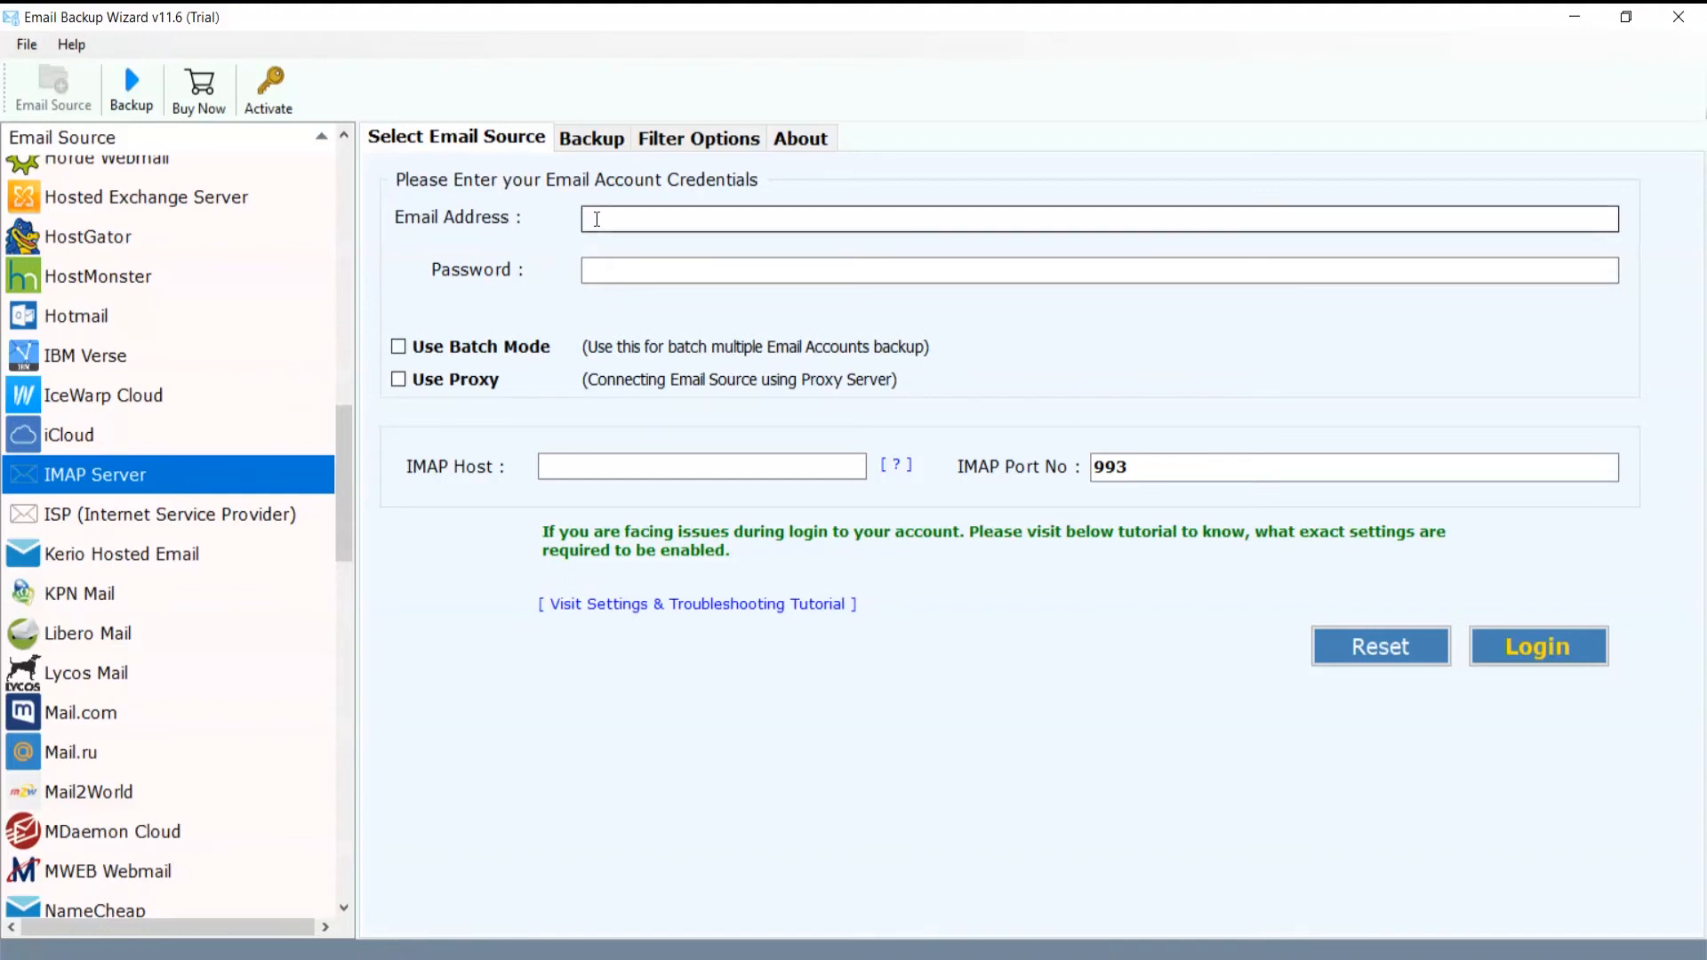
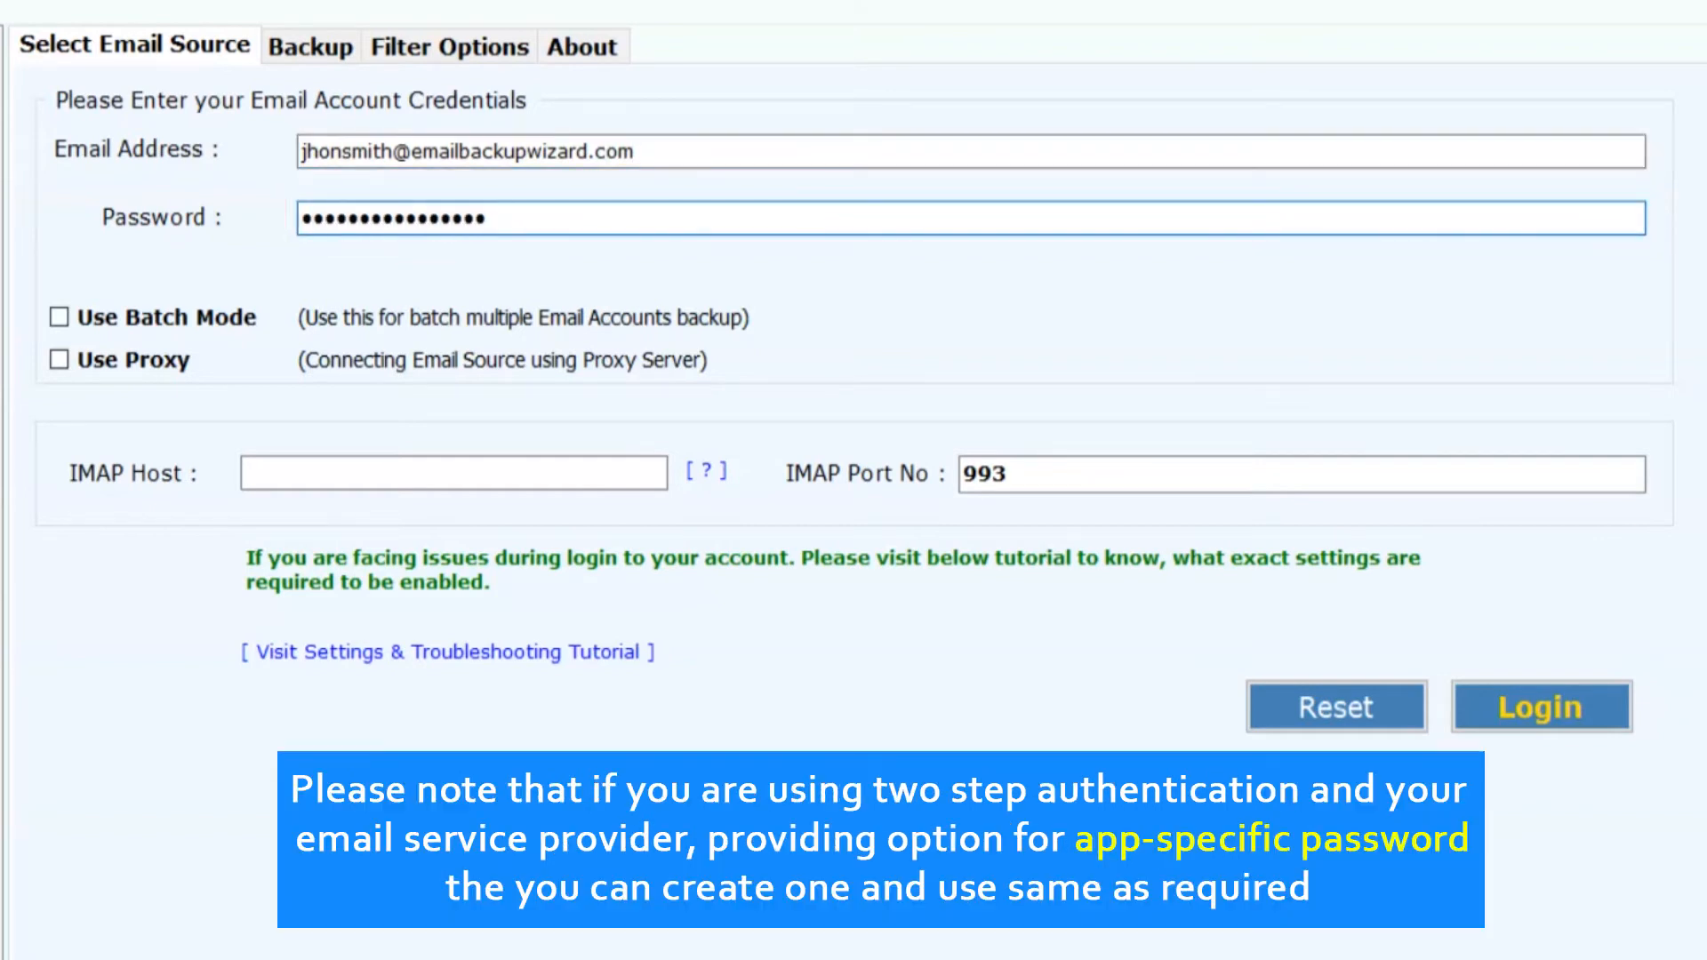
Fill in the source account's email address and password, leaving Use Proxy unchecked.
{"action": "left_click", "coordinate": [969, 210]}
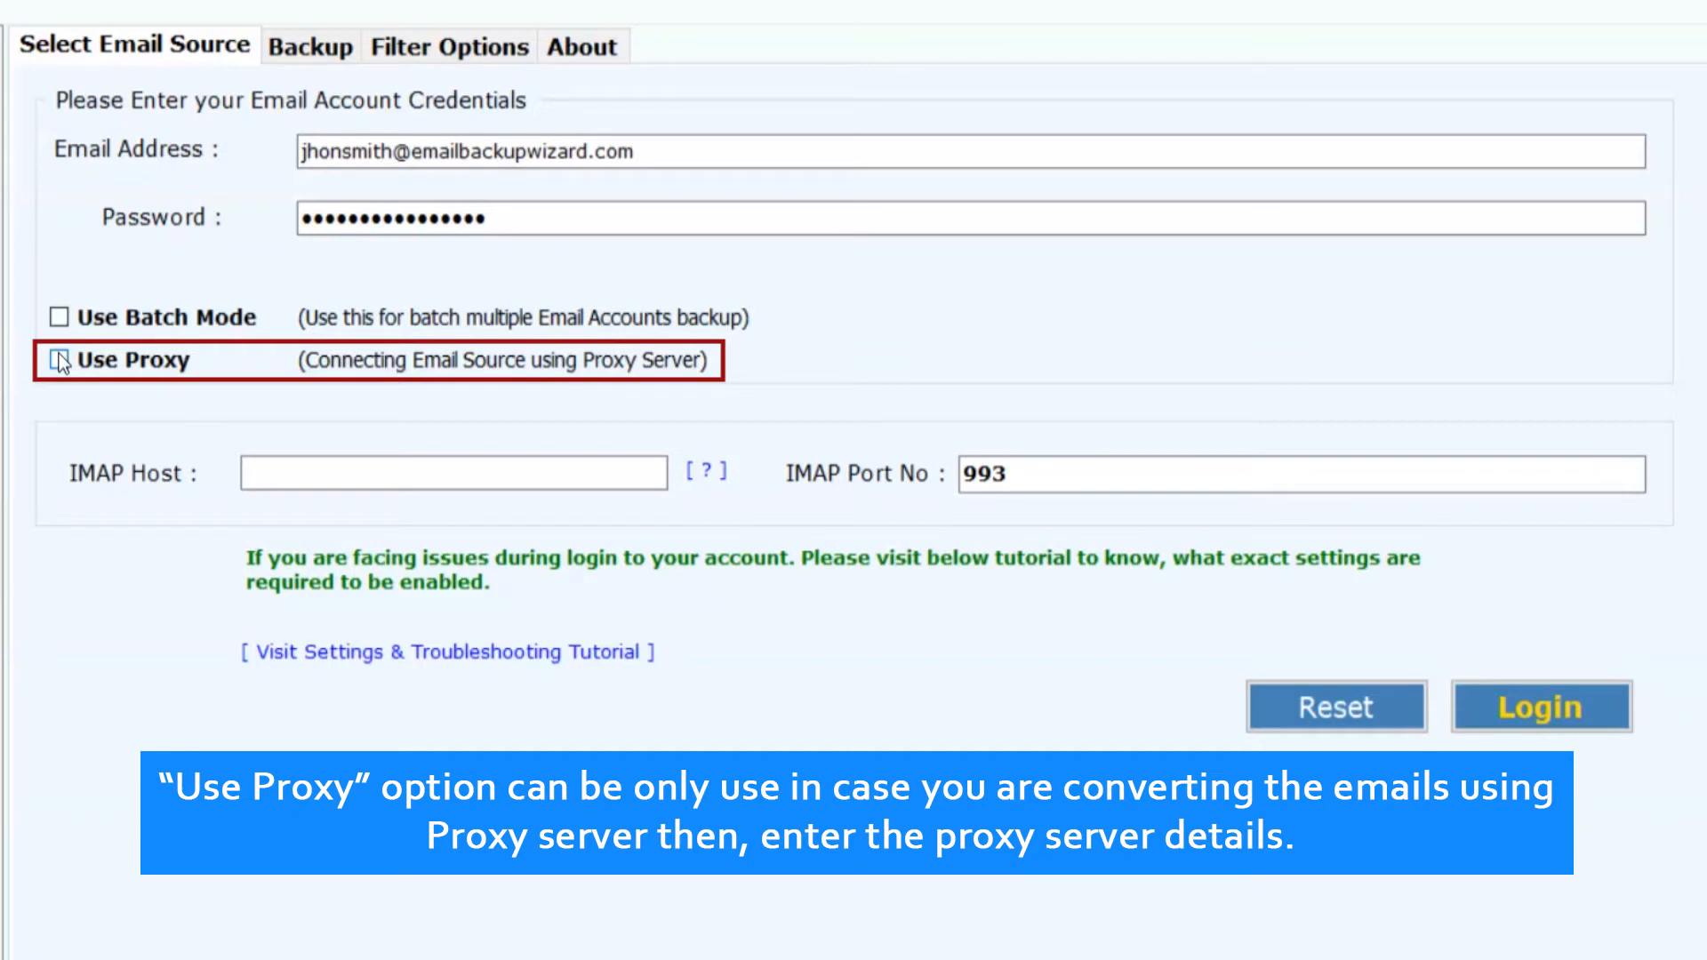
{"action": "left_click", "coordinate": [452, 473]}
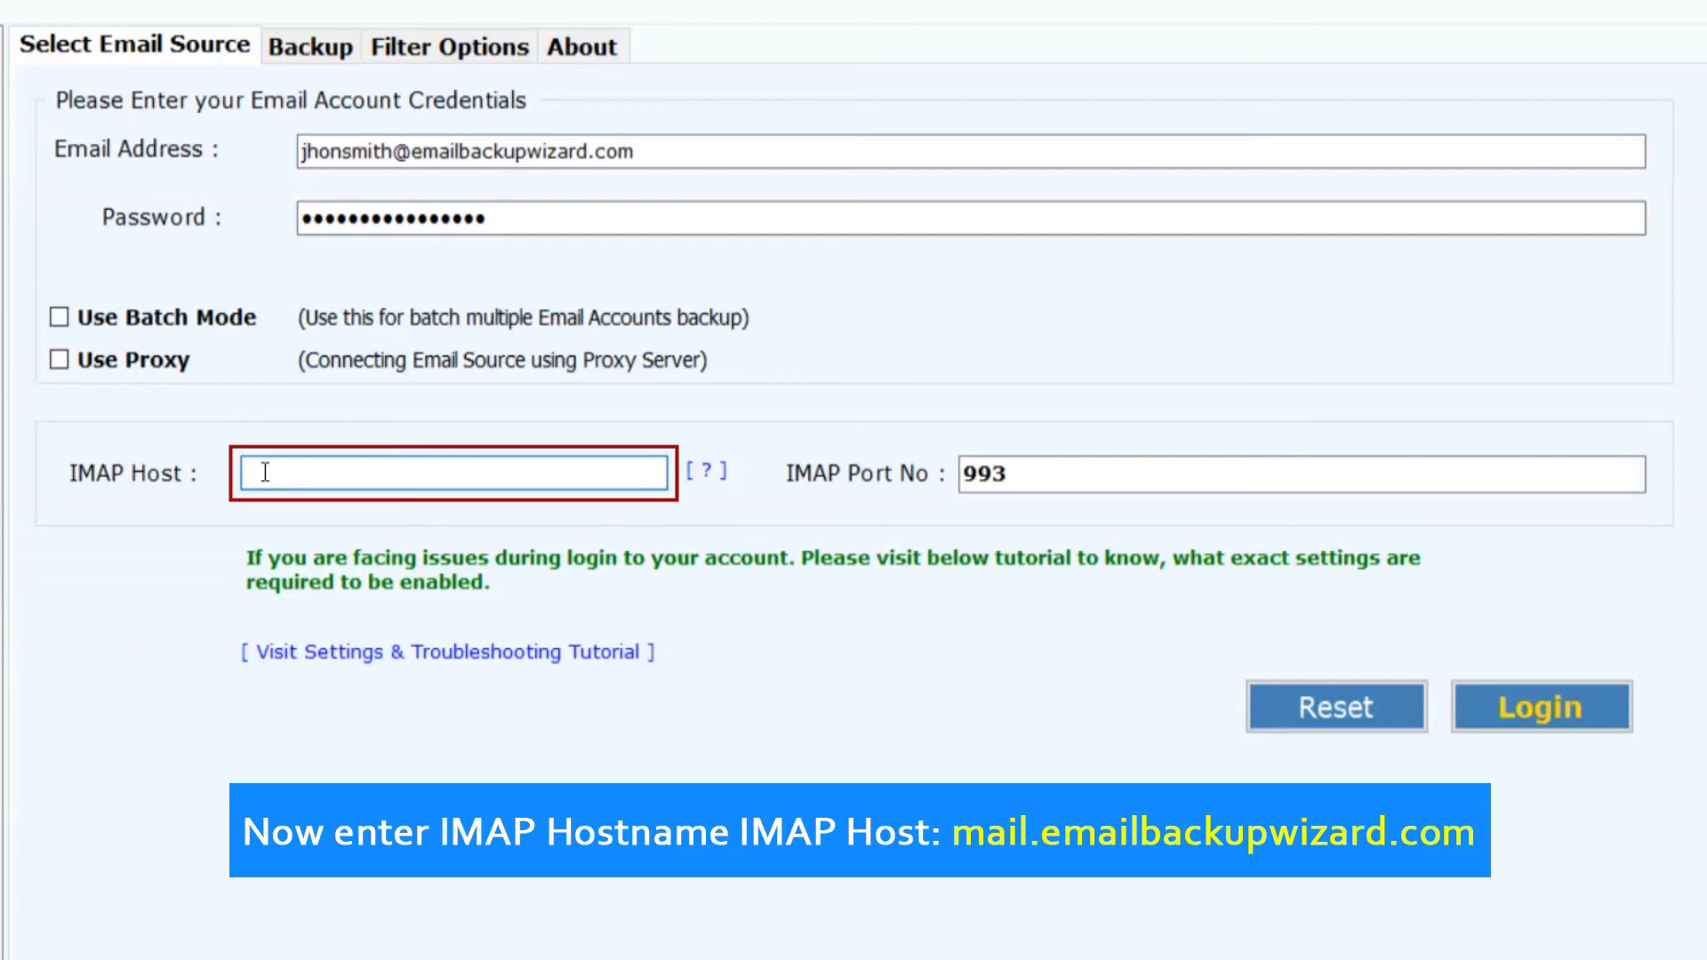
Set IMAP host mail.emailbackupwizard.com with port 993 and log in to the source mailbox.
{"action": "type", "text": "mail.emailbackupwizard.com"}
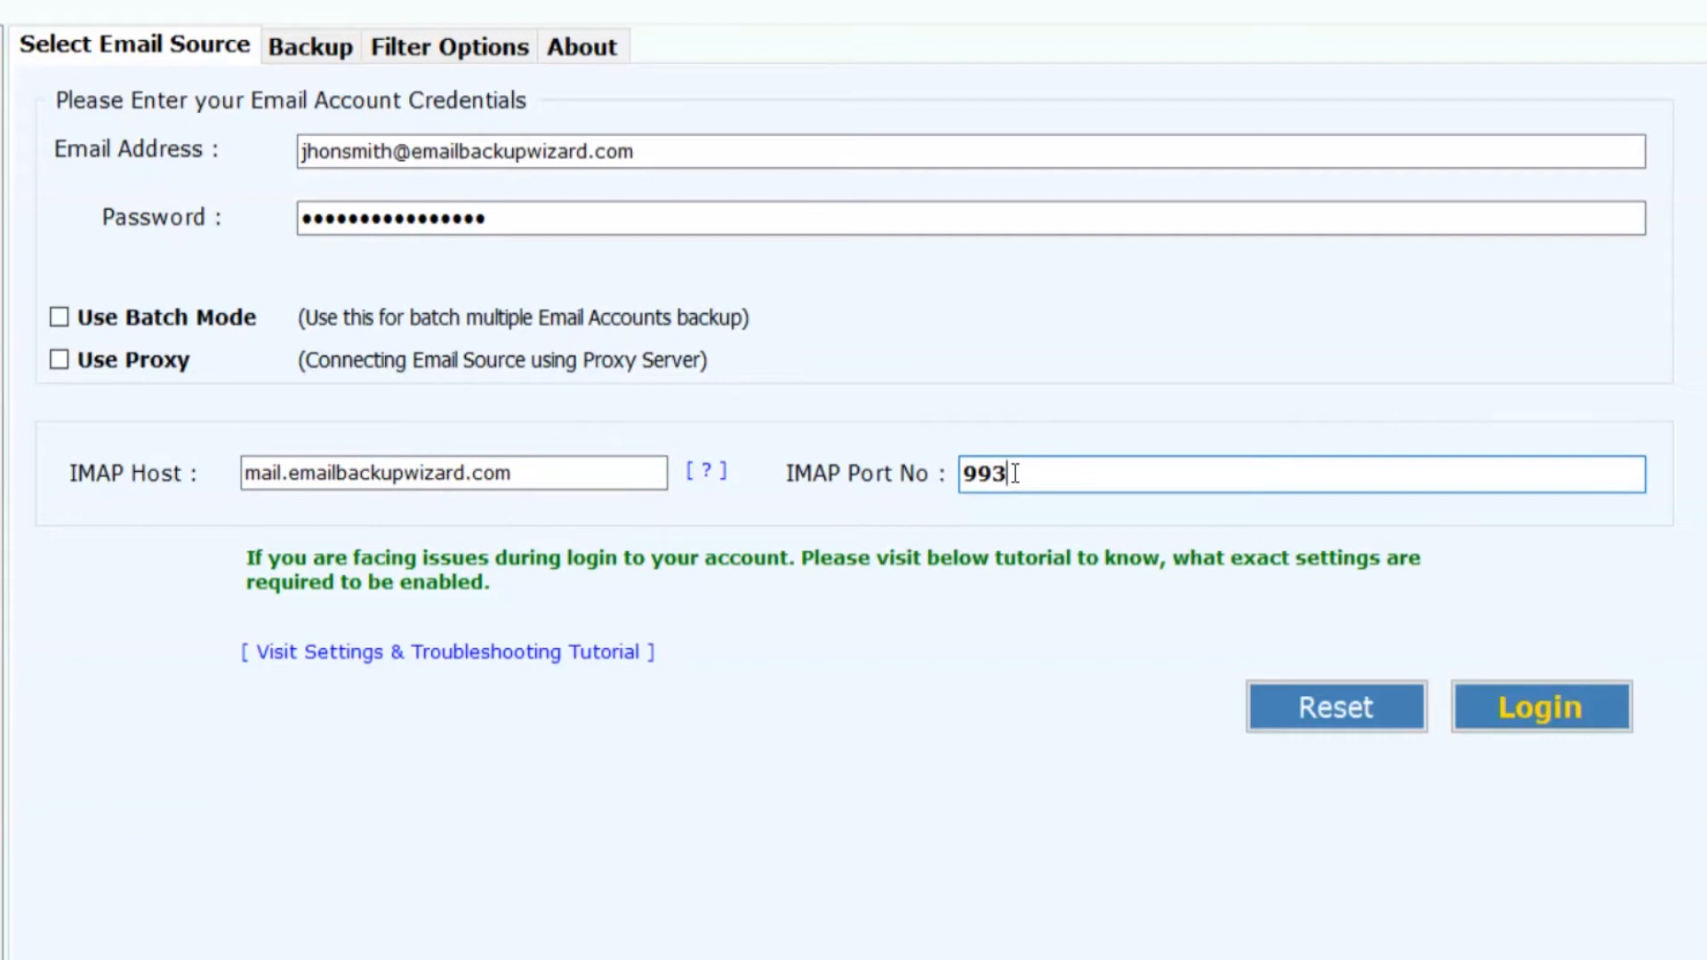
{"action": "mouse_move", "coordinate": [1383, 624]}
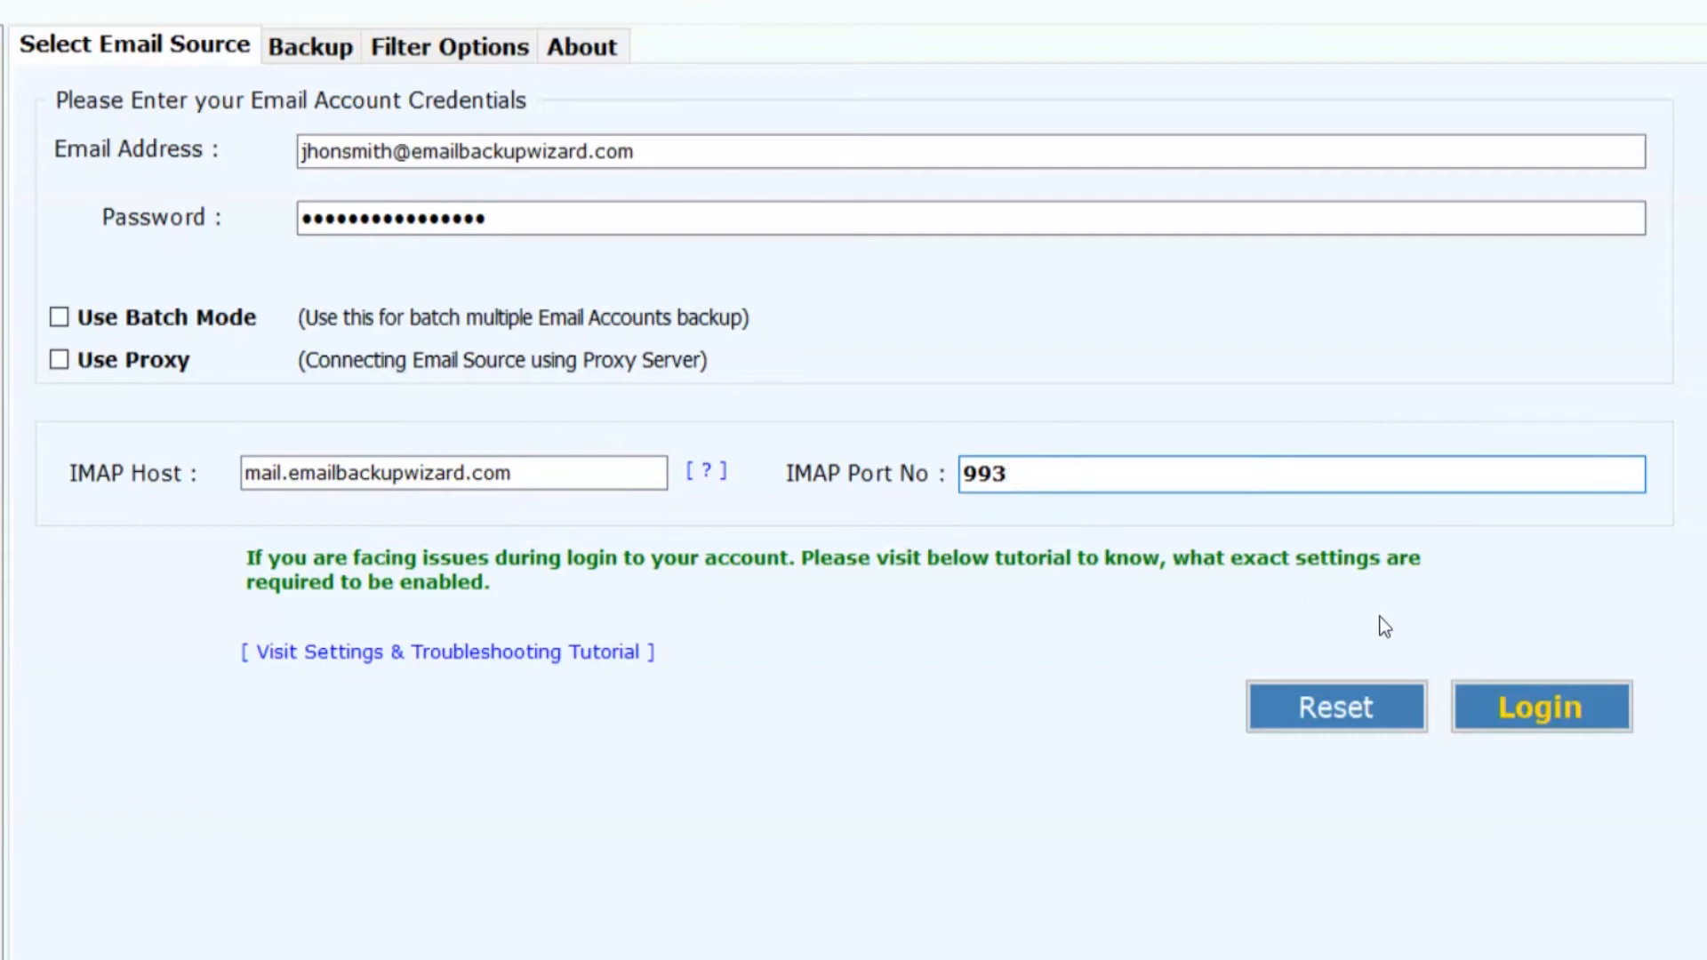
{"action": "left_click", "coordinate": [1541, 708]}
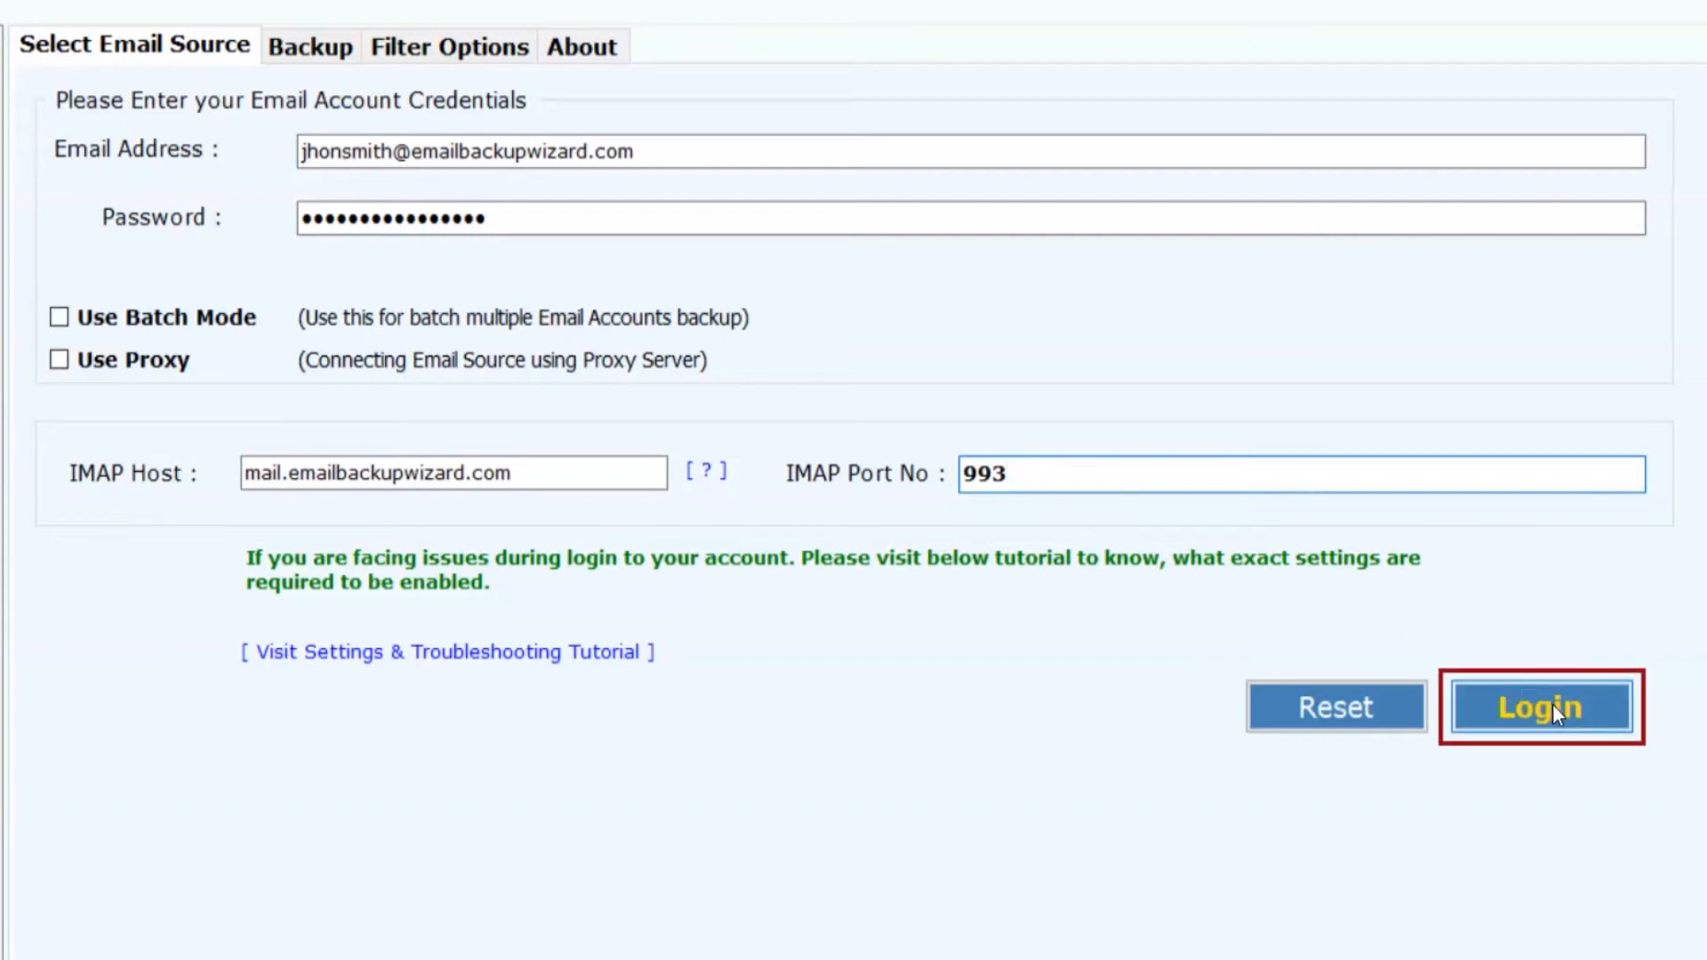
{"action": "left_click", "coordinate": [1539, 707]}
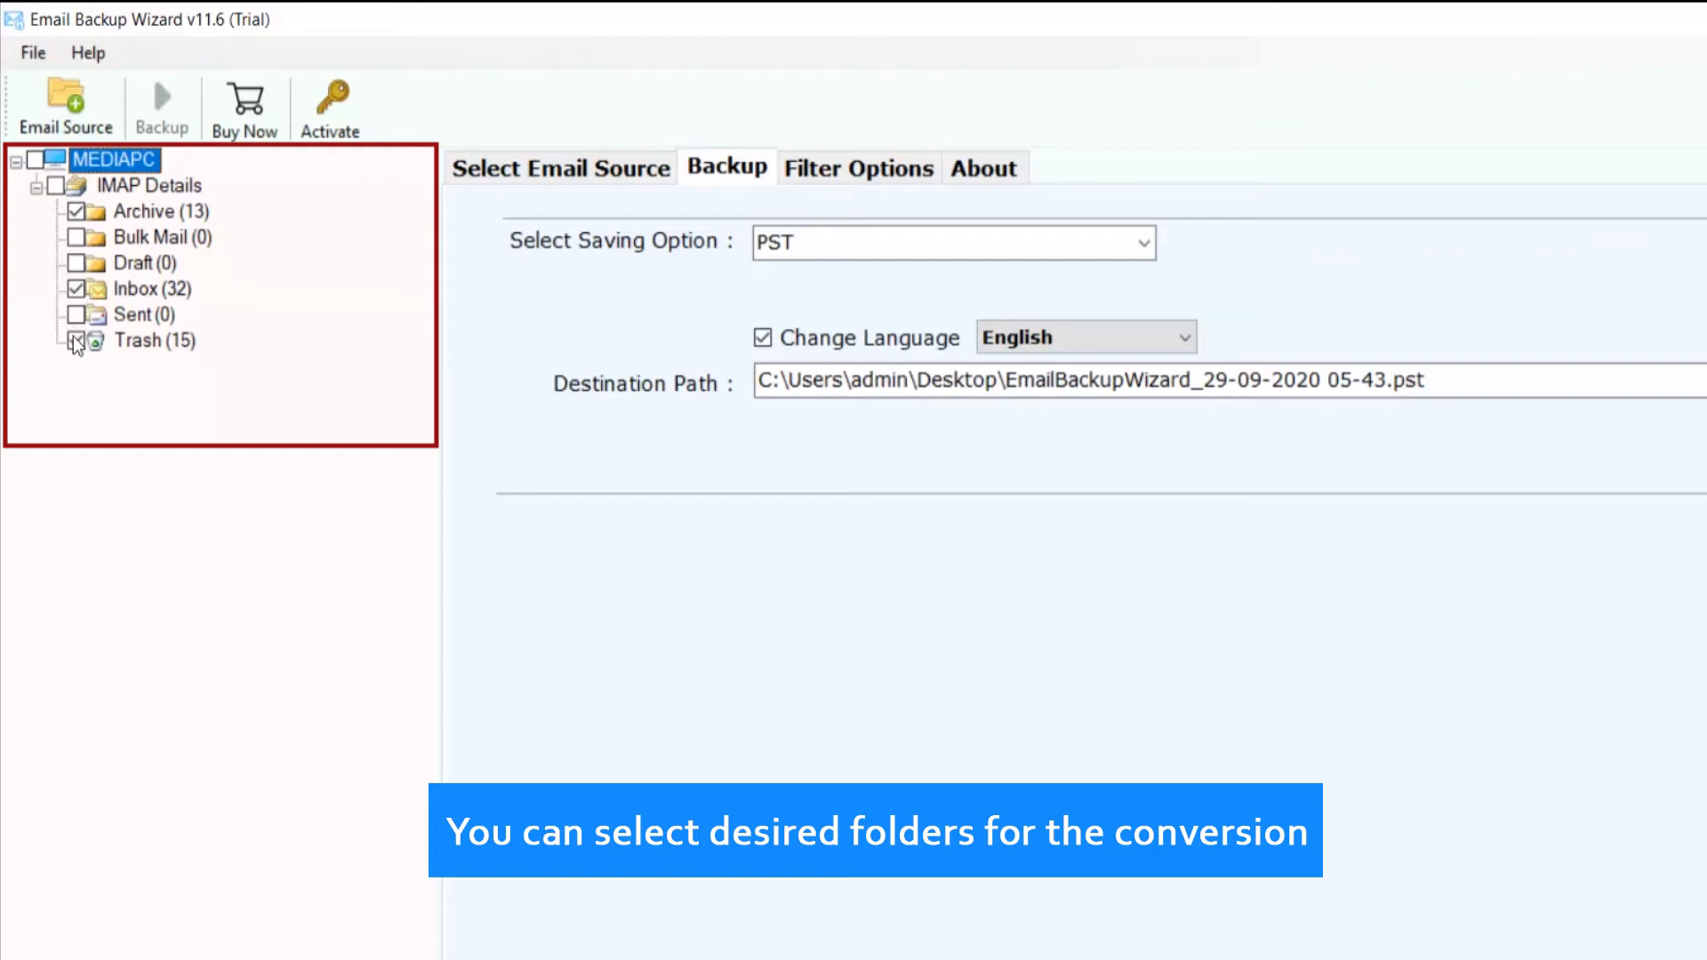
Tick the Trash folder for backup and browse the saving option list toward IMAP.
{"action": "left_click", "coordinate": [75, 340]}
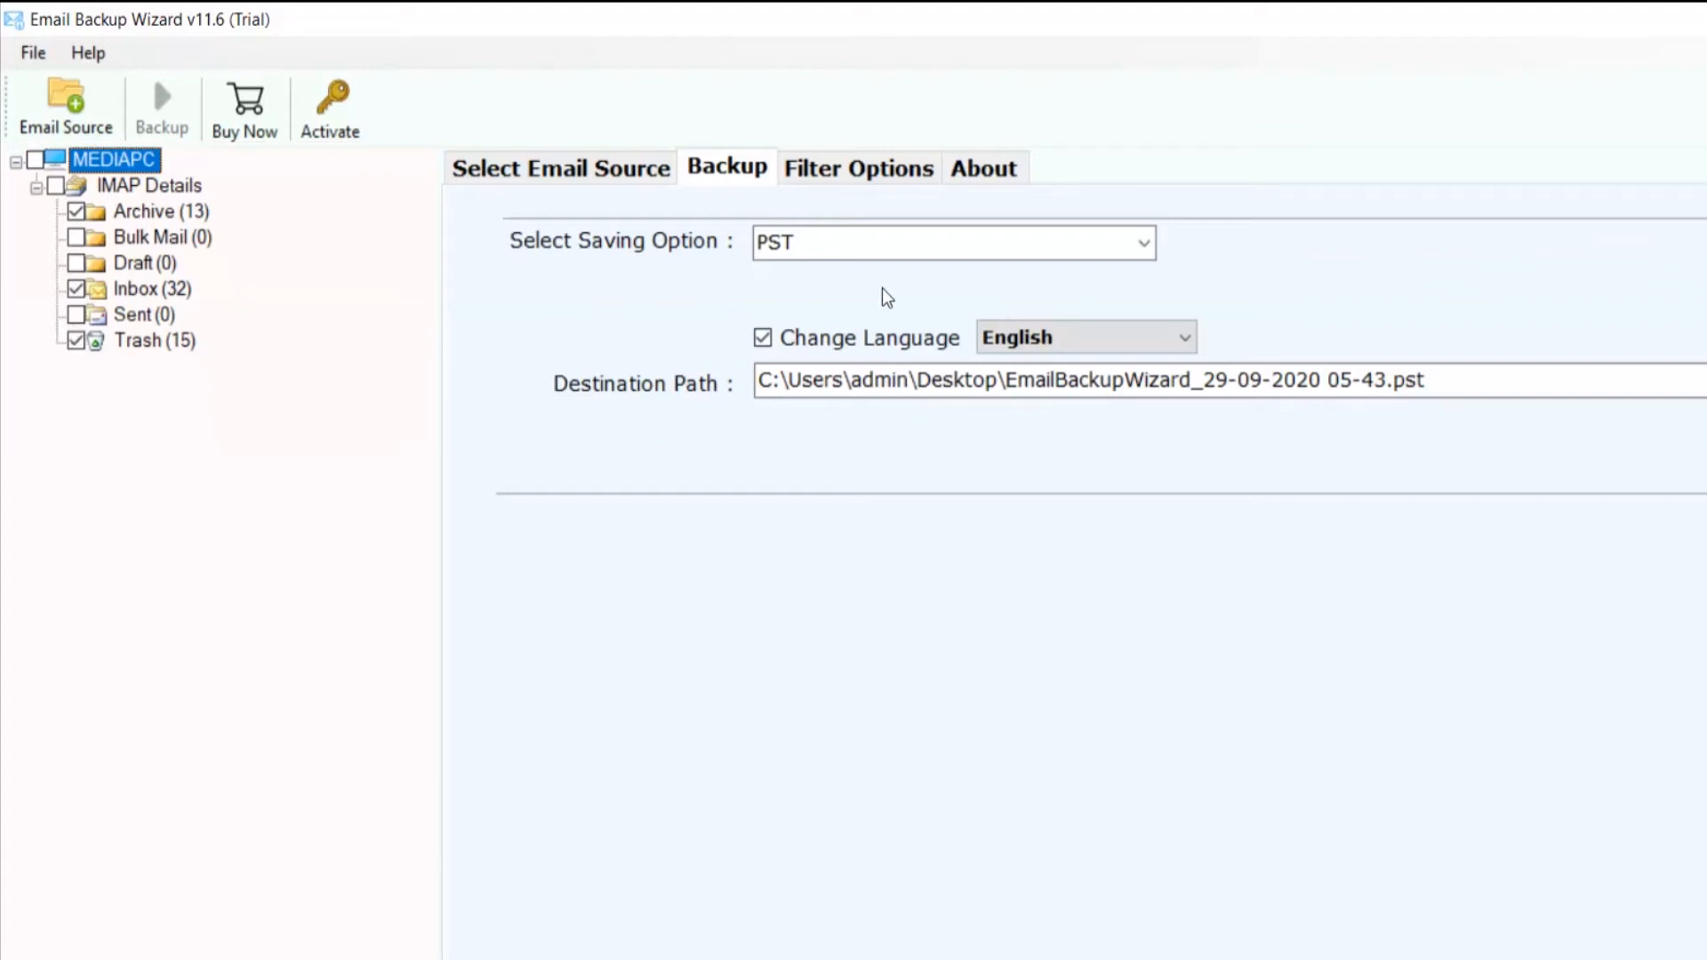
{"action": "left_click", "coordinate": [1140, 247]}
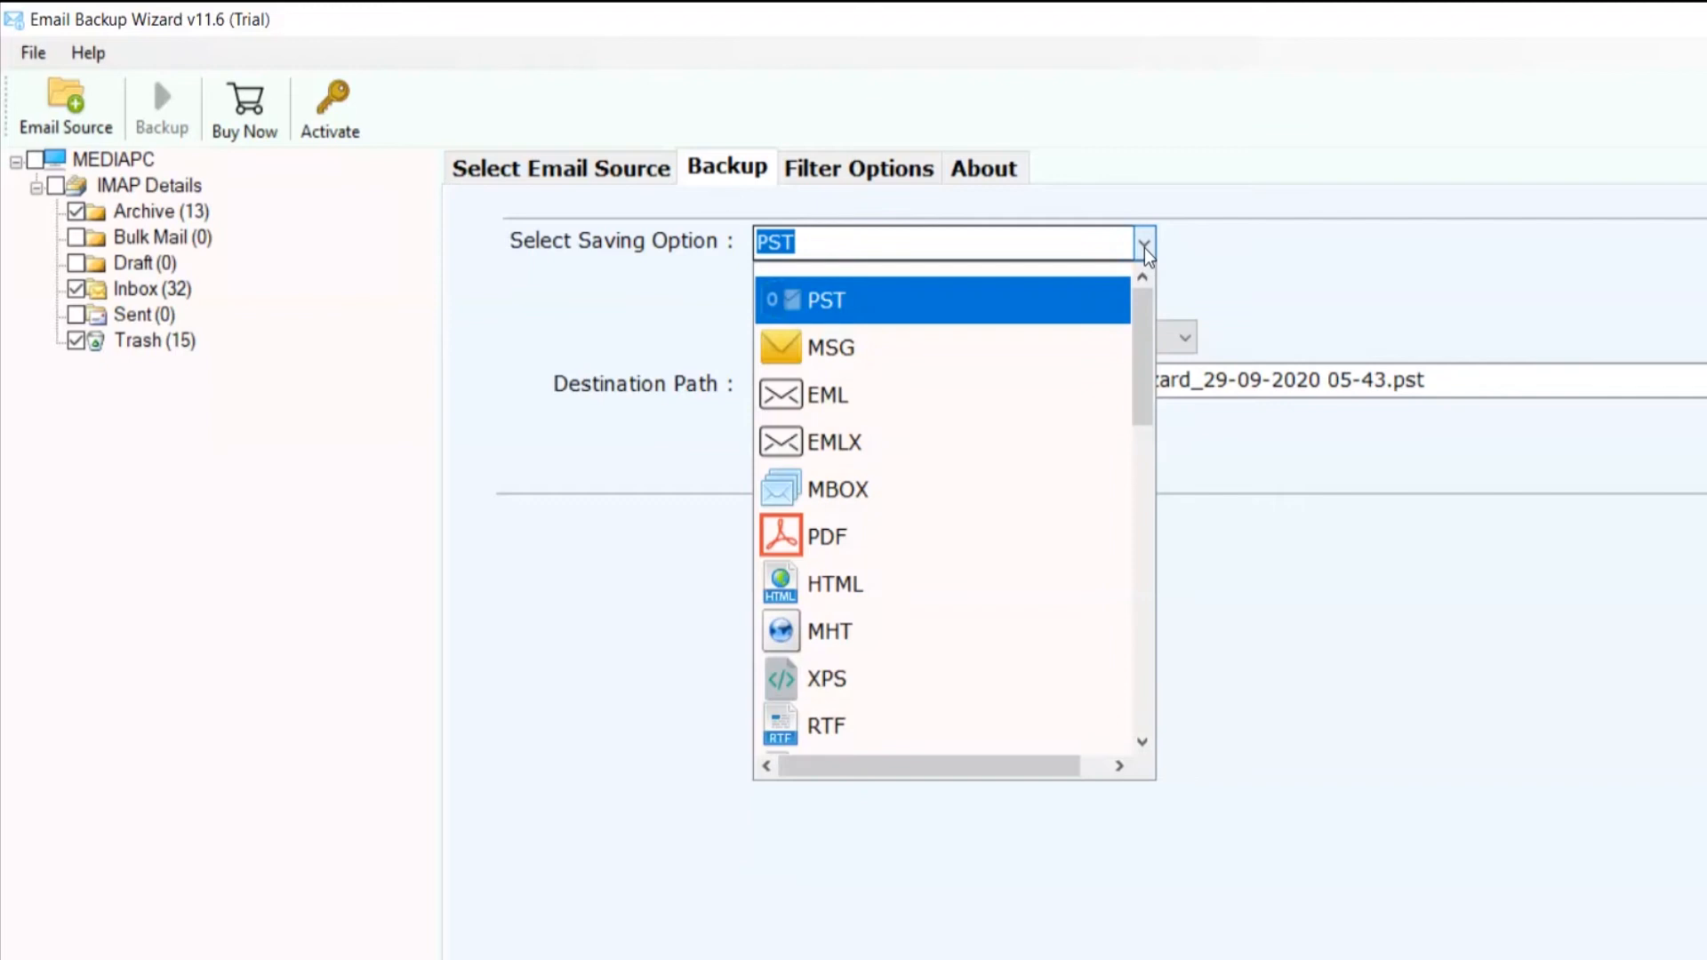
{"action": "scroll", "scroll_direction": "down", "scroll_amount": 3}
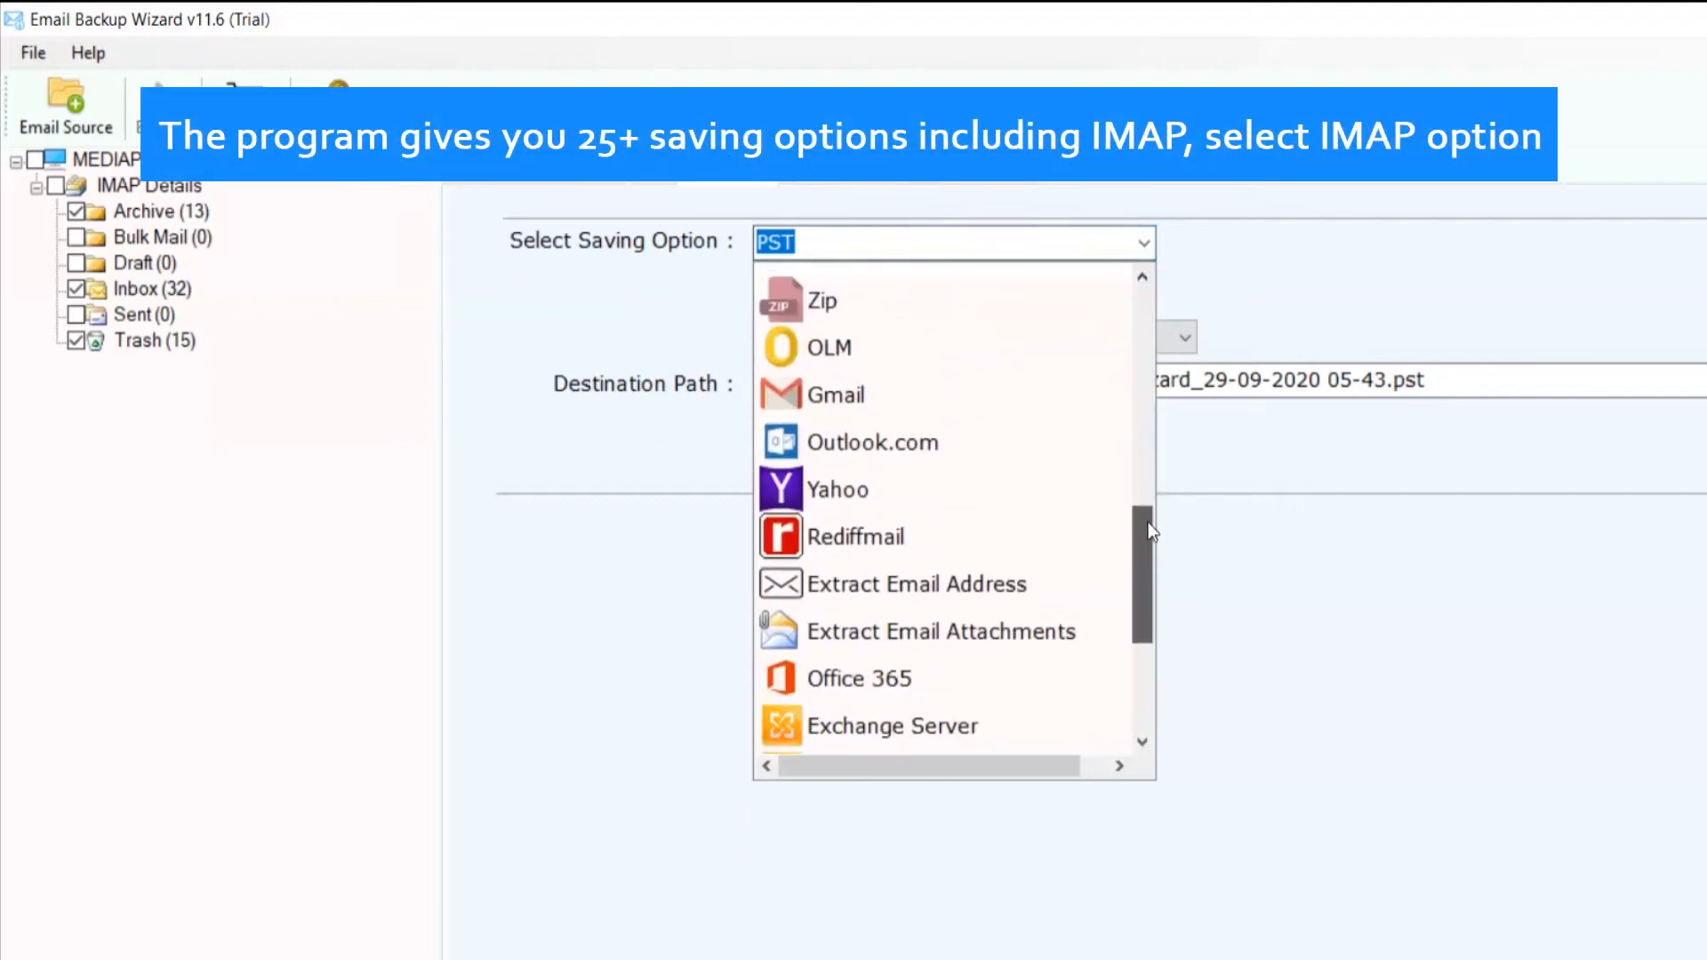
{"action": "scroll", "scroll_direction": "down", "scroll_amount": 3}
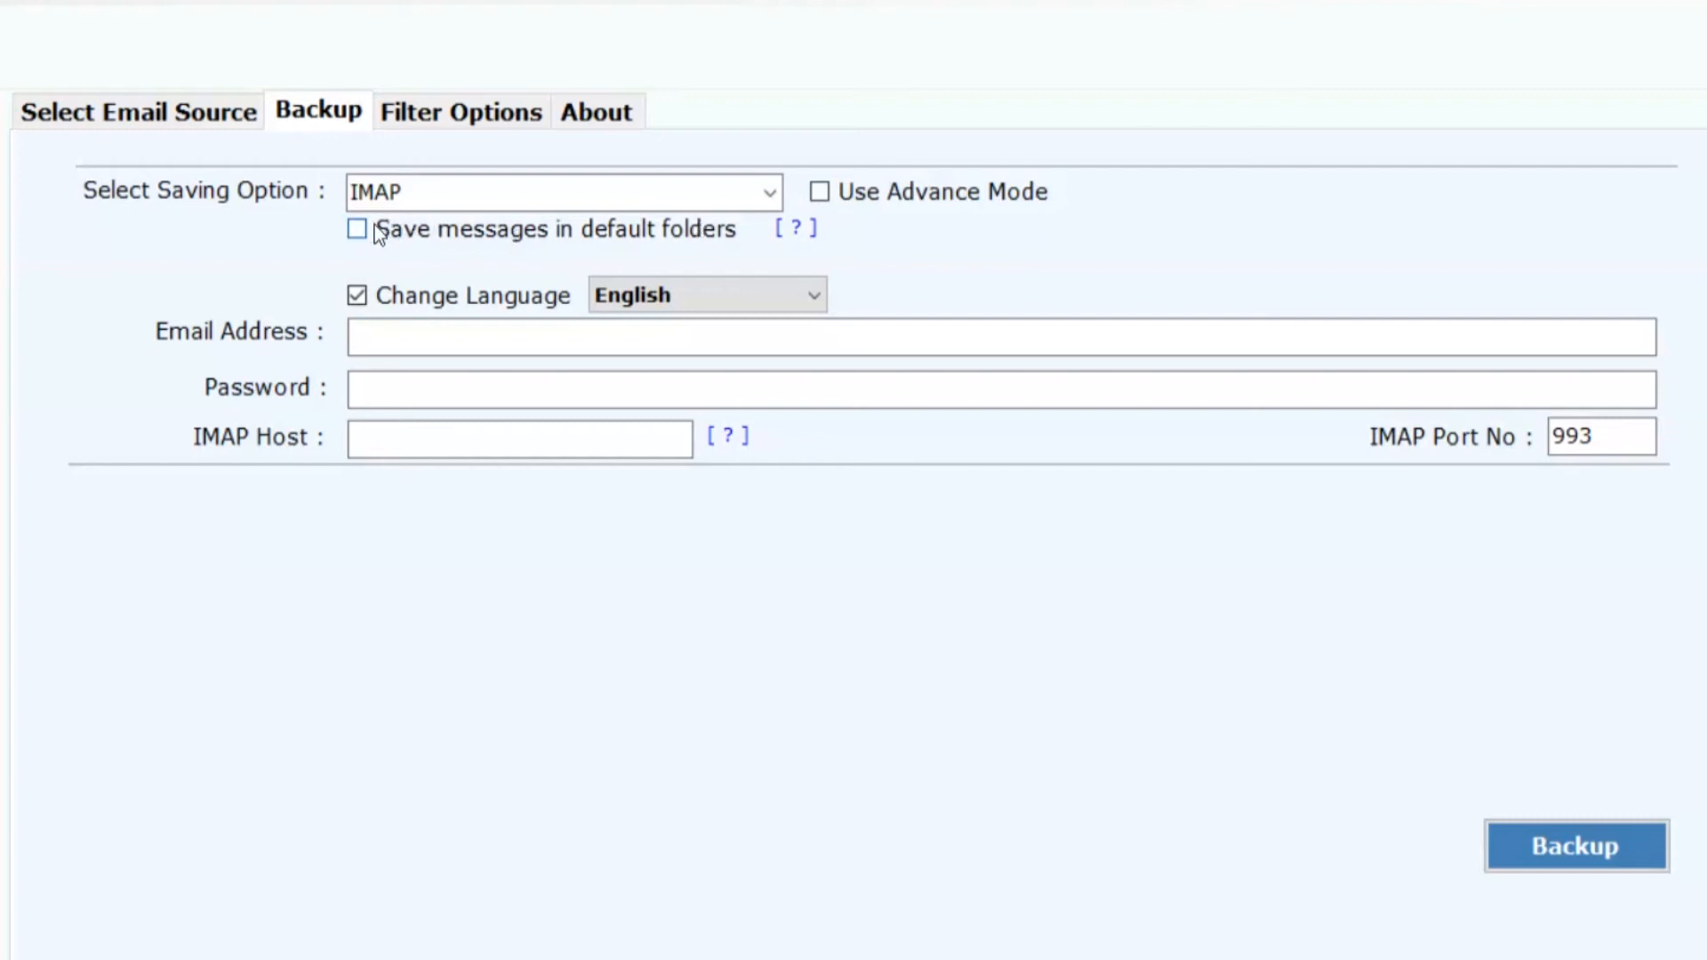
Try the 'Save messages in default folders' option and leave it switched off.
{"action": "left_click", "coordinate": [357, 229]}
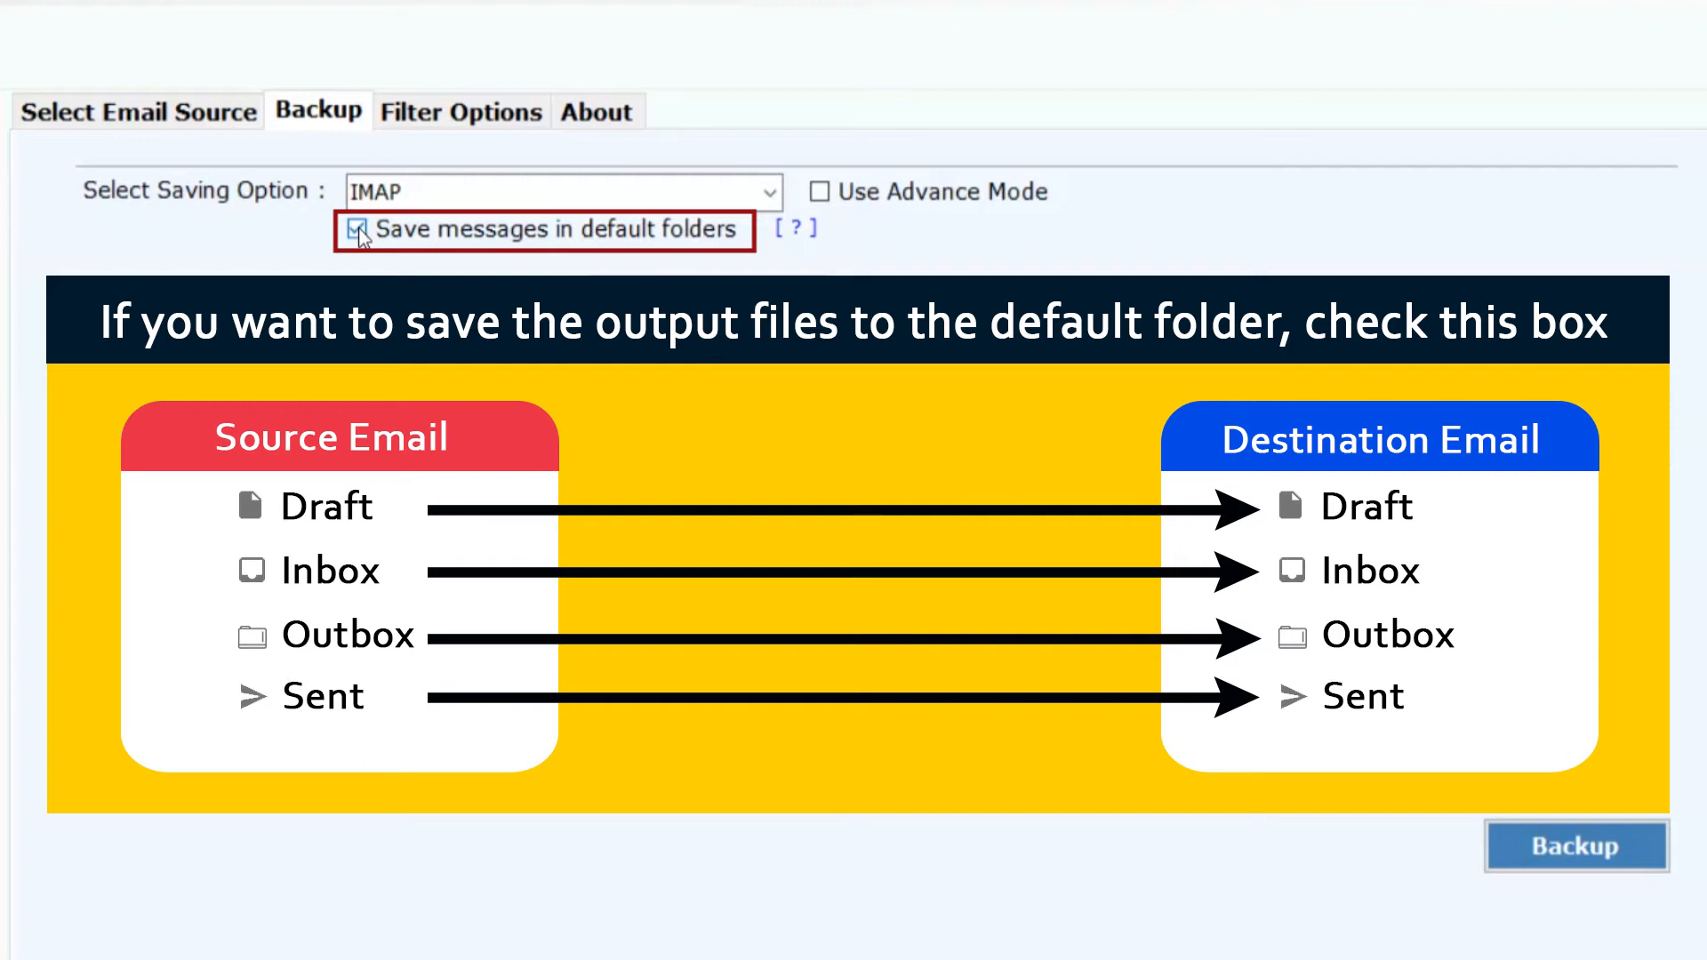
{"action": "left_click", "coordinate": [356, 230]}
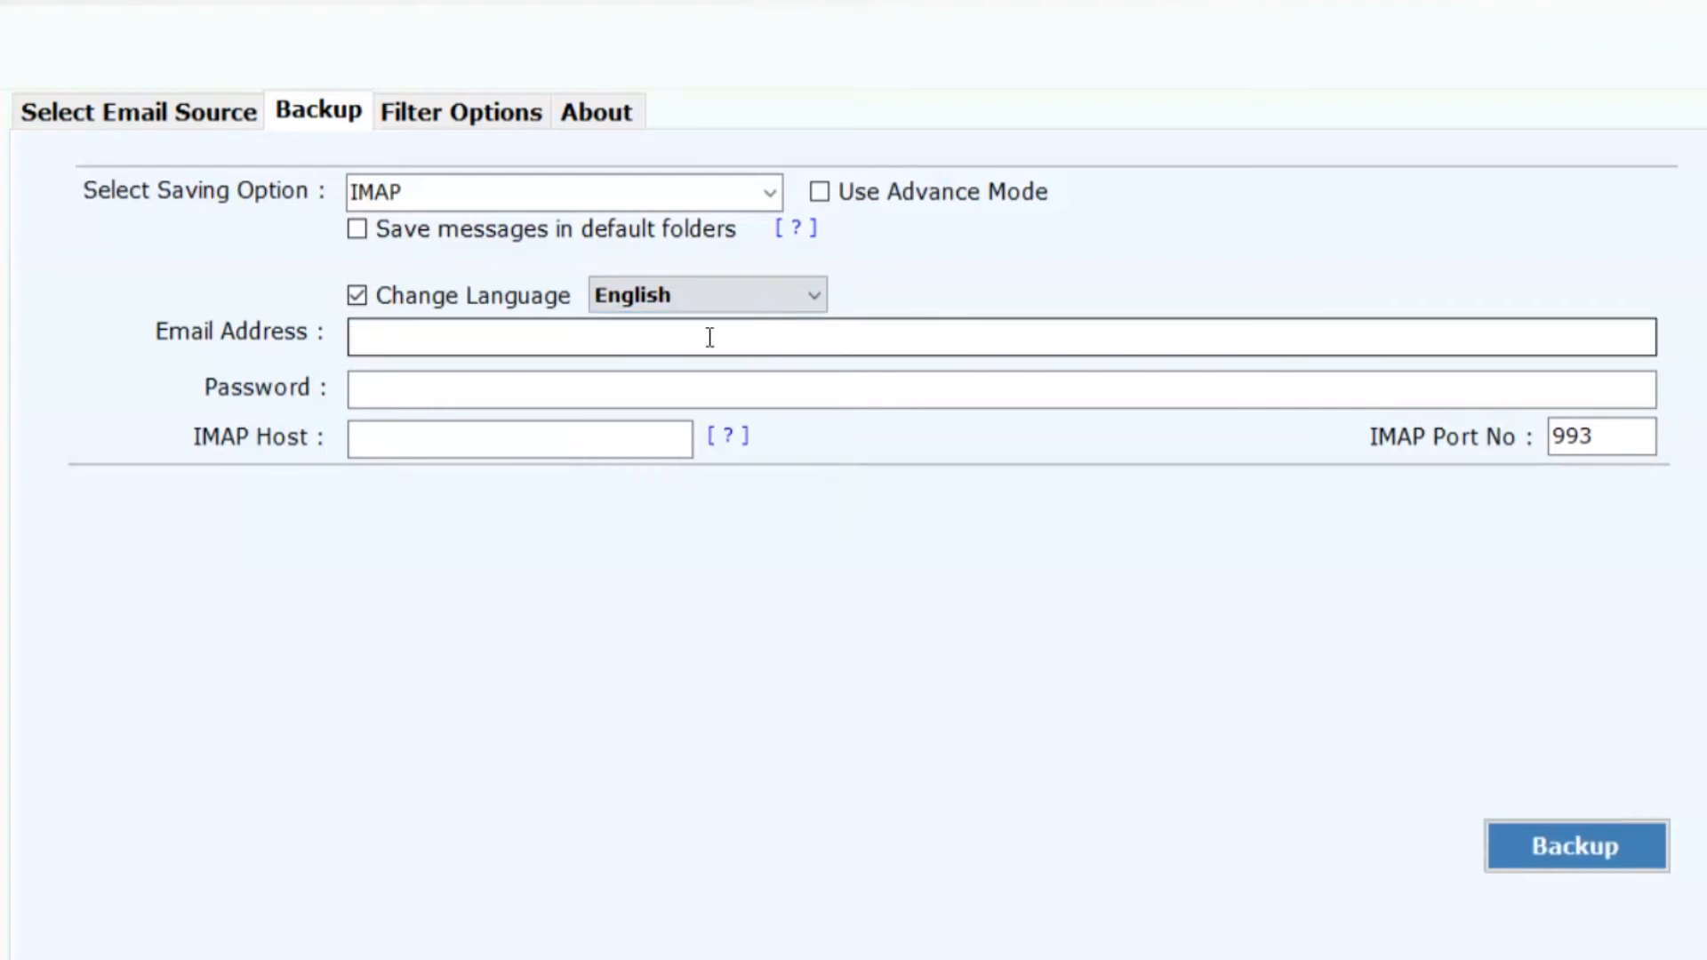
{"action": "left_click", "coordinate": [709, 340]}
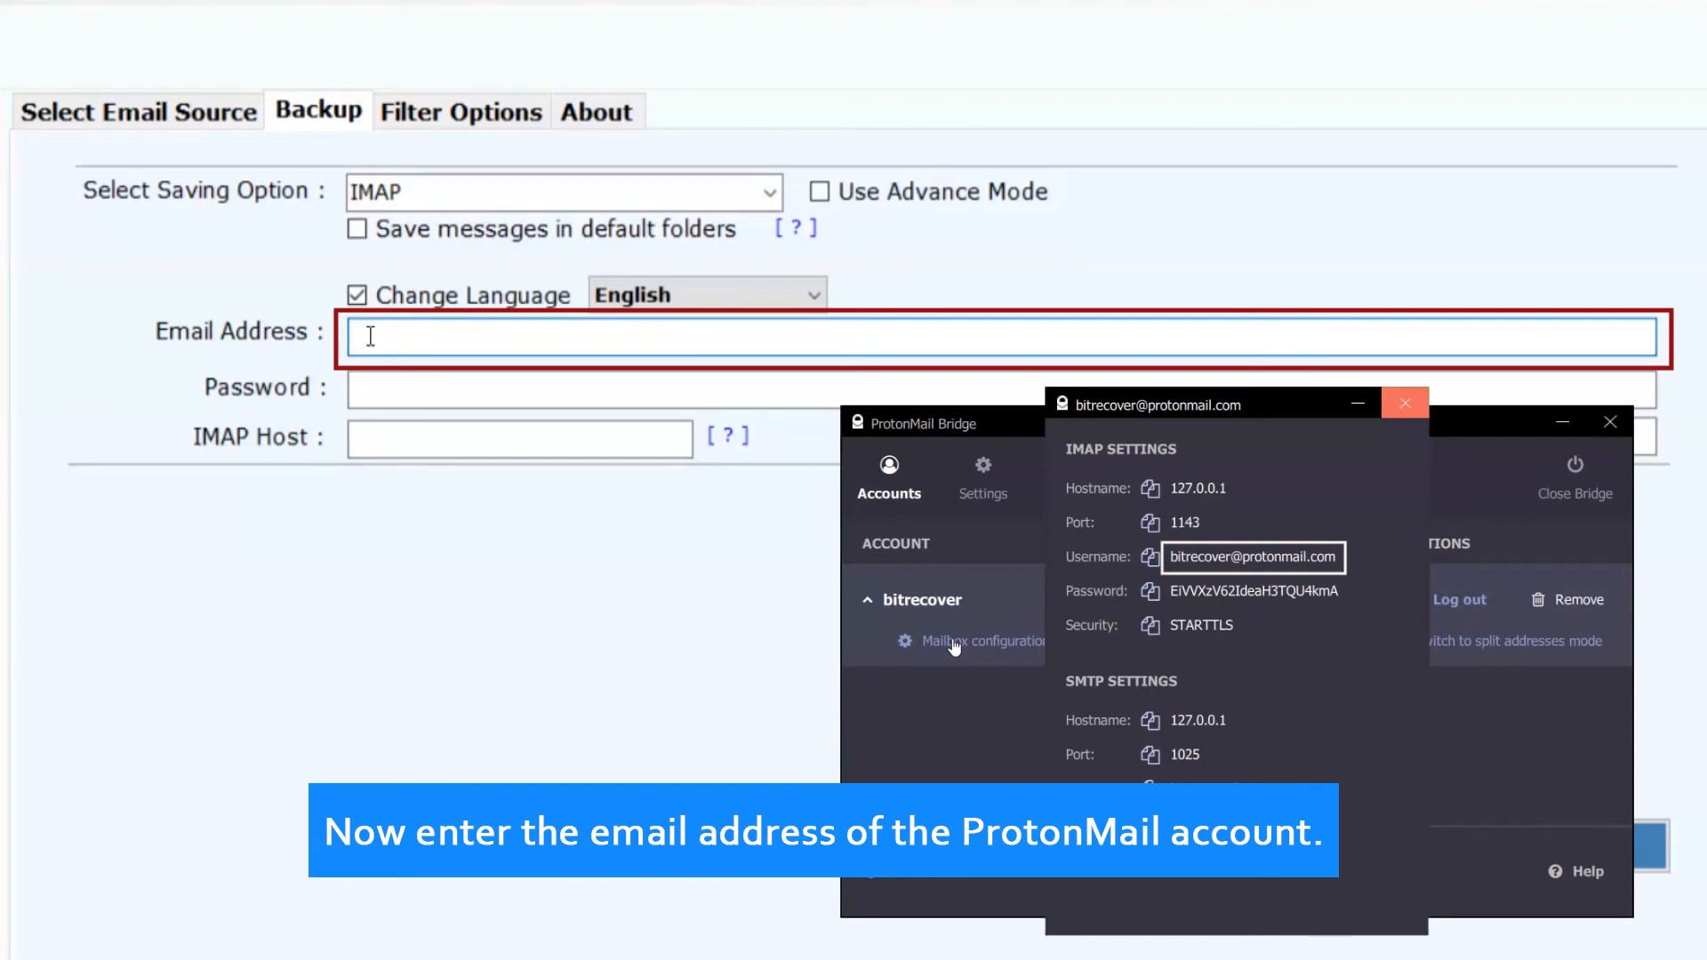
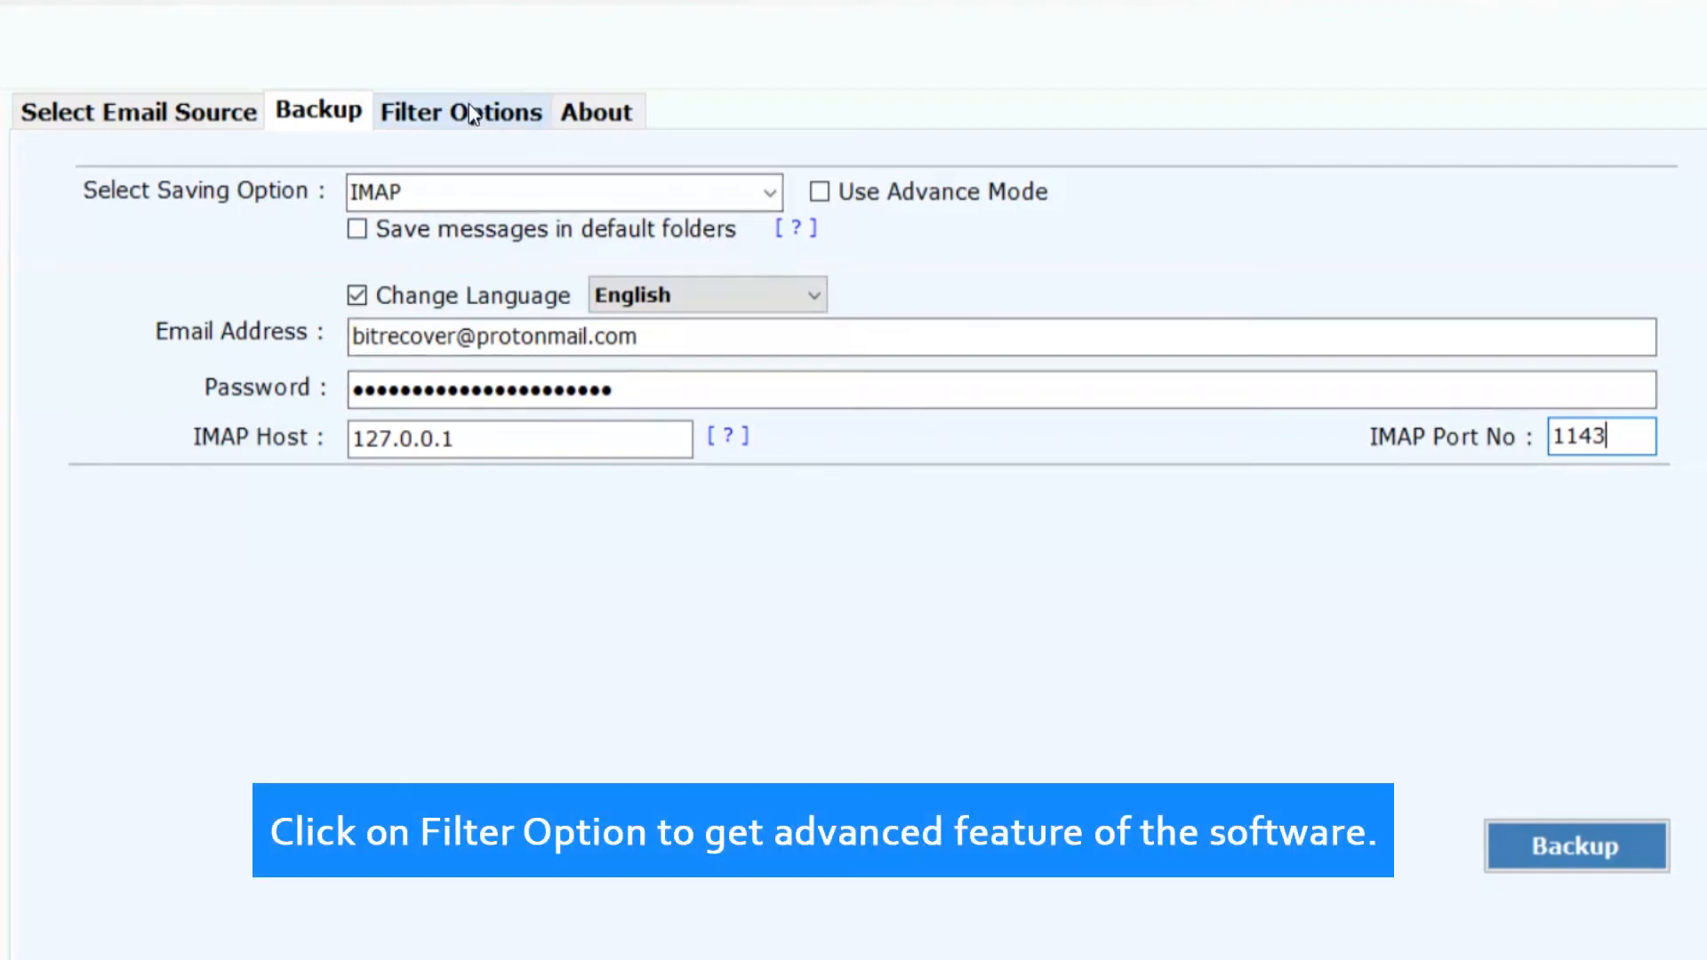
In Filter Options, try the Advance Settings selective backup filters and leave them off.
{"action": "left_click", "coordinate": [460, 110]}
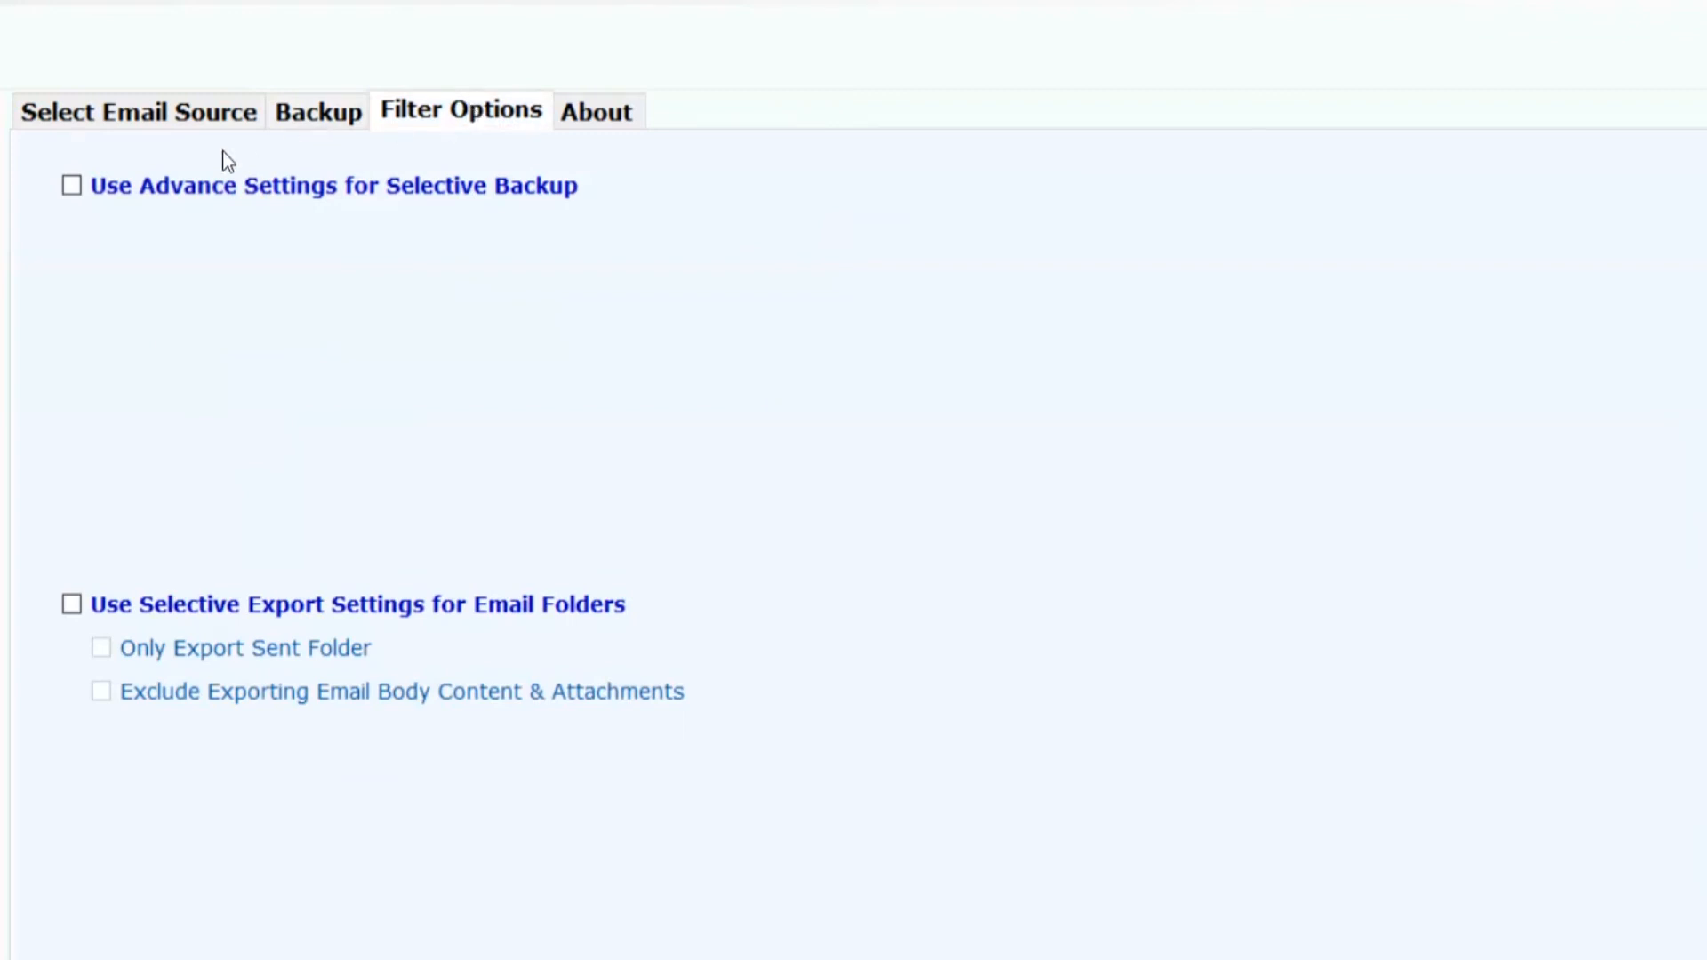
{"action": "left_click", "coordinate": [71, 186]}
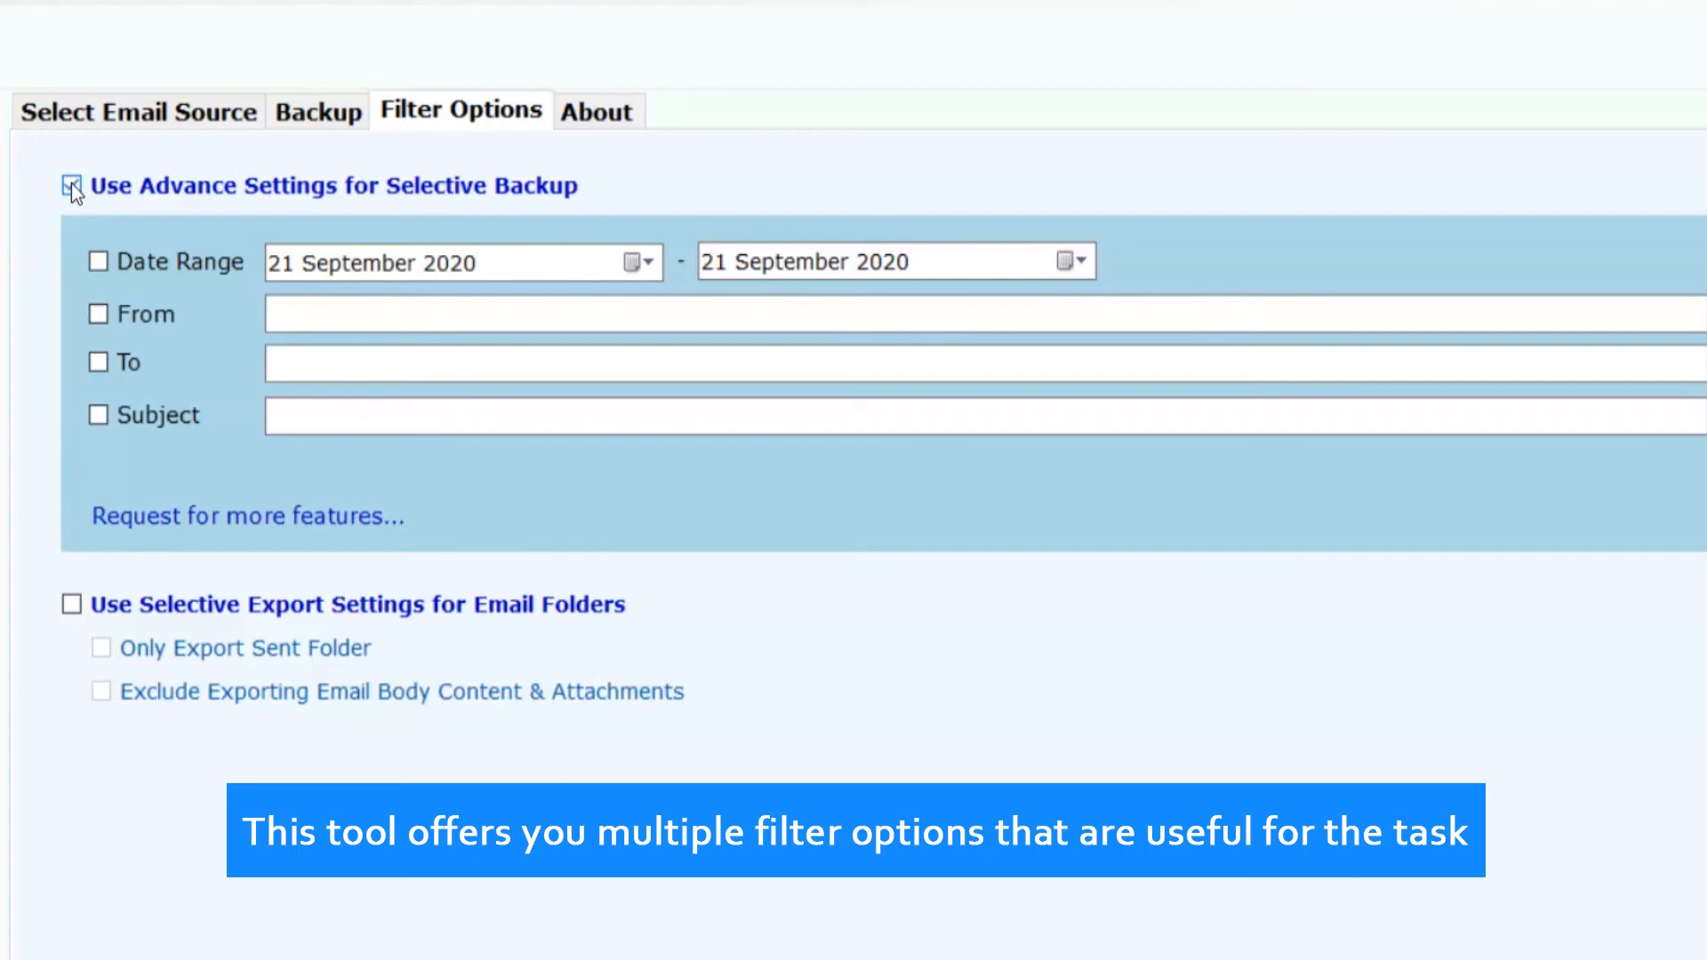
{"action": "left_click", "coordinate": [72, 187]}
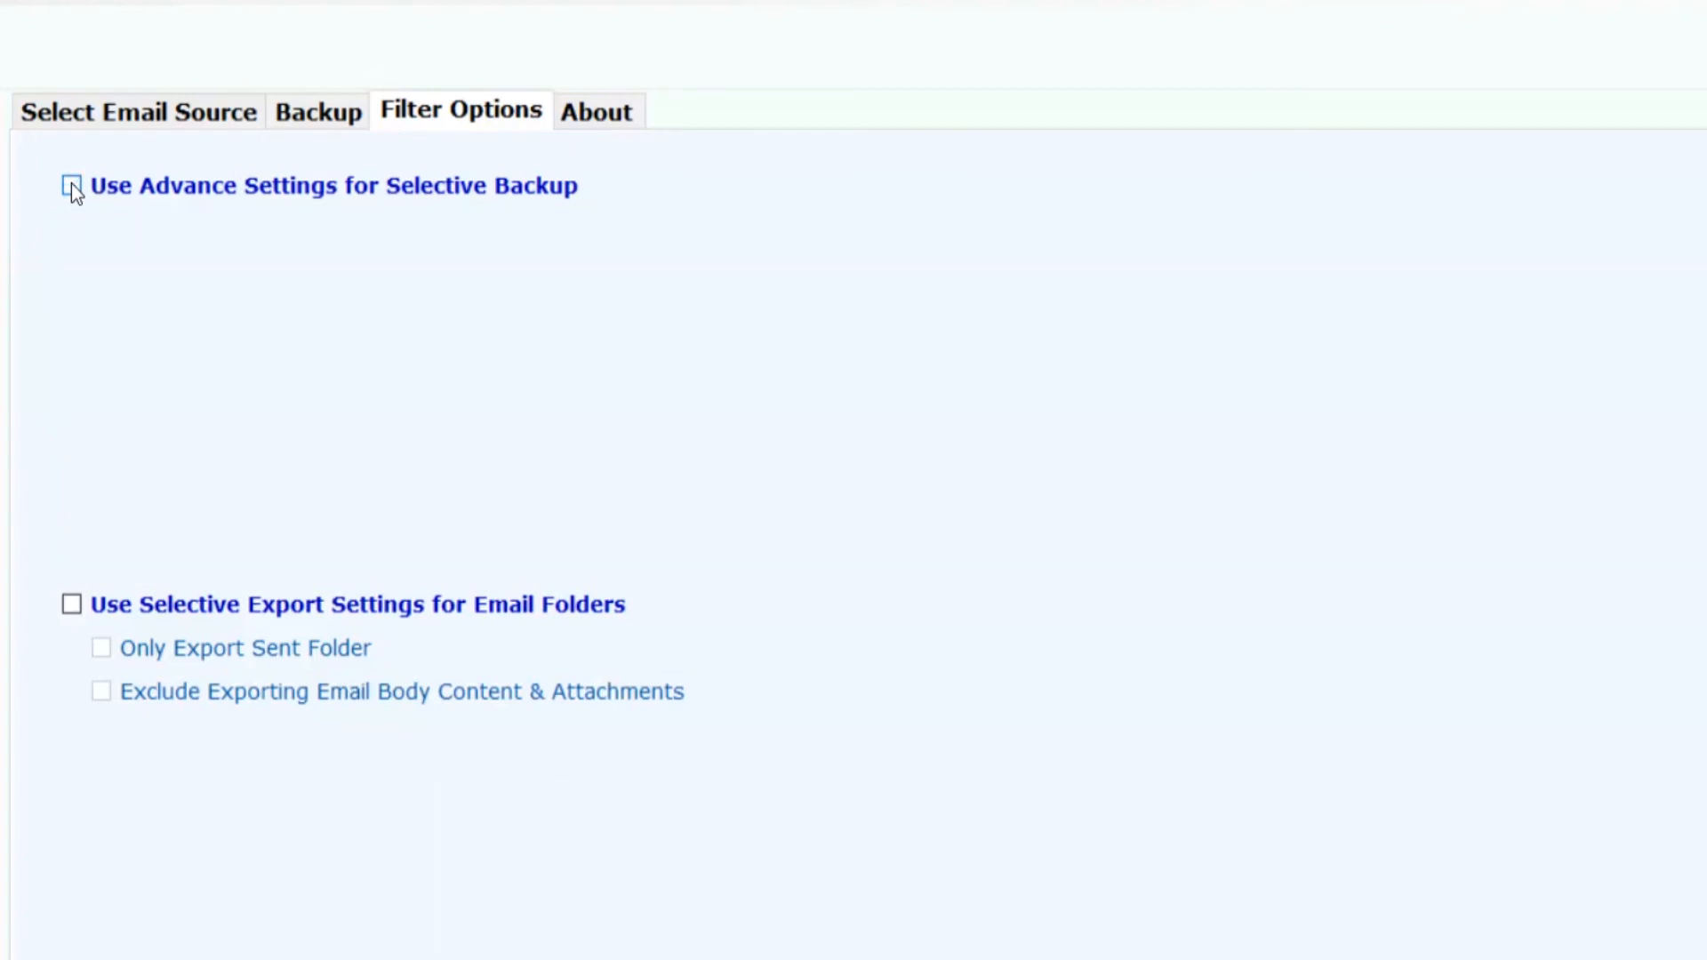
Explore selective folder export and body/attachment exclusion, then leave them all switched off.
{"action": "left_click", "coordinate": [72, 605]}
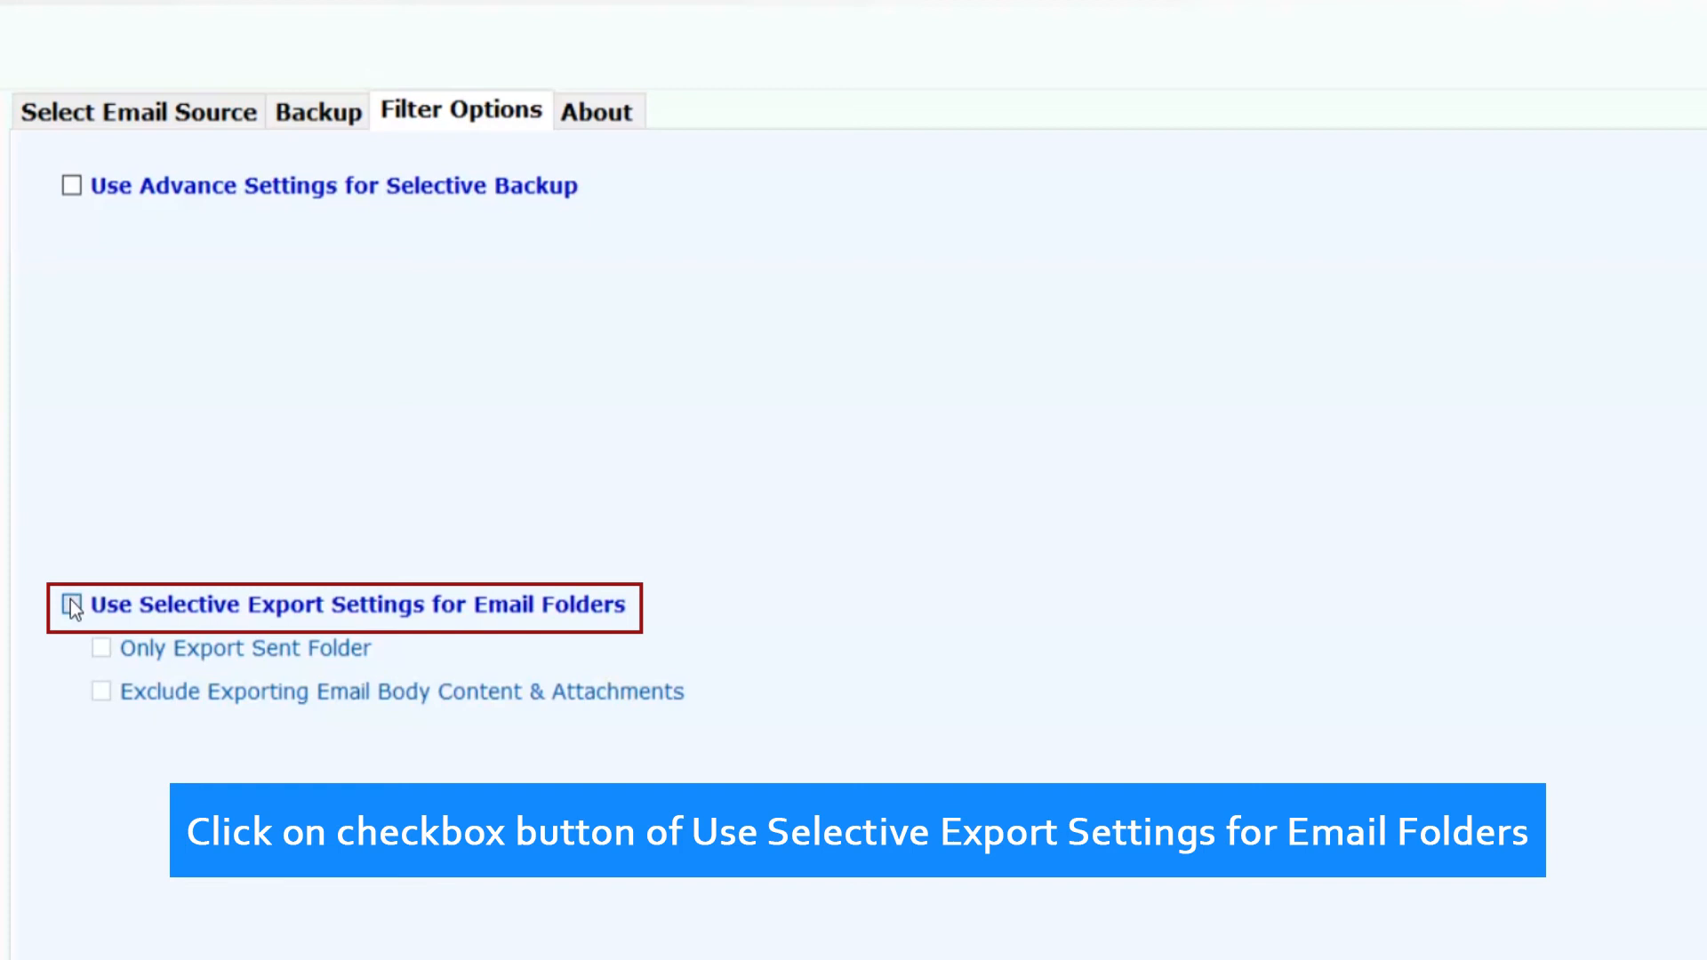
{"action": "left_click", "coordinate": [71, 608]}
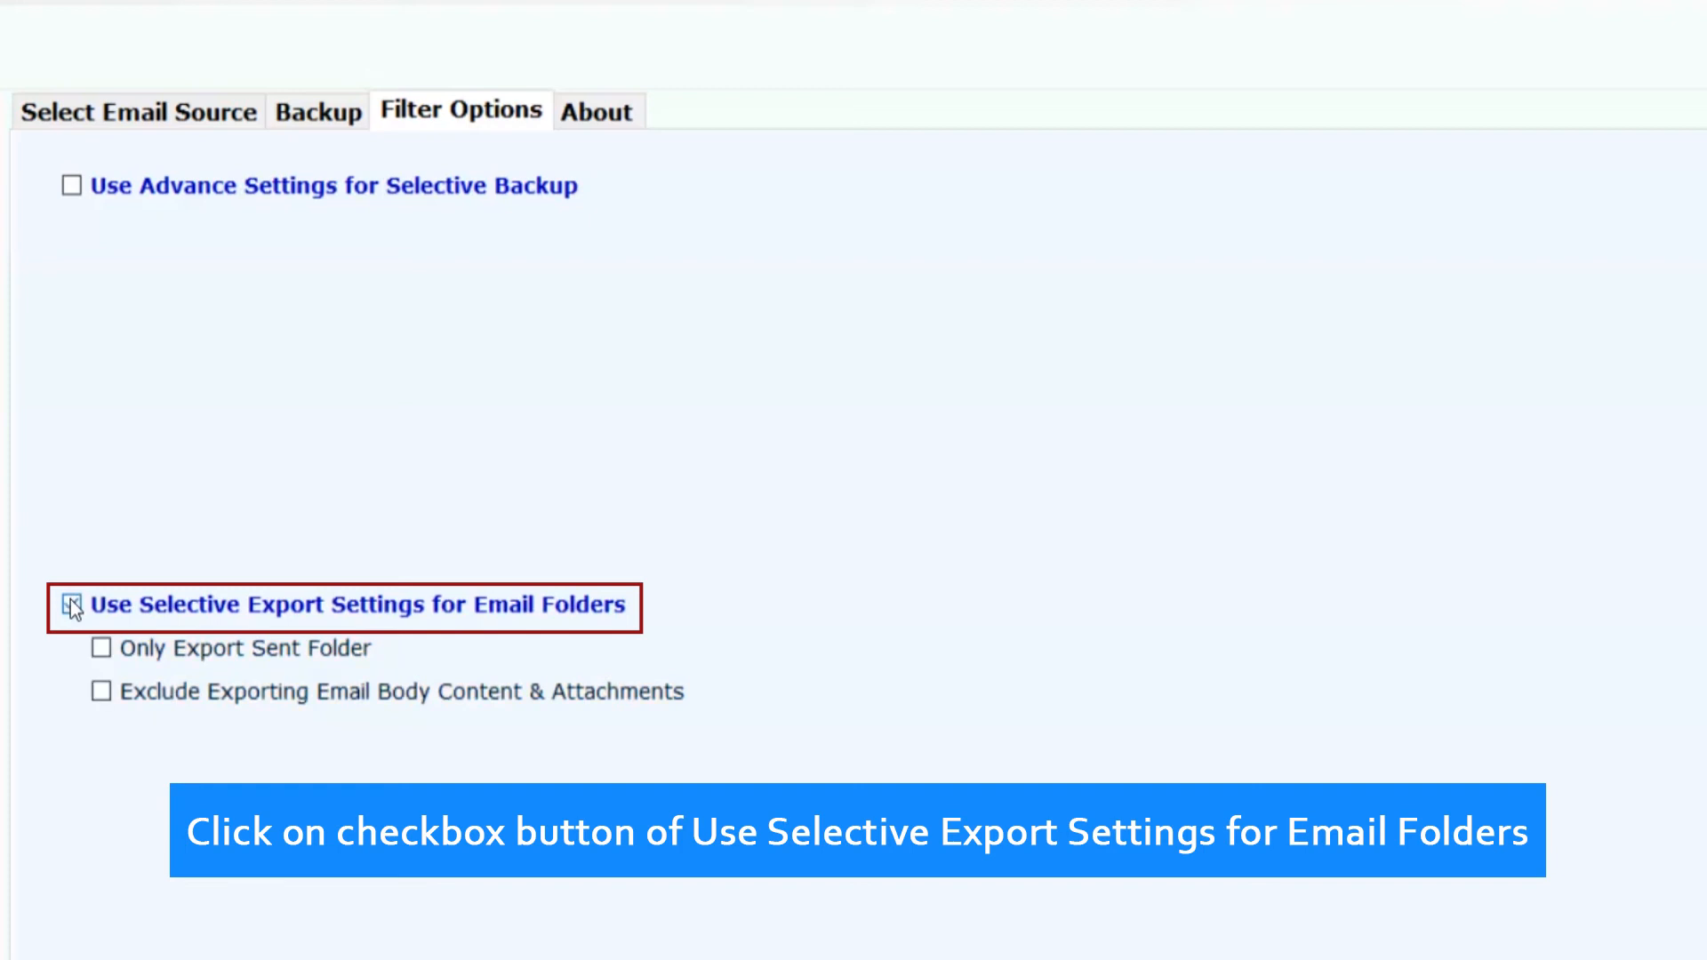
{"action": "left_click", "coordinate": [71, 604]}
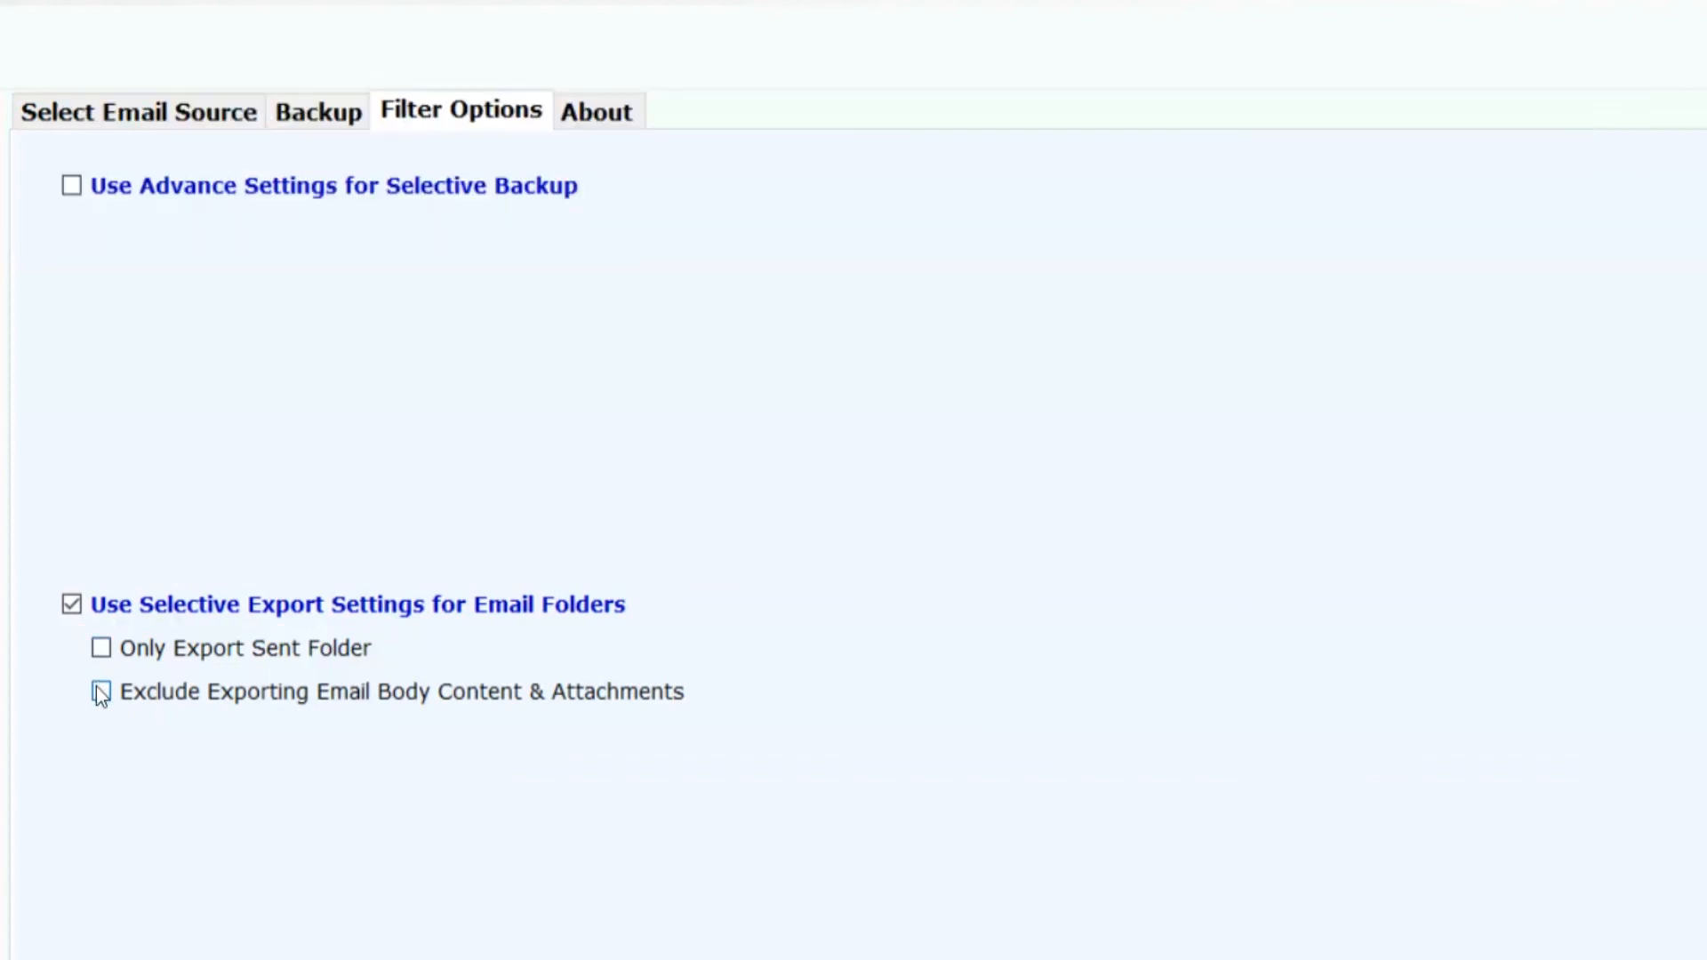
{"action": "left_click", "coordinate": [100, 692]}
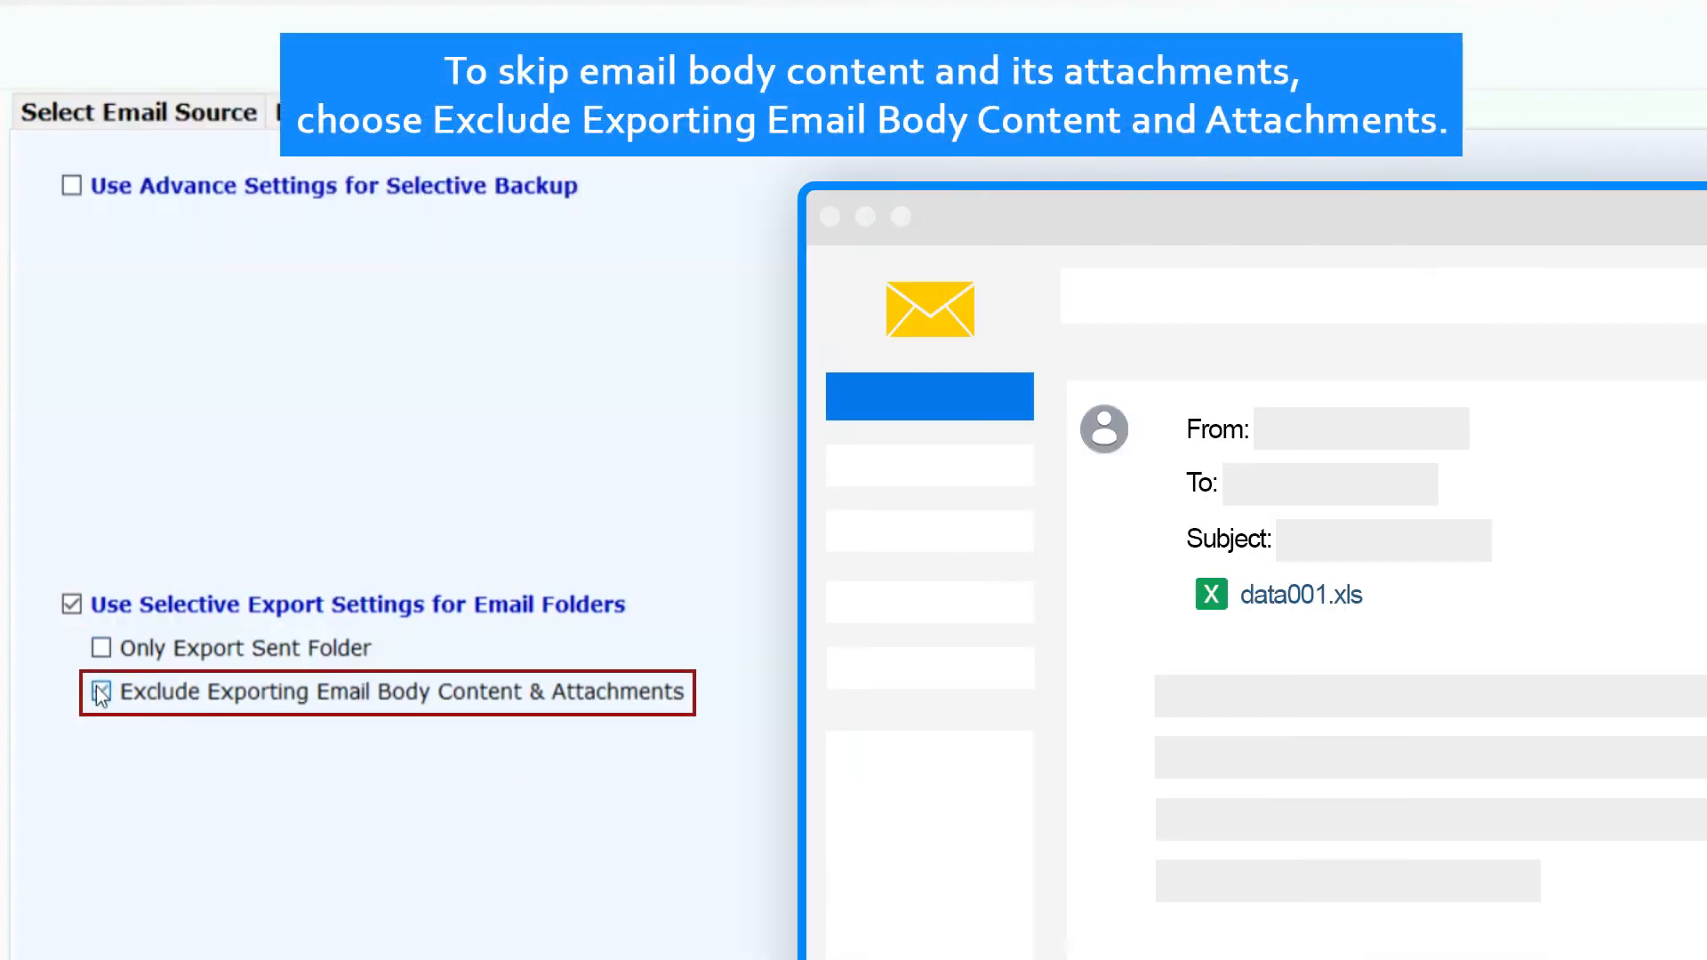
{"action": "left_click", "coordinate": [104, 692]}
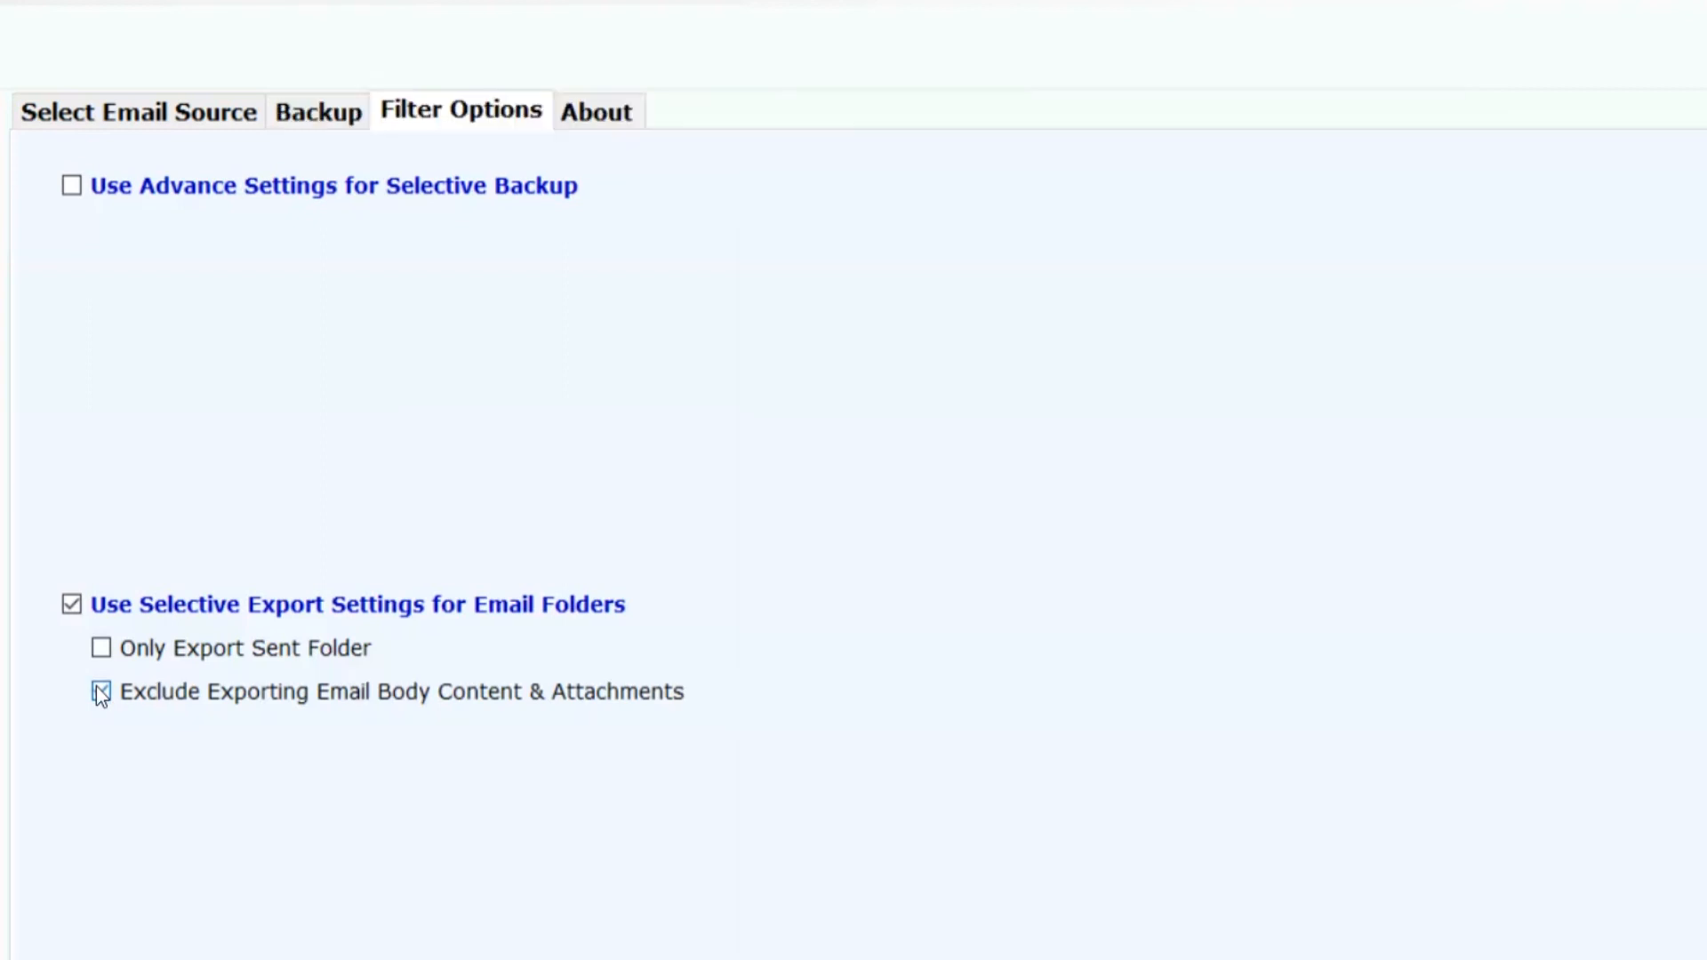
{"action": "left_click", "coordinate": [71, 605]}
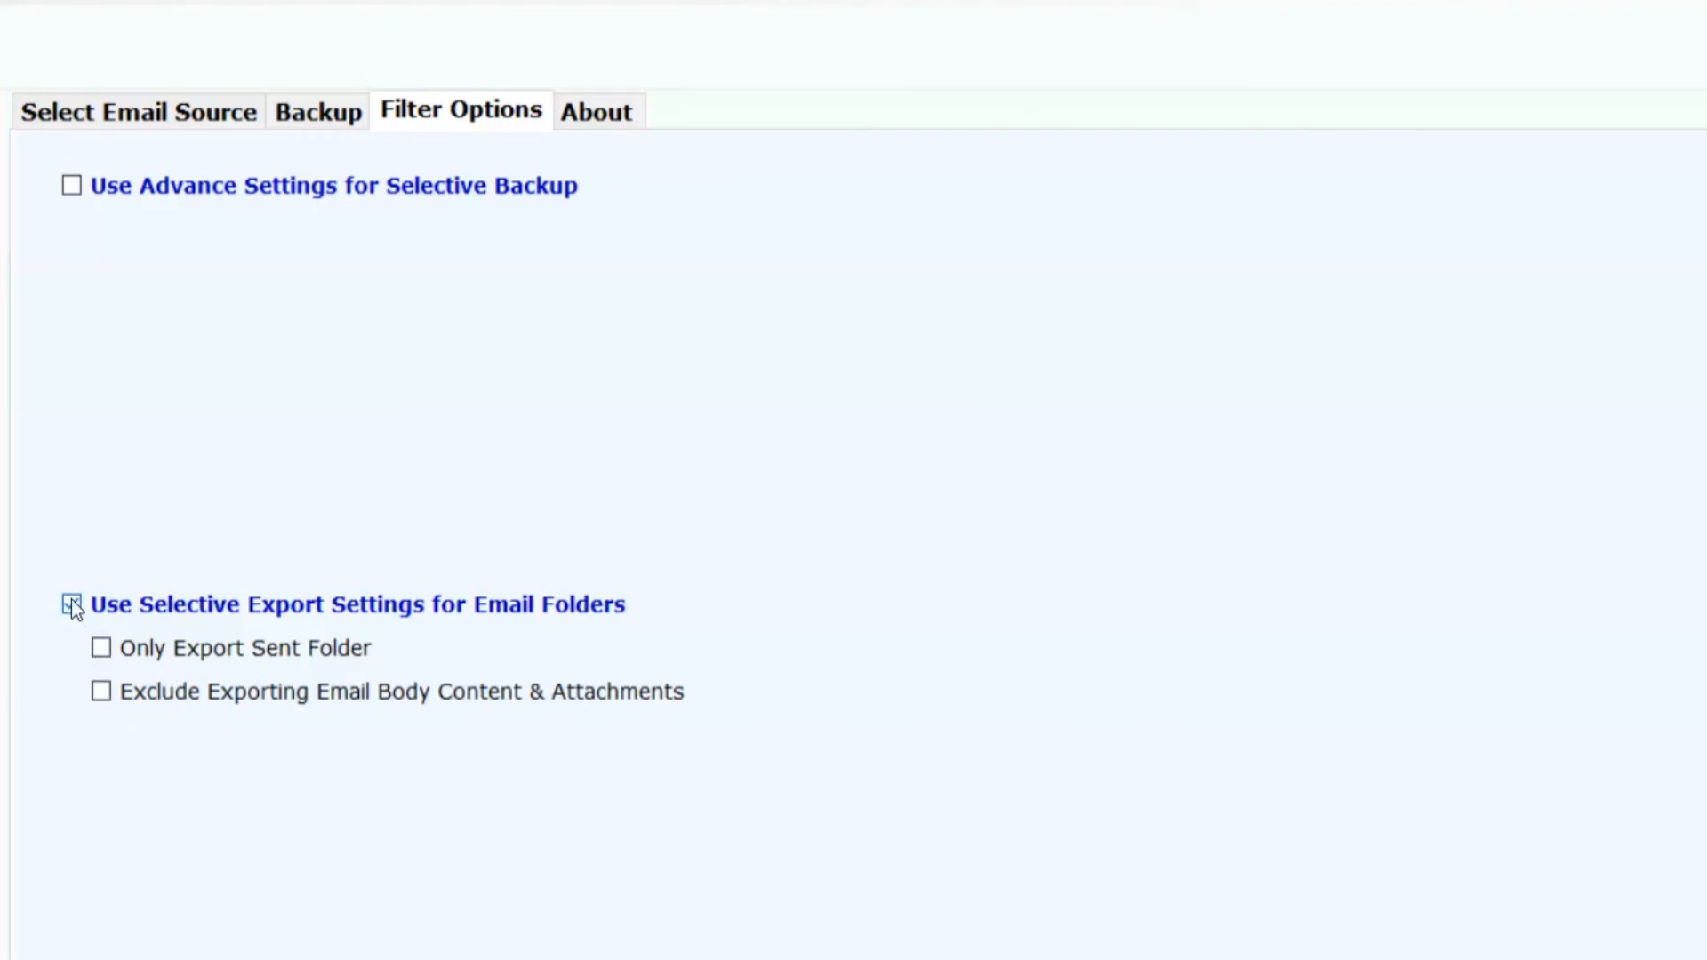
{"action": "left_click", "coordinate": [69, 605]}
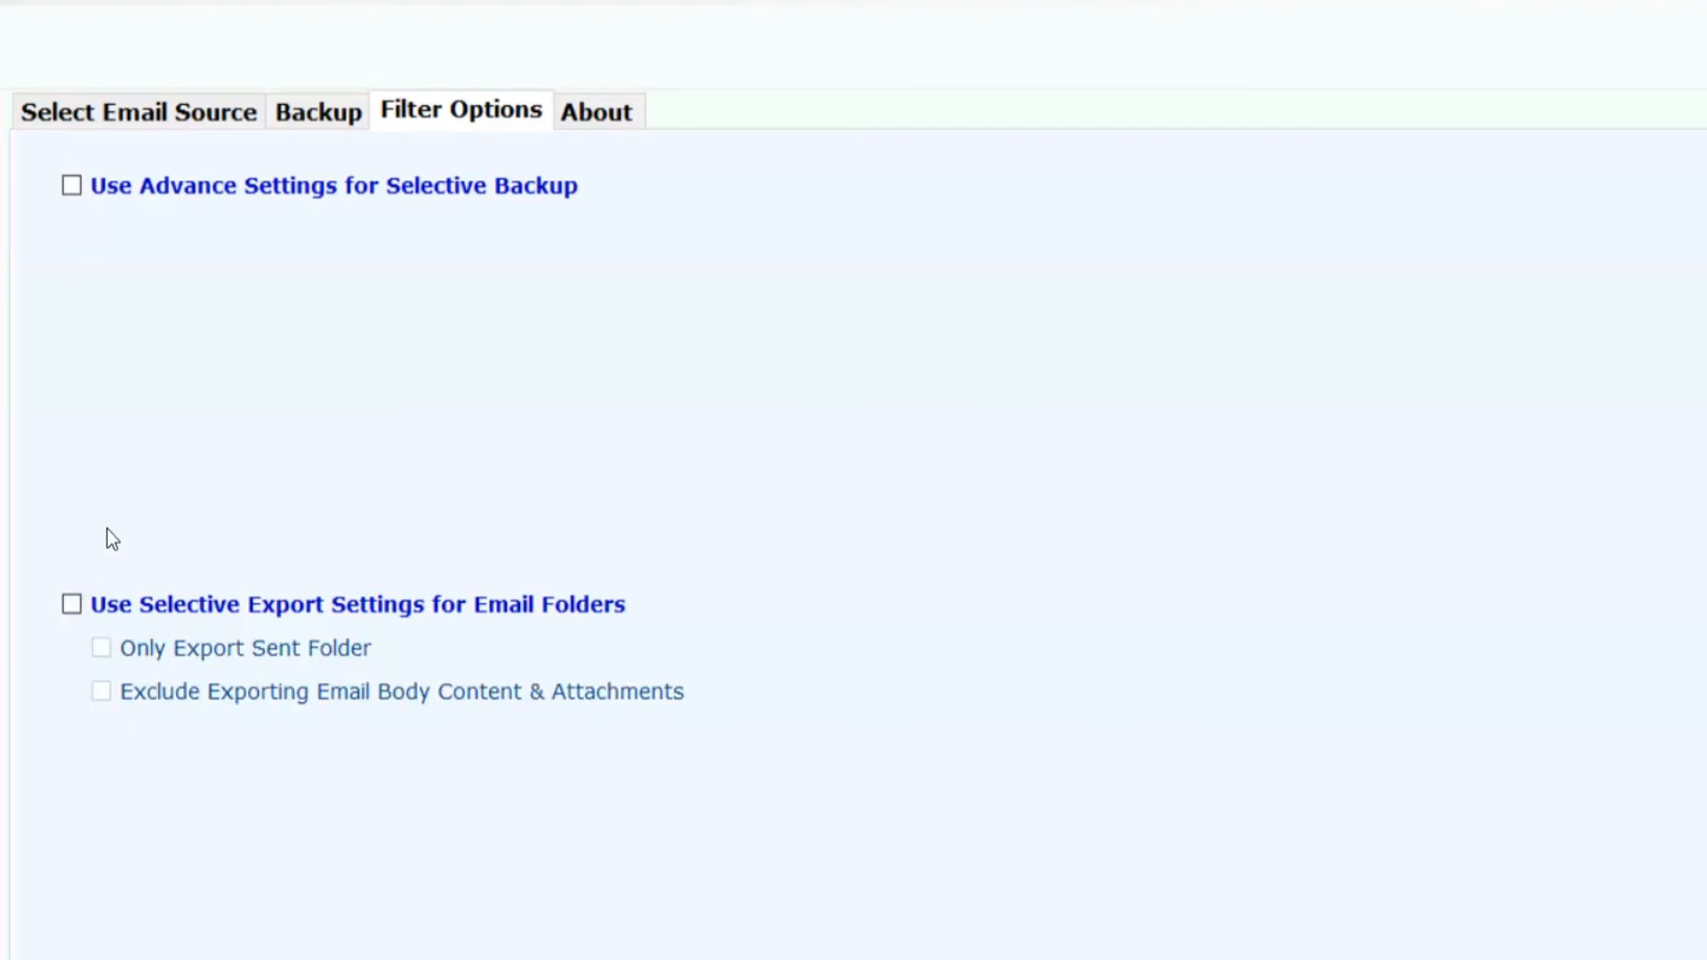
{"action": "mouse_move", "coordinate": [317, 121]}
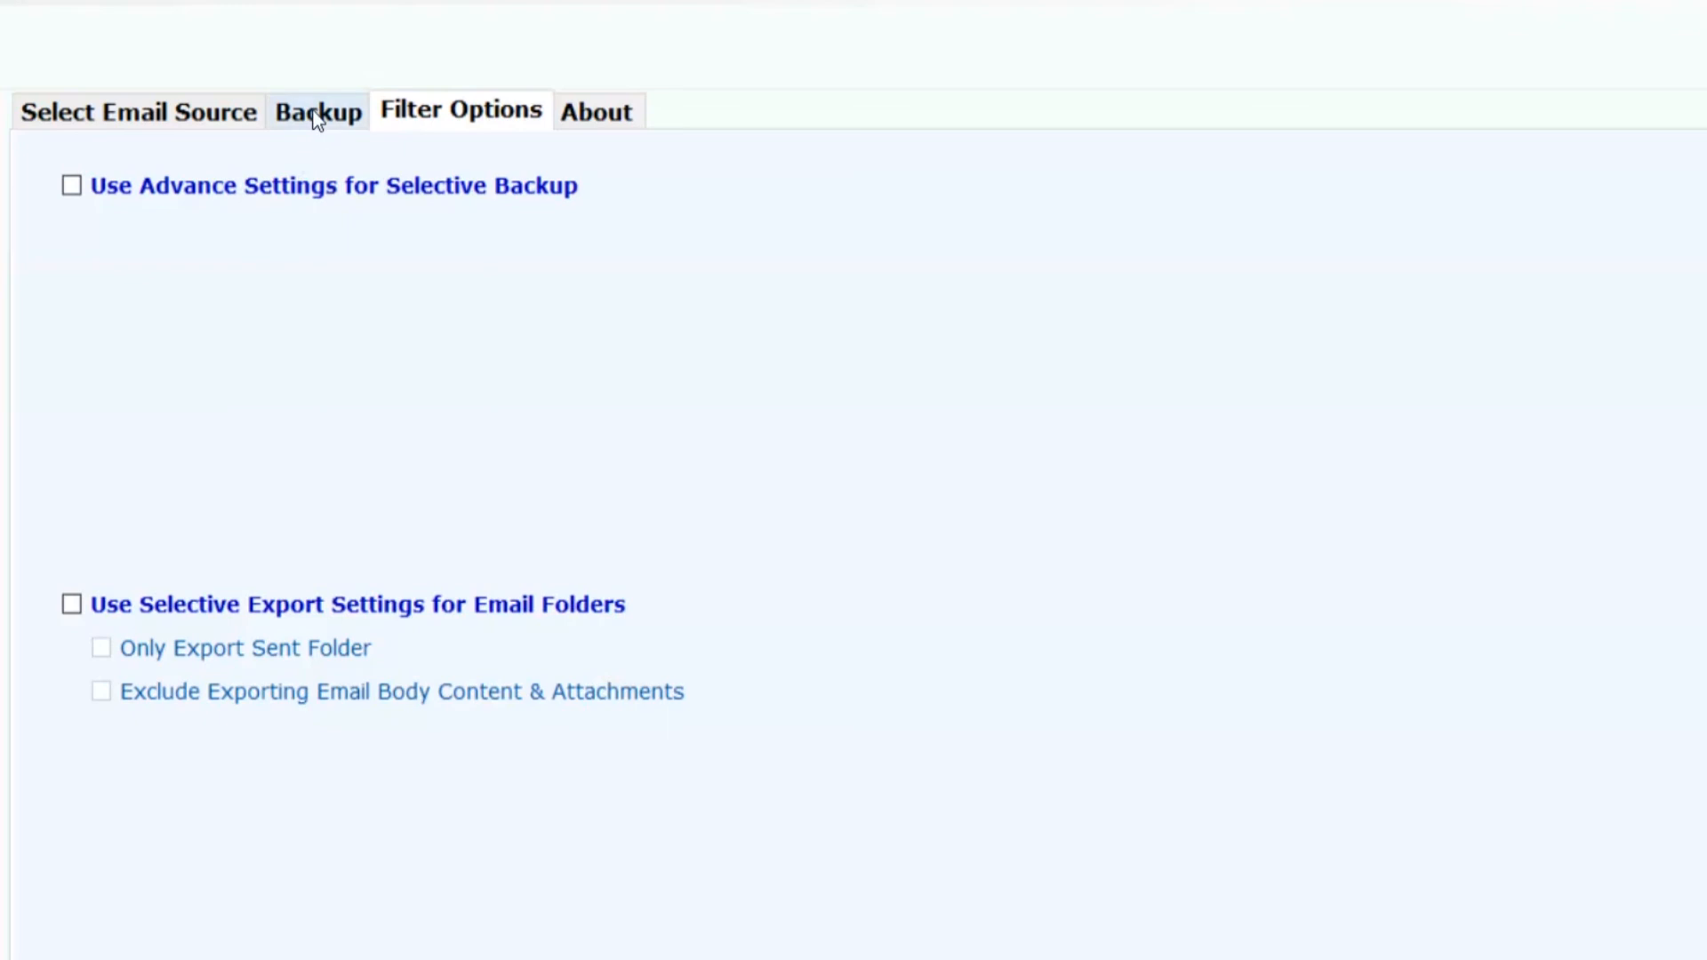
Run the mailbox backup to ProtonMail and acknowledge the completion and trial-limit notices.
{"action": "left_click", "coordinate": [316, 112]}
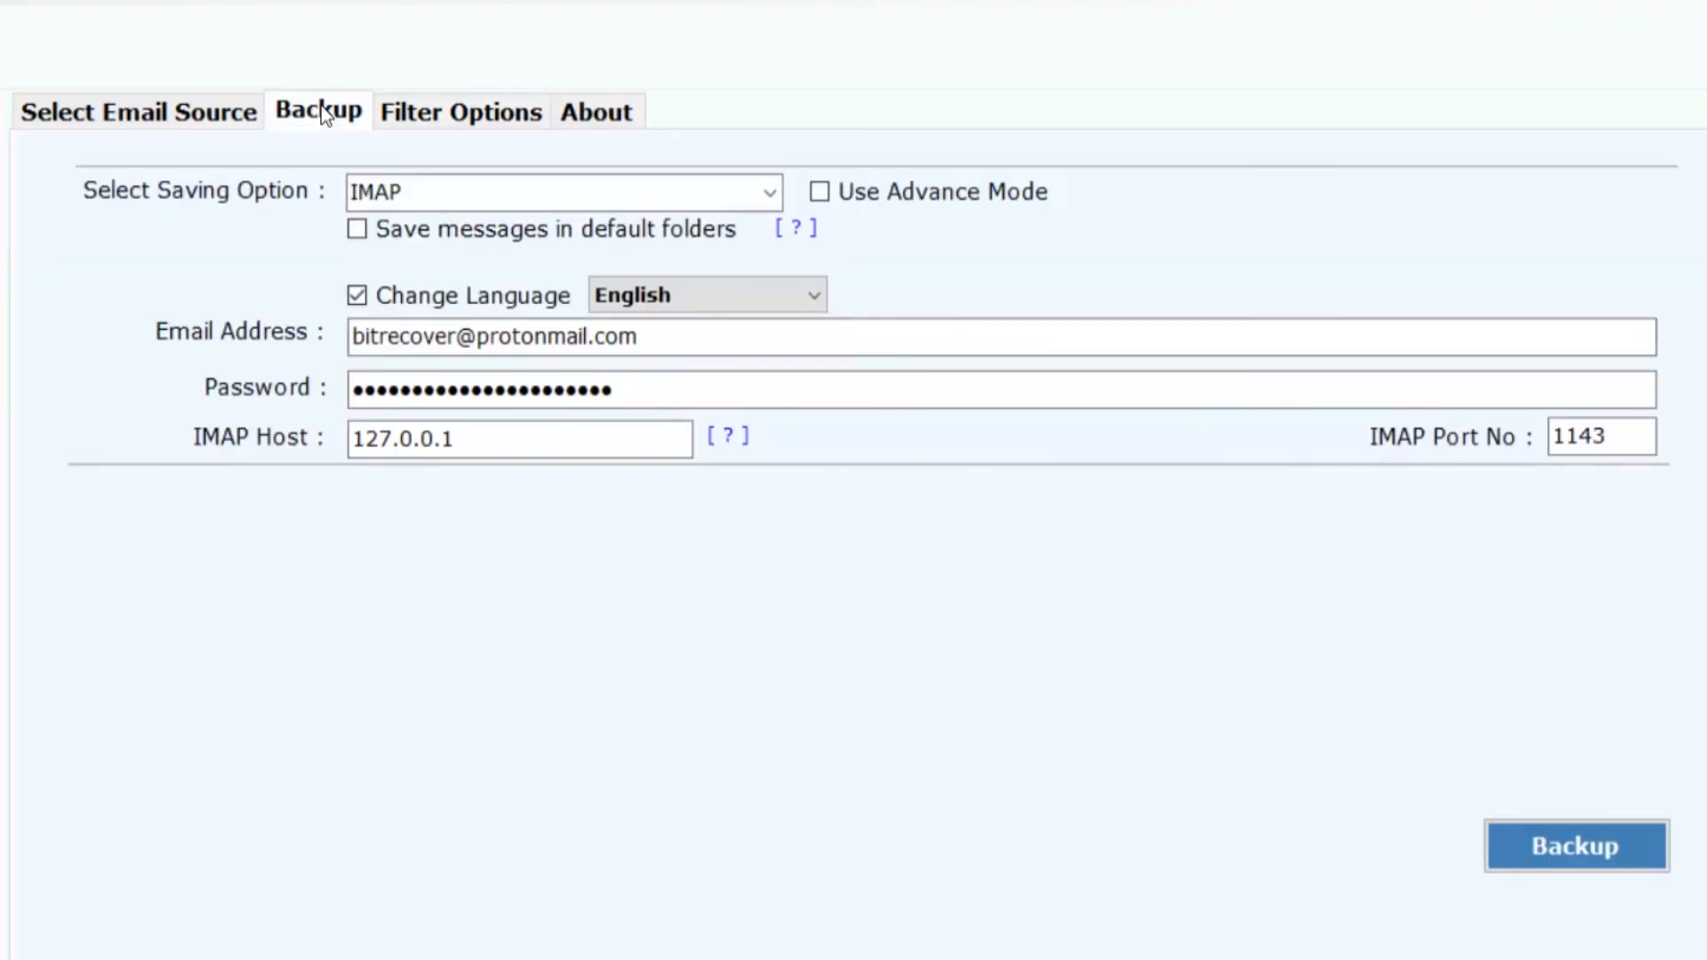
{"action": "mouse_move", "coordinate": [1460, 785]}
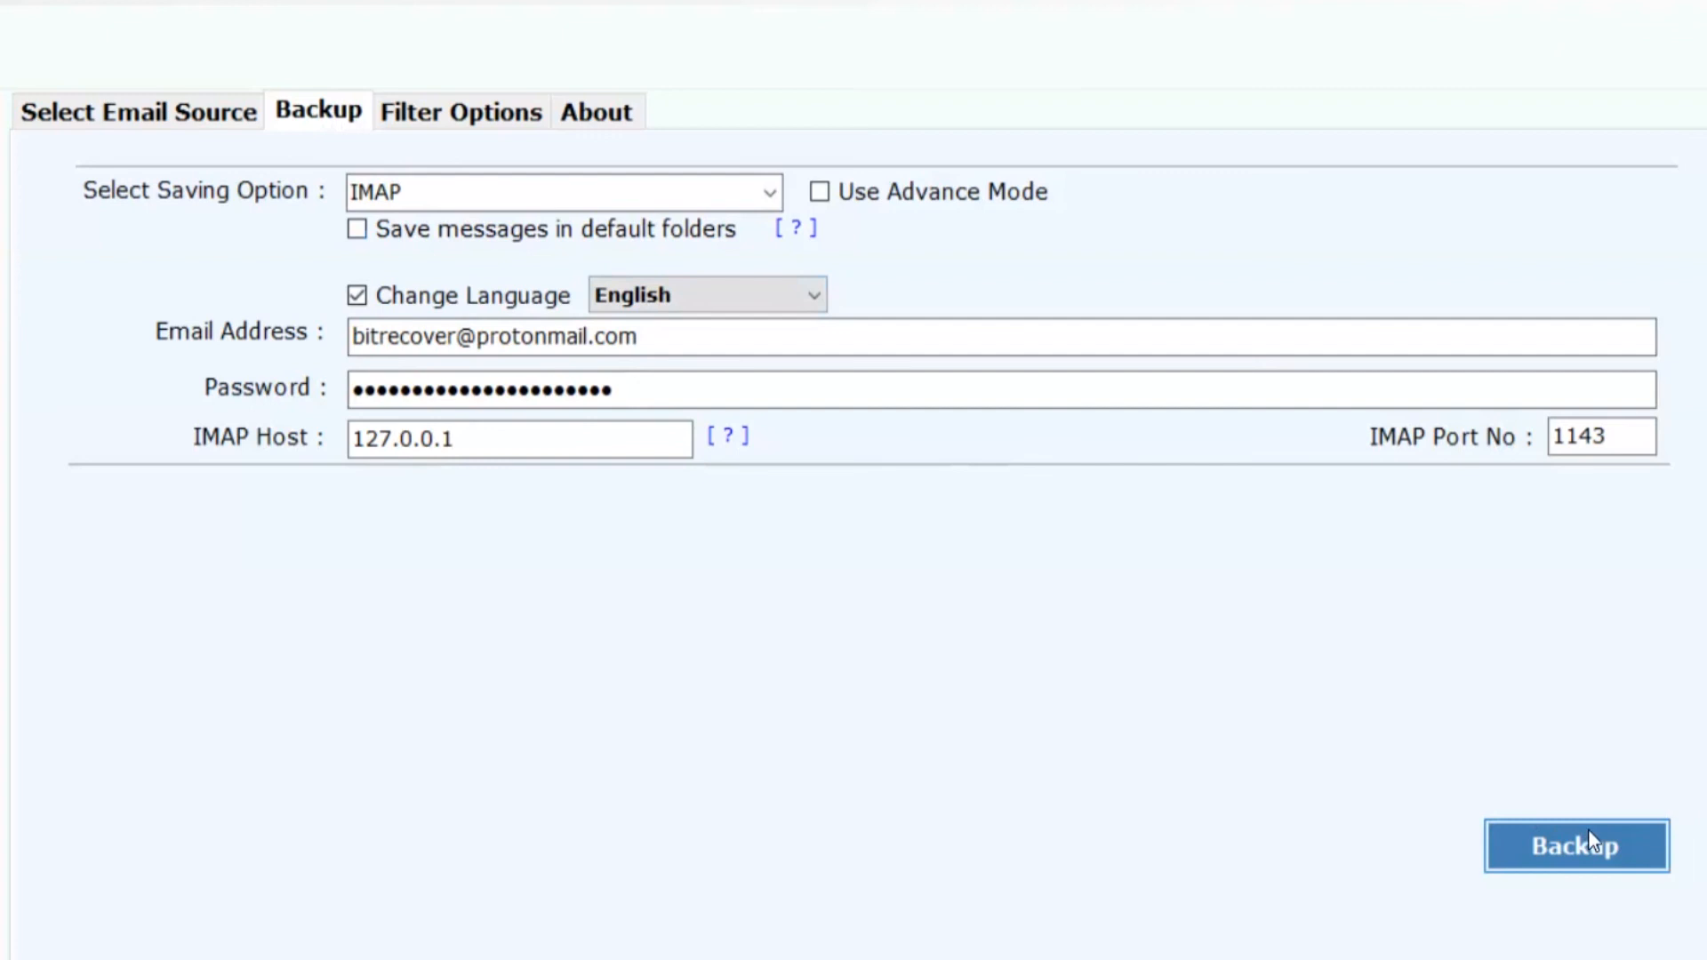
{"action": "left_click", "coordinate": [1575, 846]}
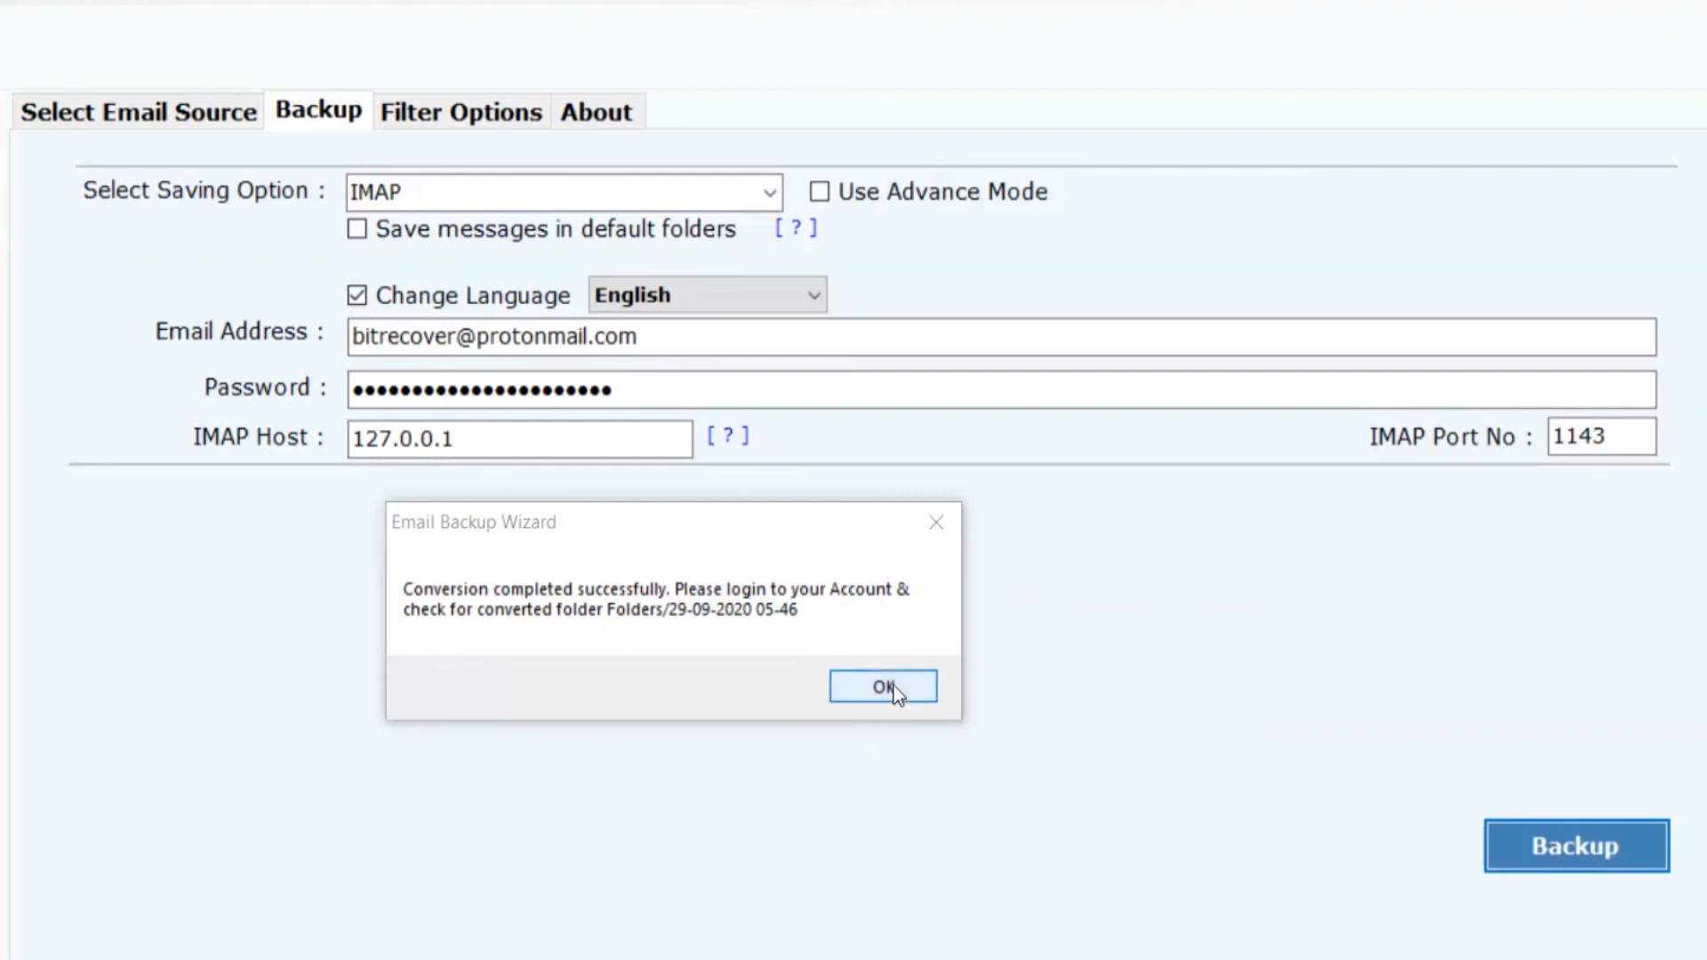
{"action": "left_click", "coordinate": [882, 686]}
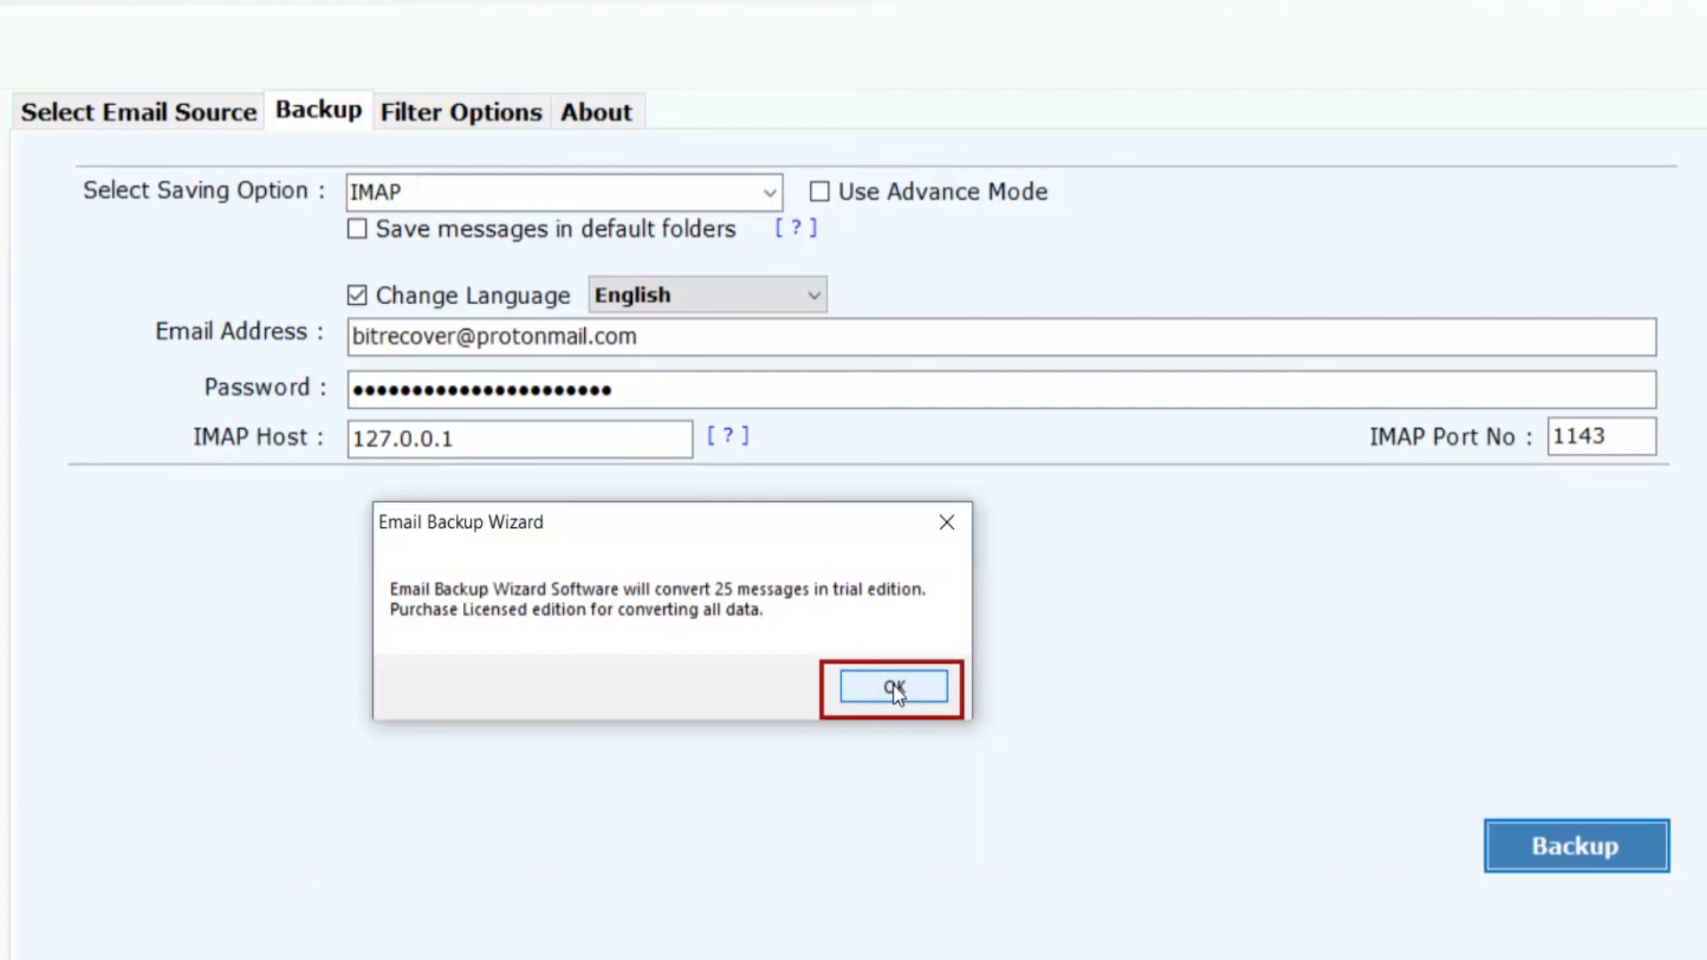
{"action": "left_click", "coordinate": [889, 686]}
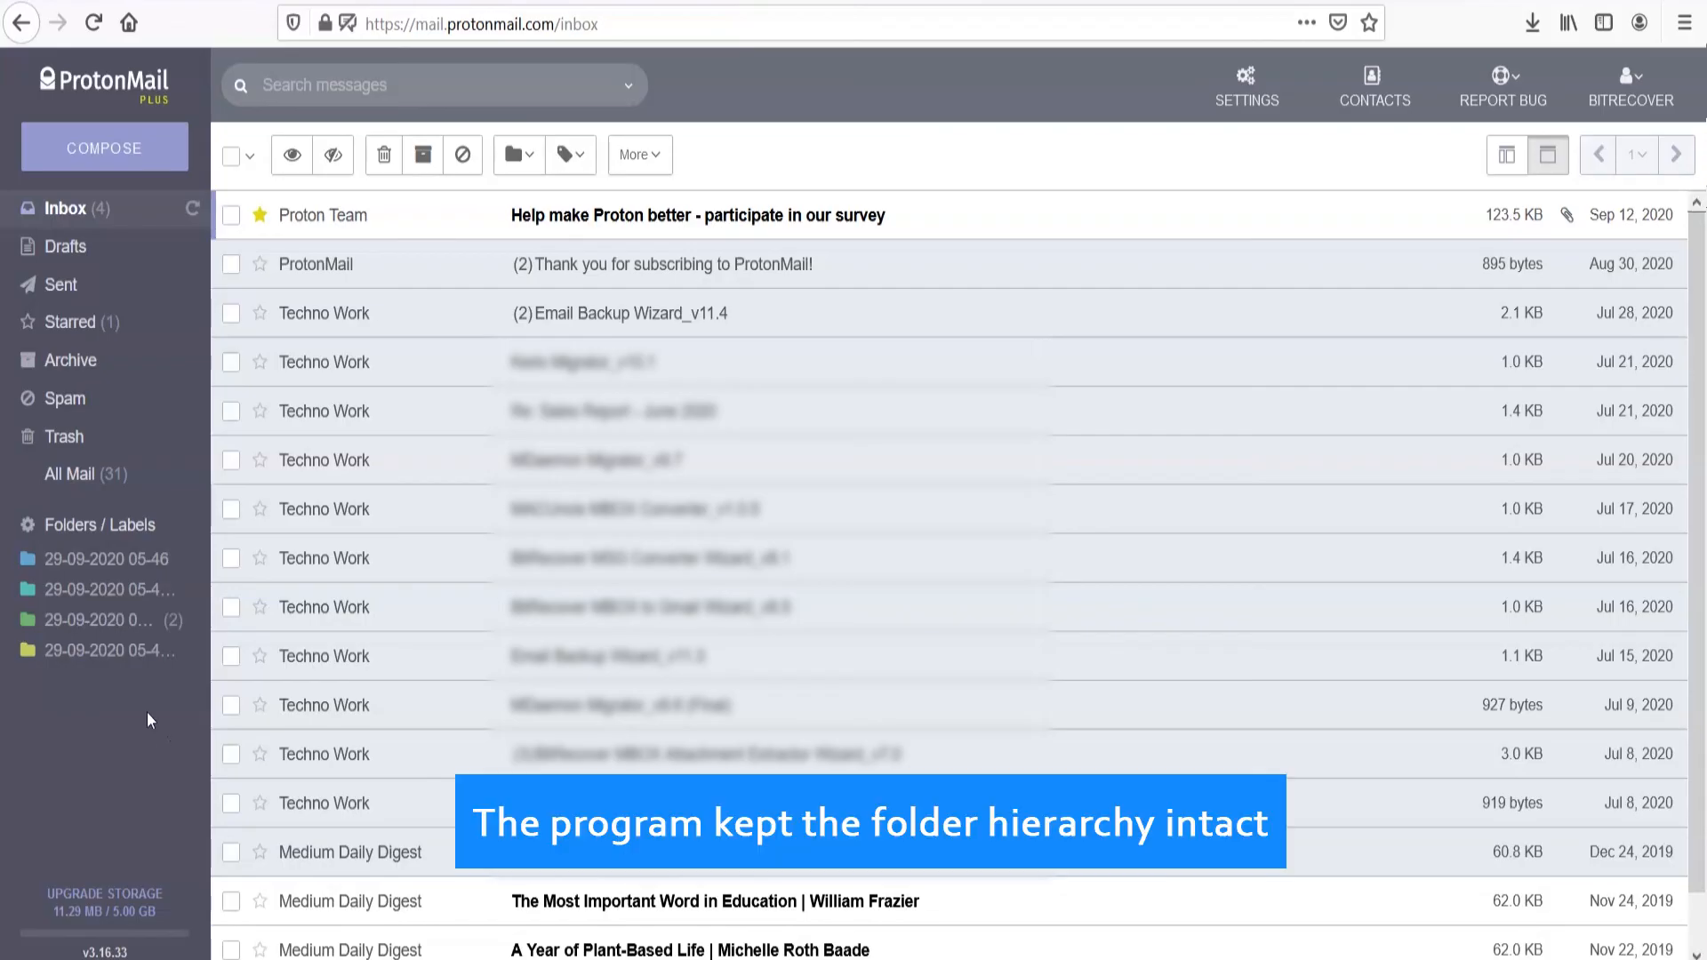
{"action": "mouse_move", "coordinate": [103, 569]}
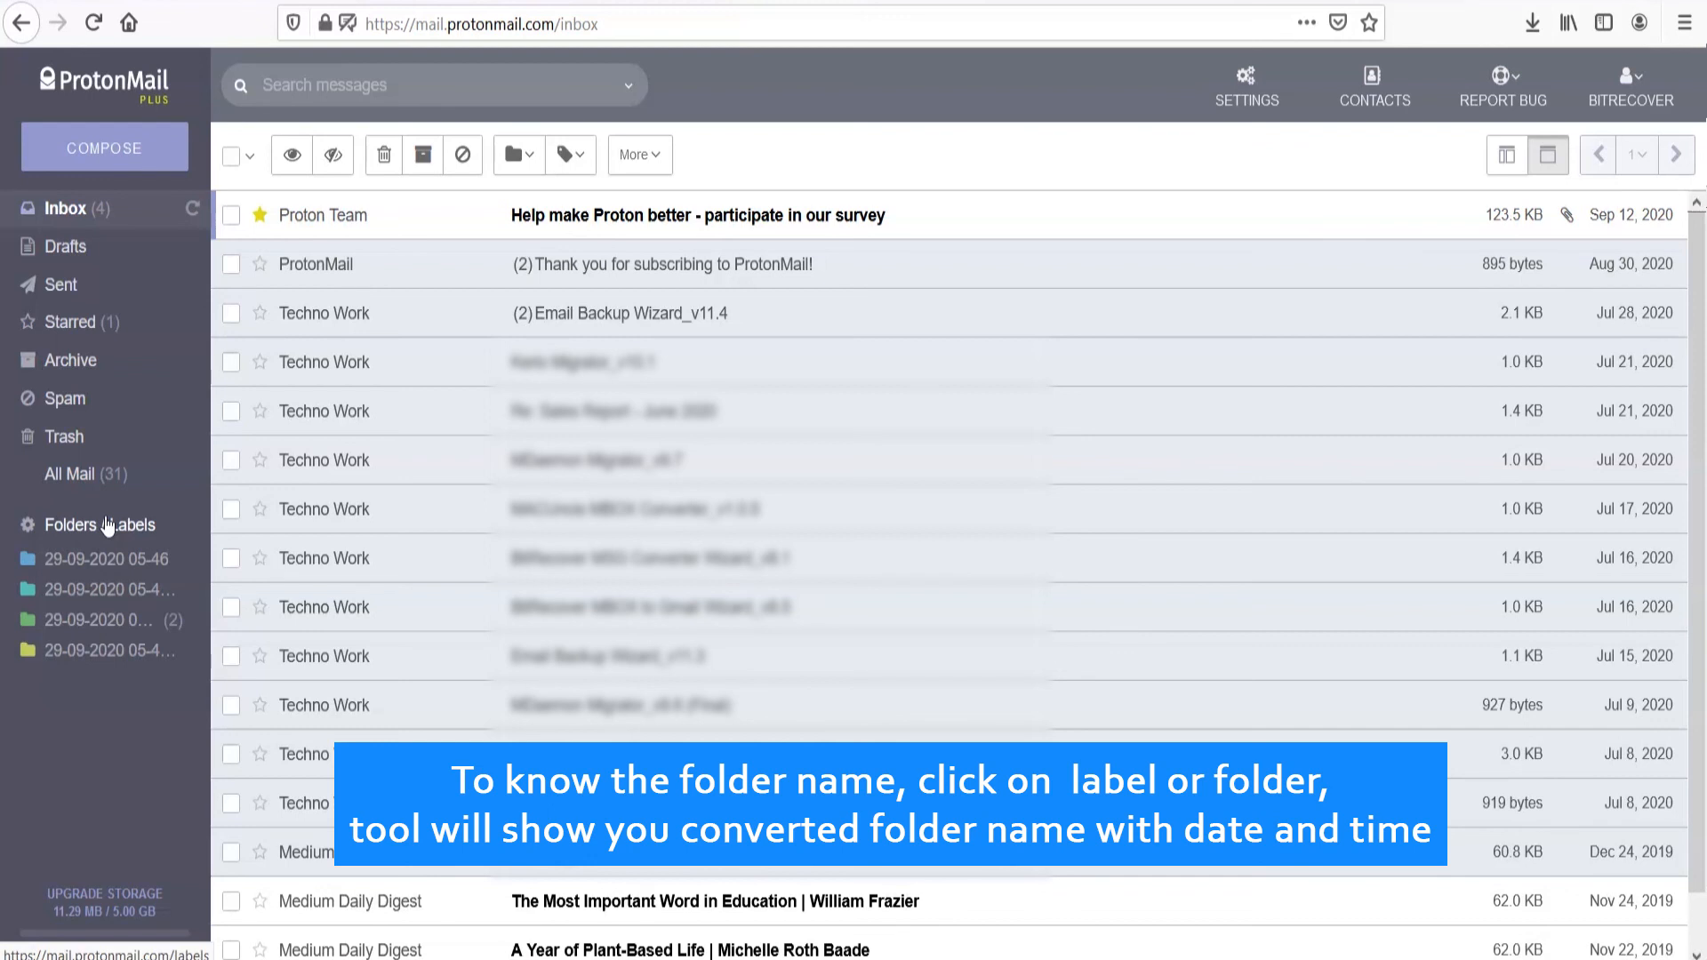
{"action": "left_click", "coordinate": [100, 524]}
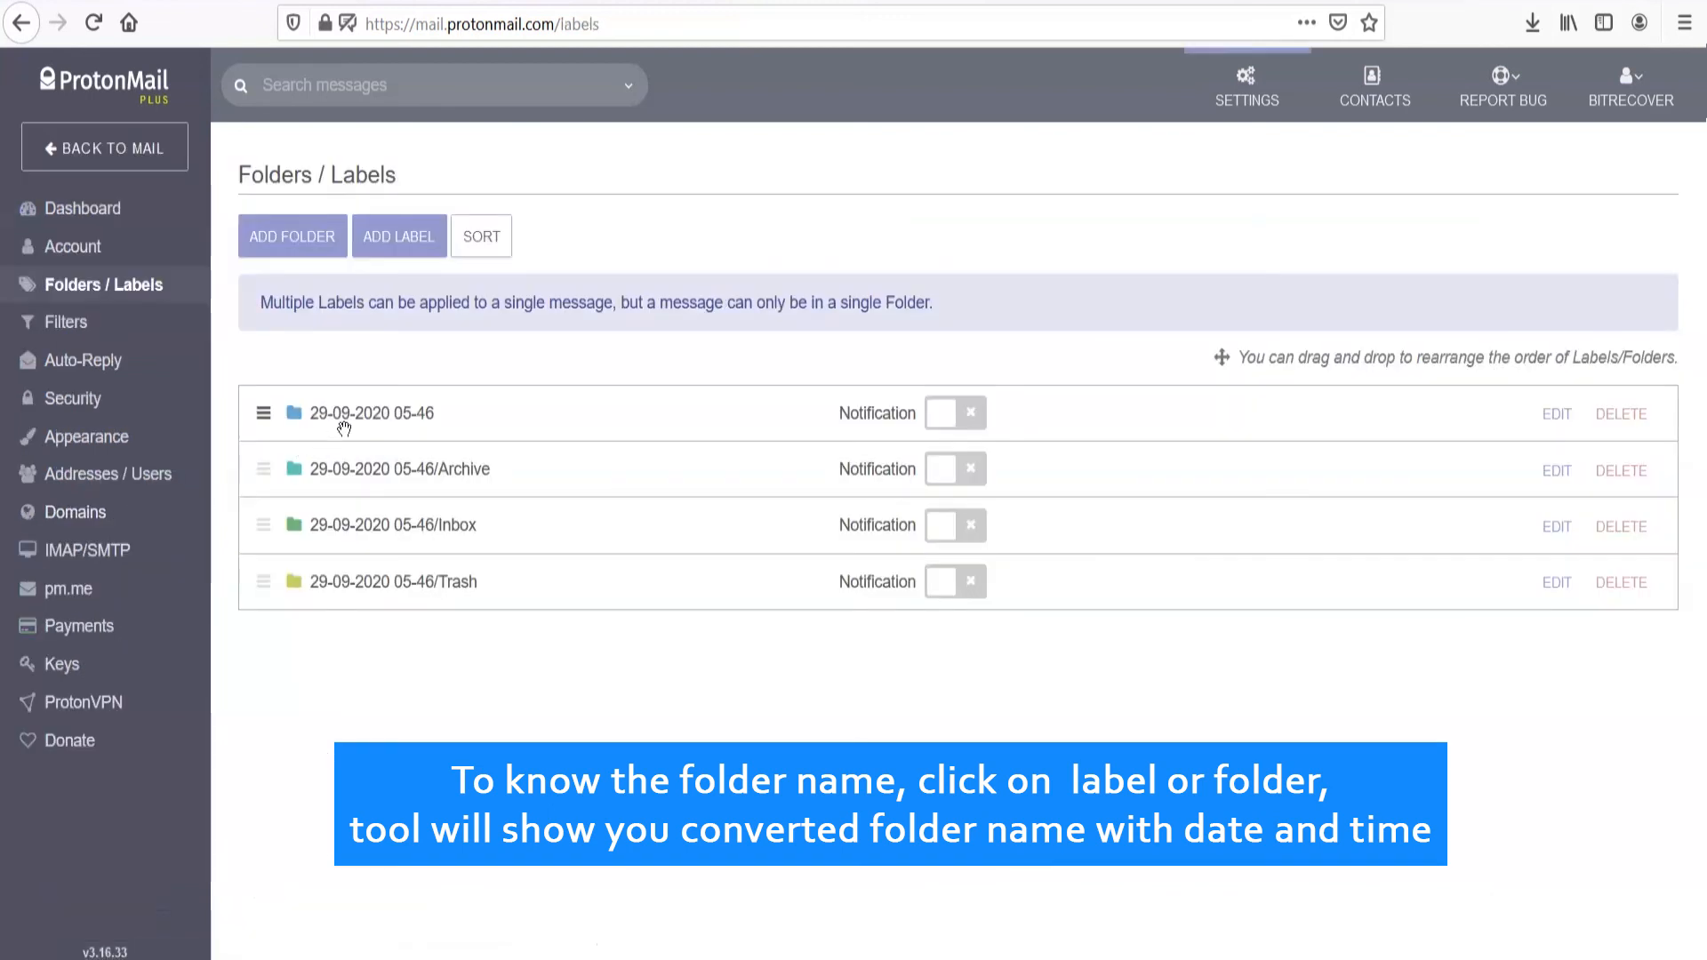
{"action": "mouse_move", "coordinate": [446, 587]}
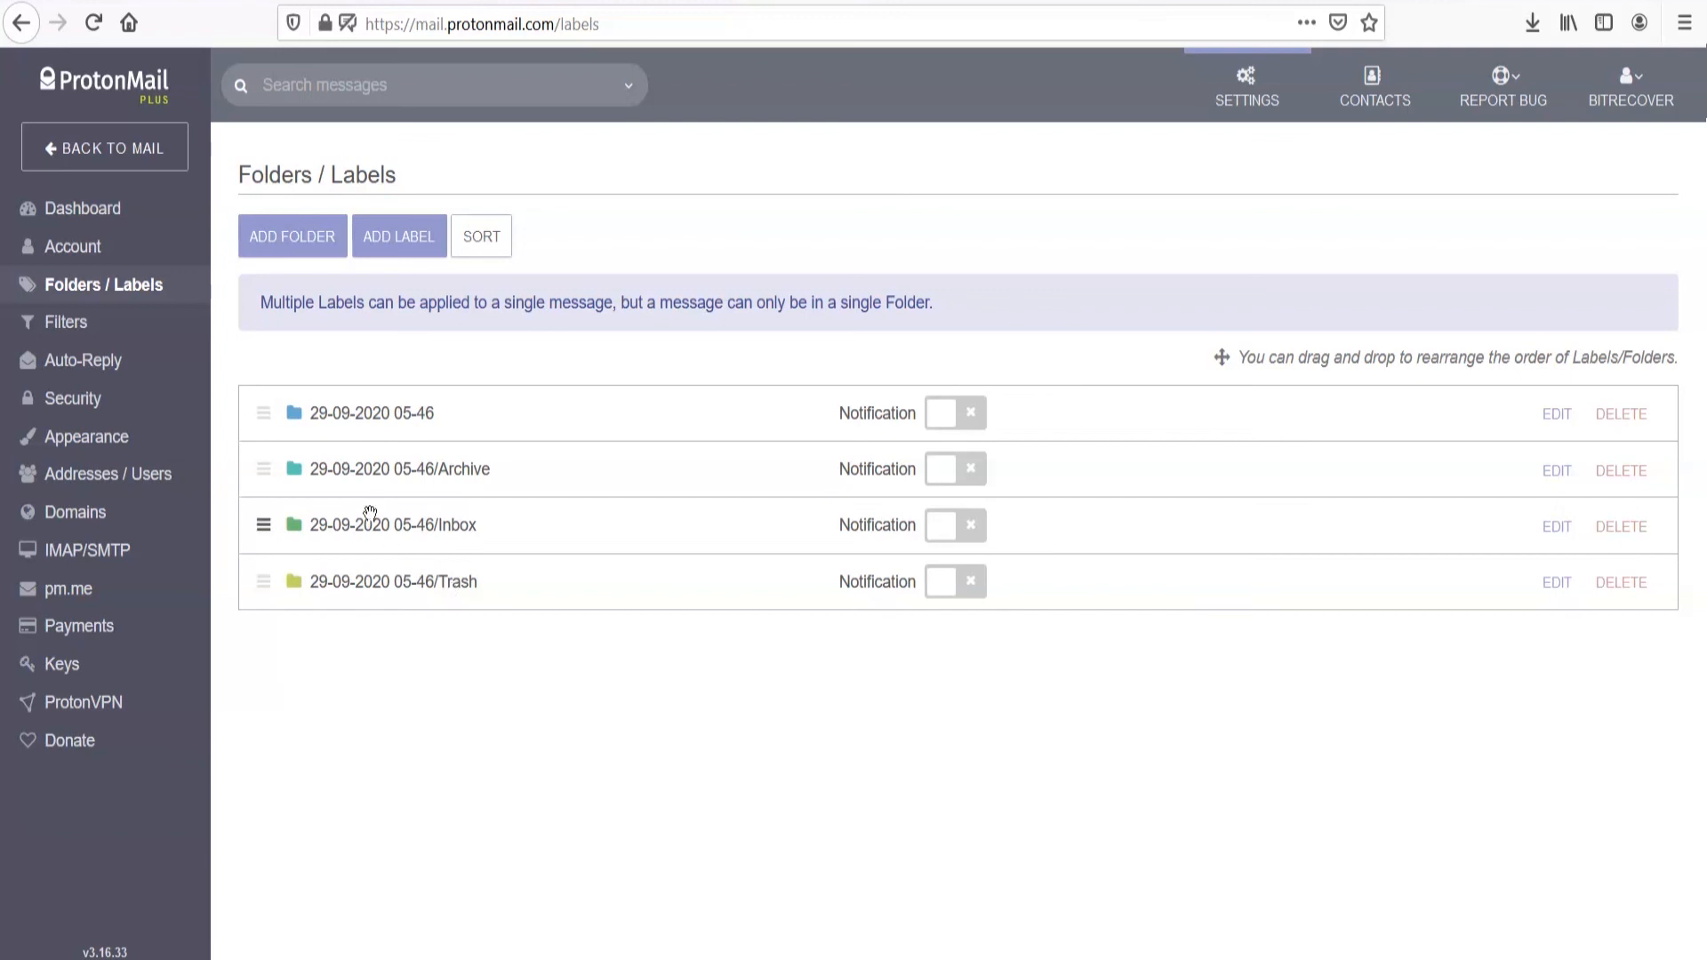
{"action": "left_click", "coordinate": [103, 146]}
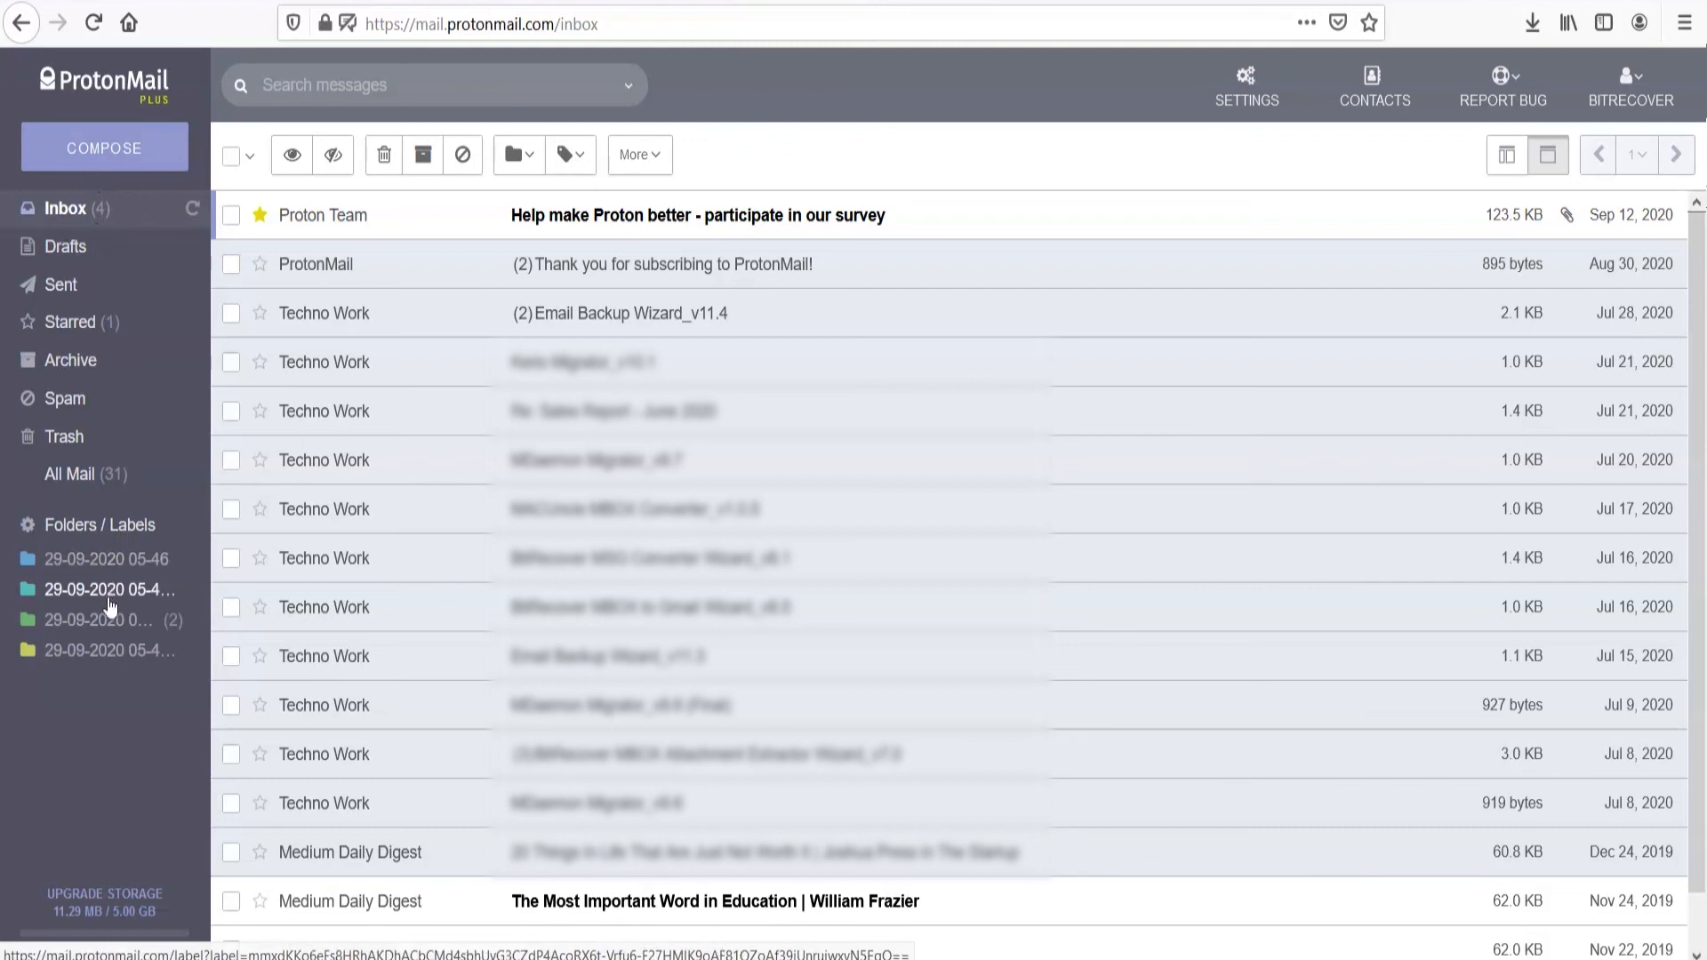
{"action": "left_click", "coordinate": [100, 621]}
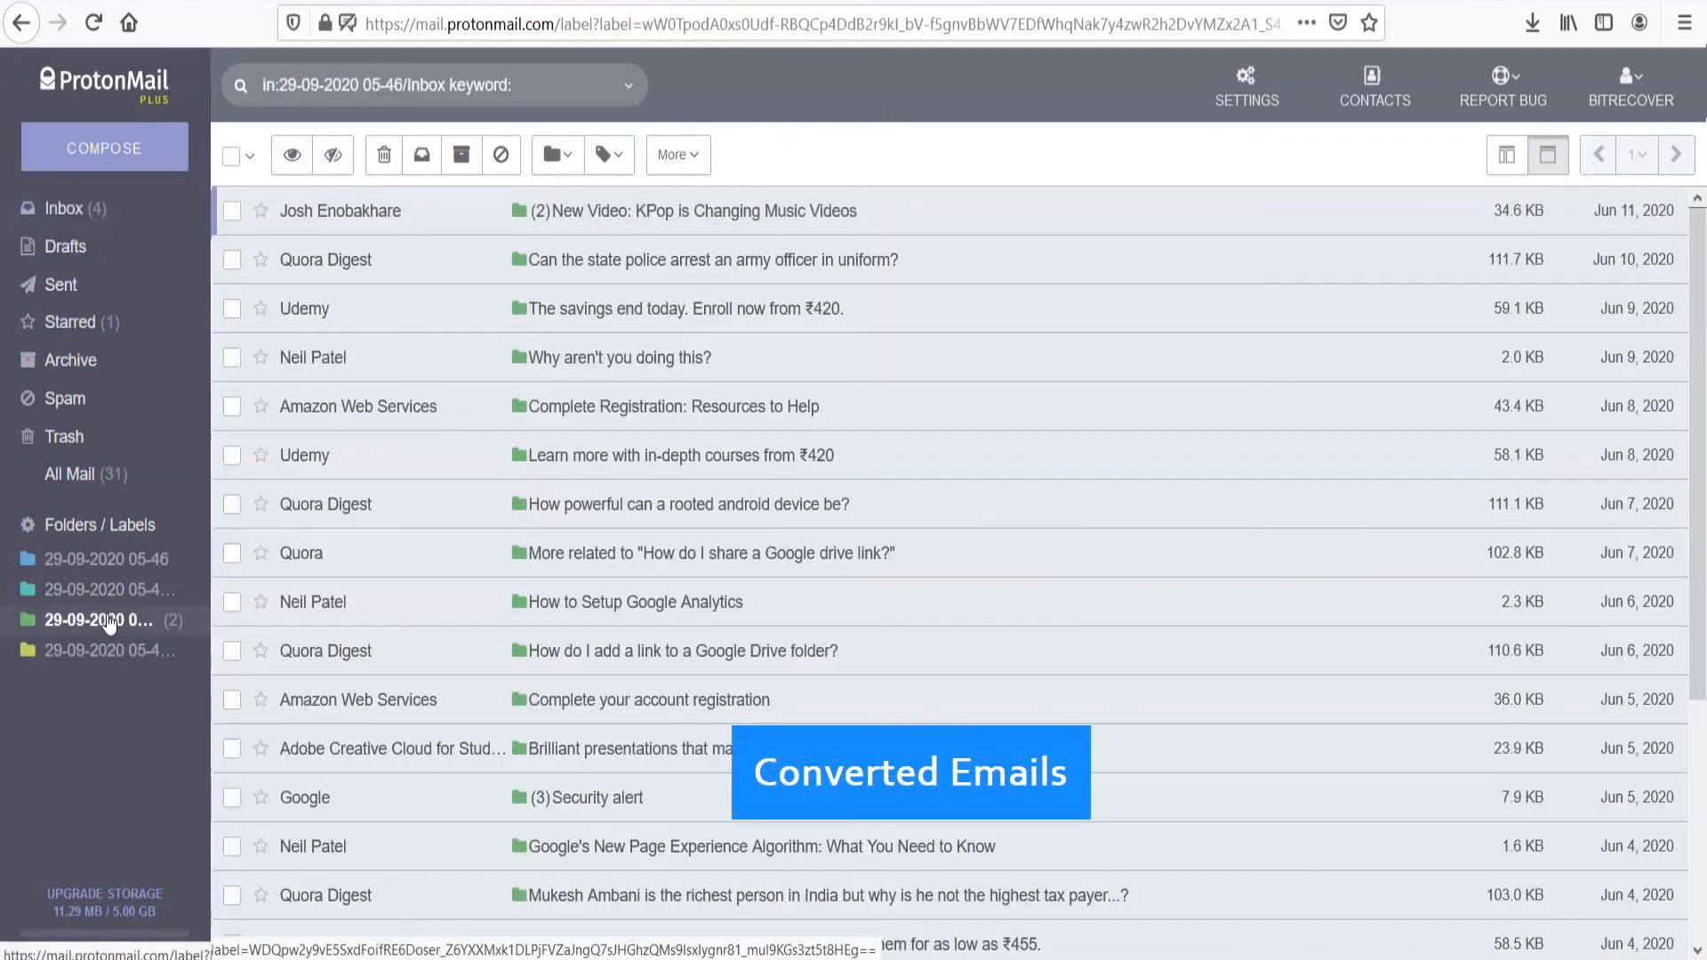